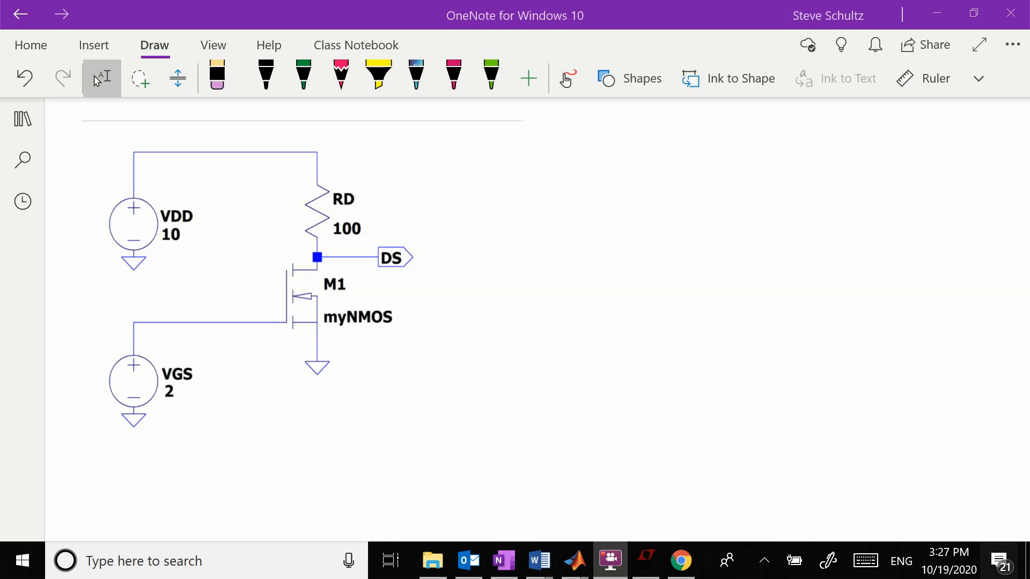
Handwrite the transistor parameters Kp = 0.1 and Vto beside the schematic in black ink
left_click(378, 74)
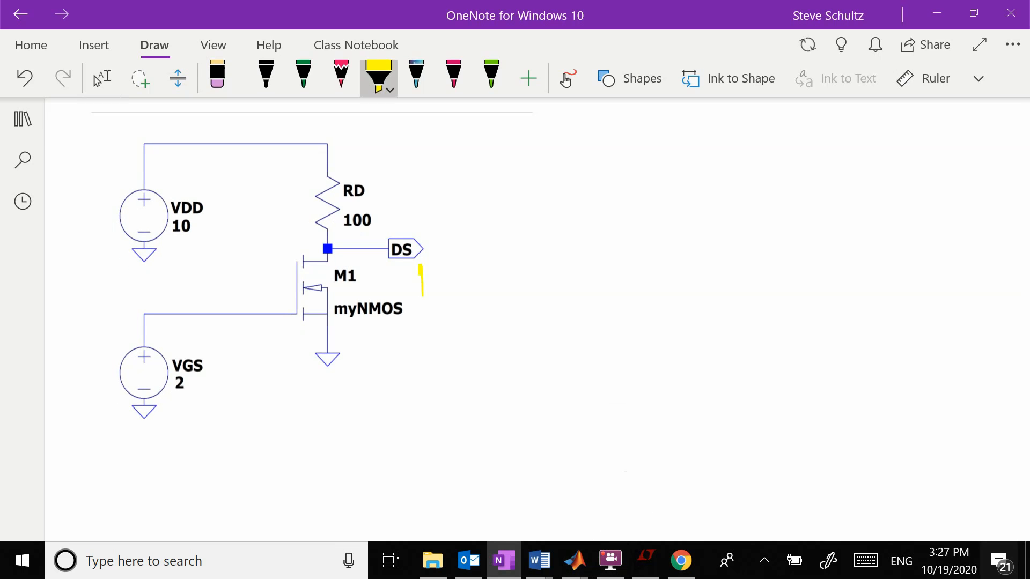
left_click(265, 75)
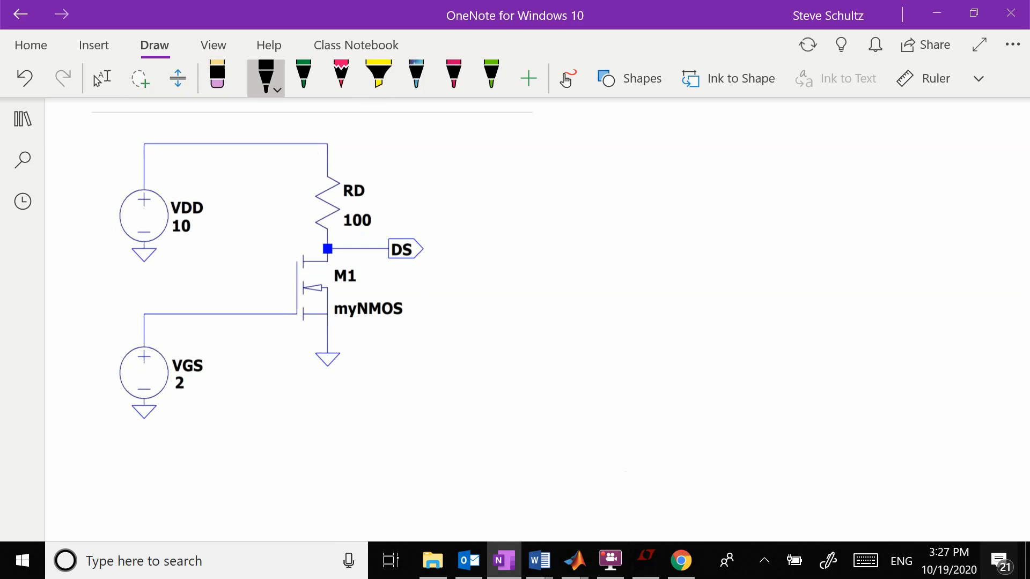
left_click_drag(426, 282, 452, 269)
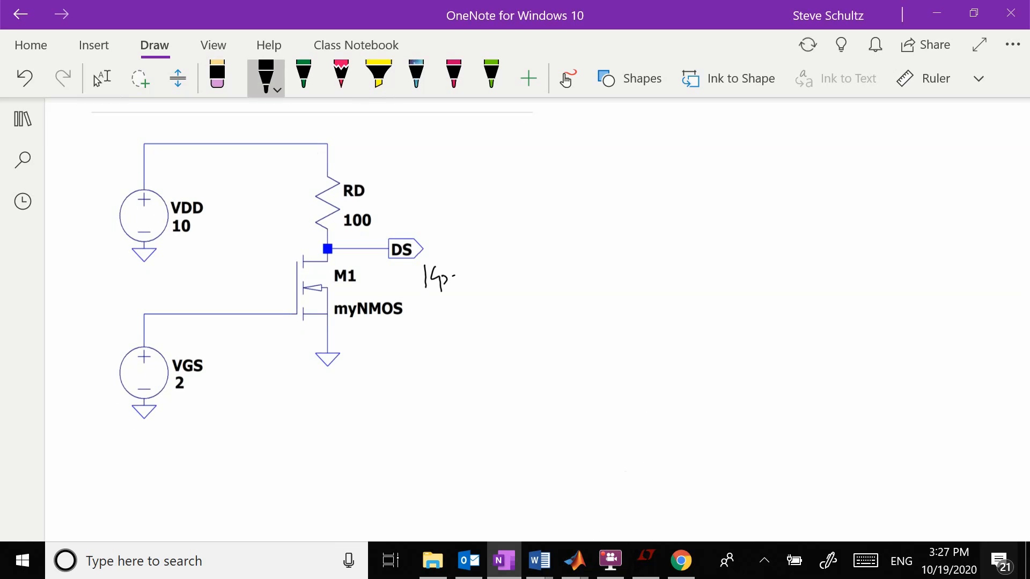
left_click_drag(452, 276, 496, 276)
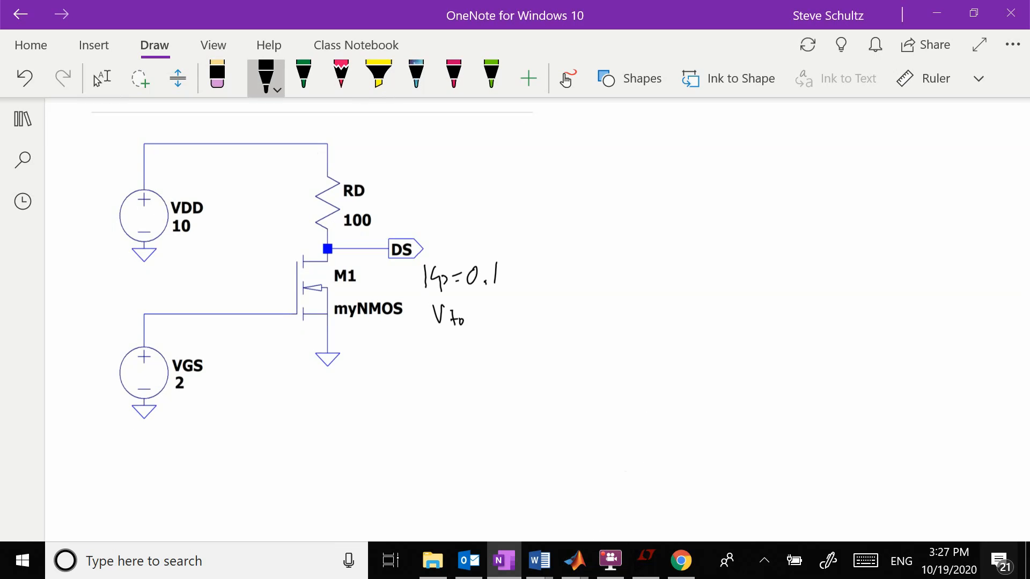
left_click_drag(473, 316, 513, 316)
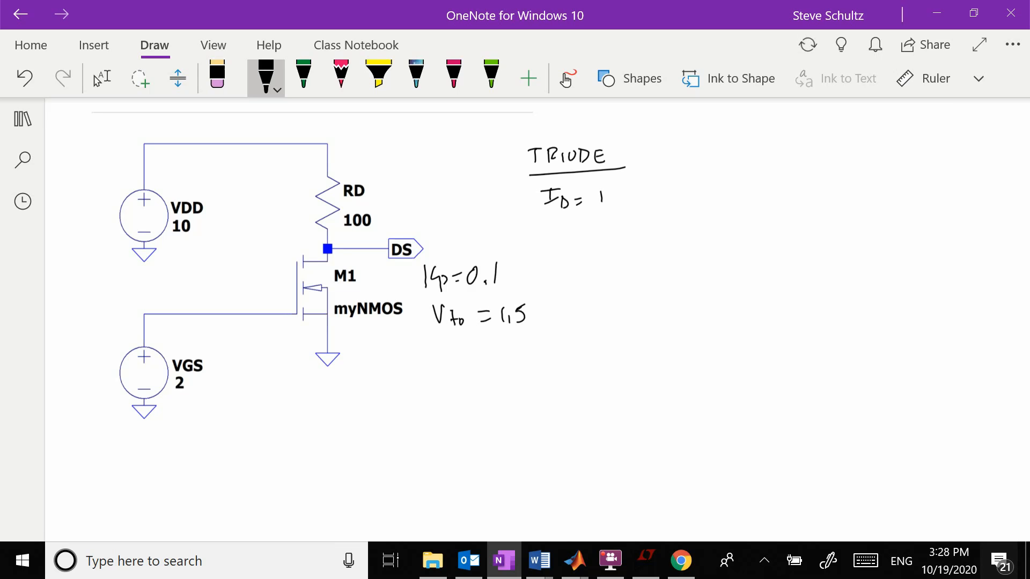
Write the triode equation ID = Kp[(VGS−Vto)VDS − VDS²/2] with condition VDS < VGS−Vto
type("Kp")
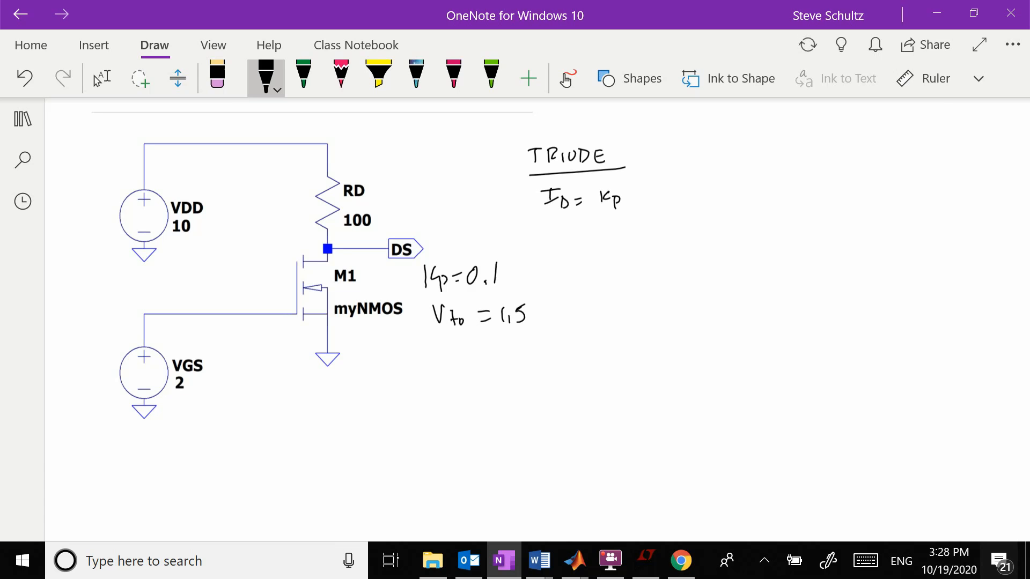
left_click_drag(634, 174, 634, 210)
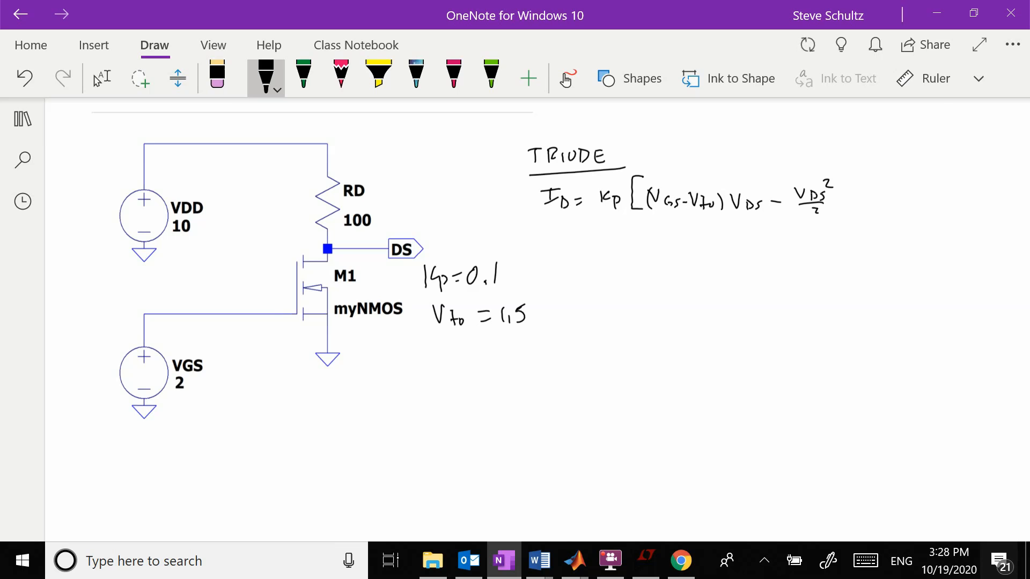
left_click_drag(844, 174, 845, 227)
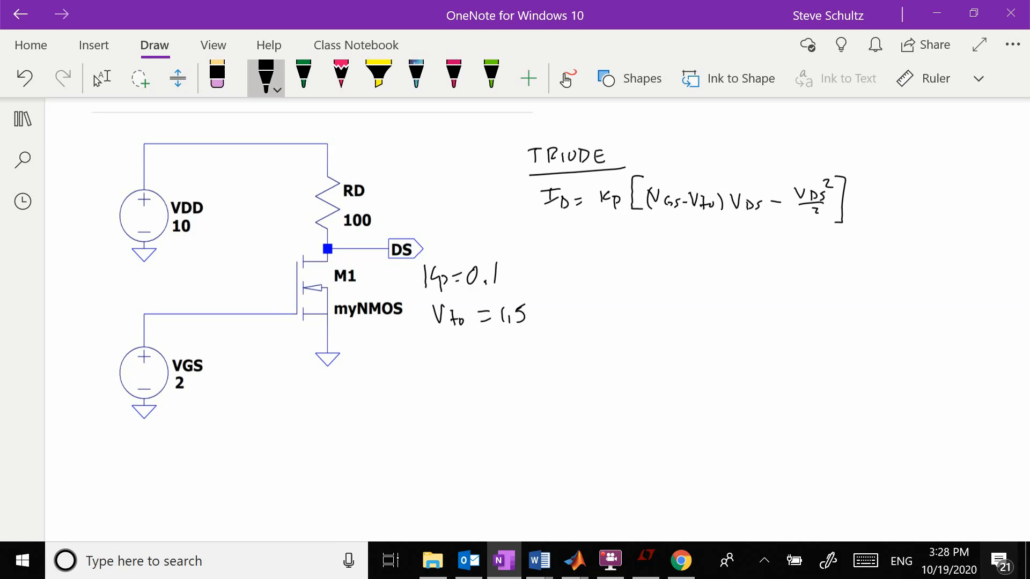
type("VD")
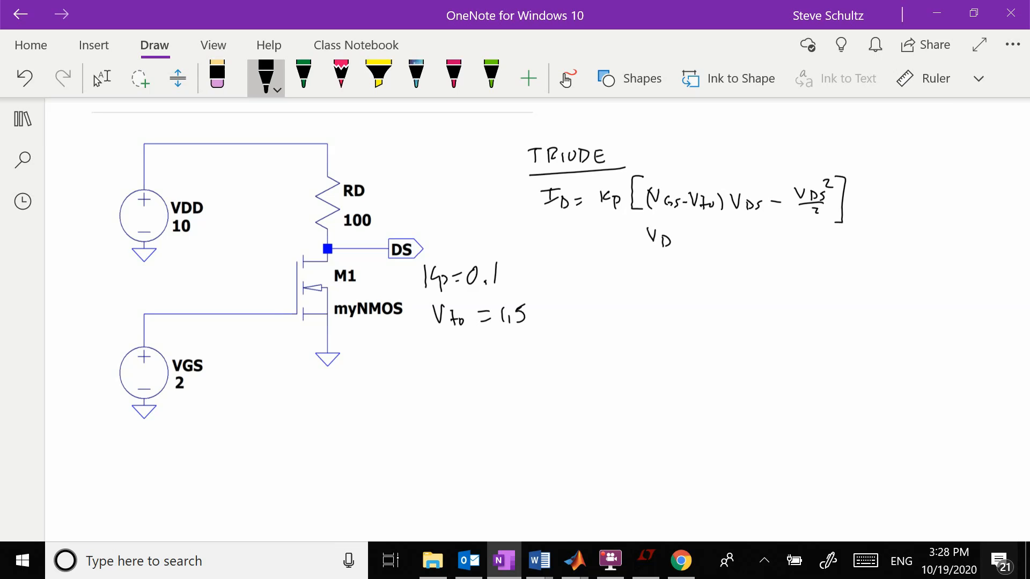
left_click_drag(647, 239, 736, 241)
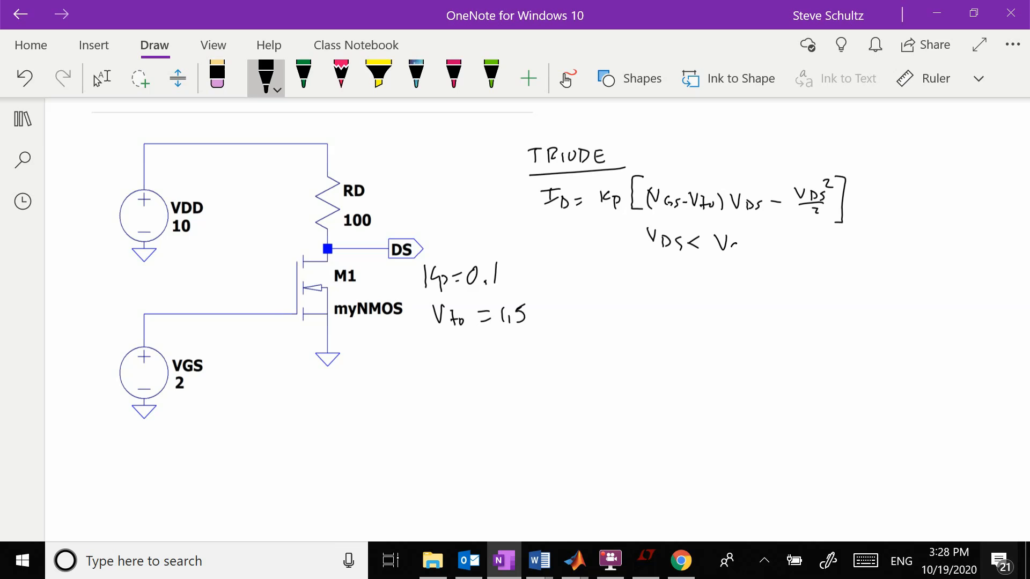
type("Gs-Vto")
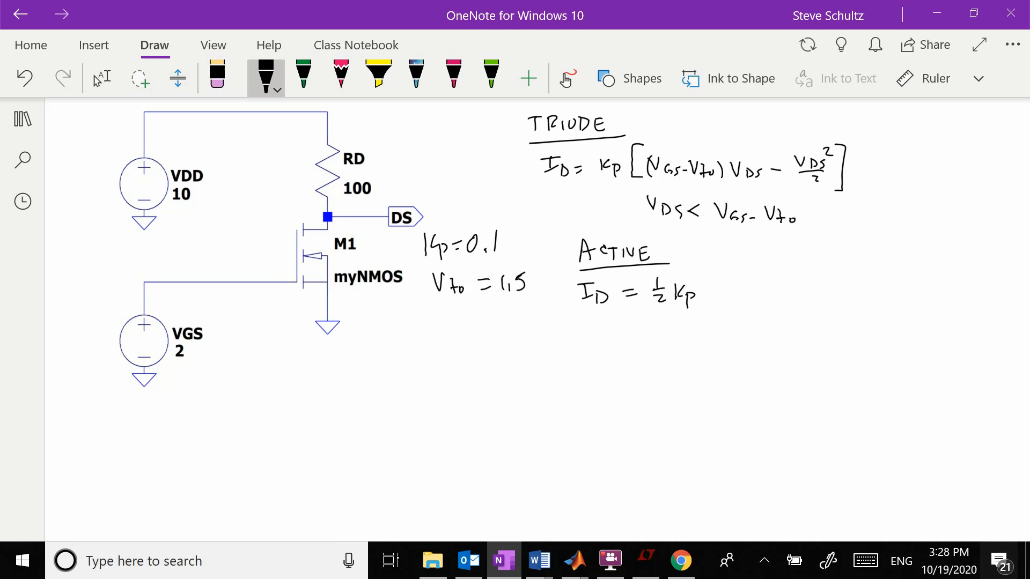
Write the active equation ID = ½Kp(VGS−Vto)² with condition VDS > VGS−Vto
left_click_drag(713, 303, 762, 282)
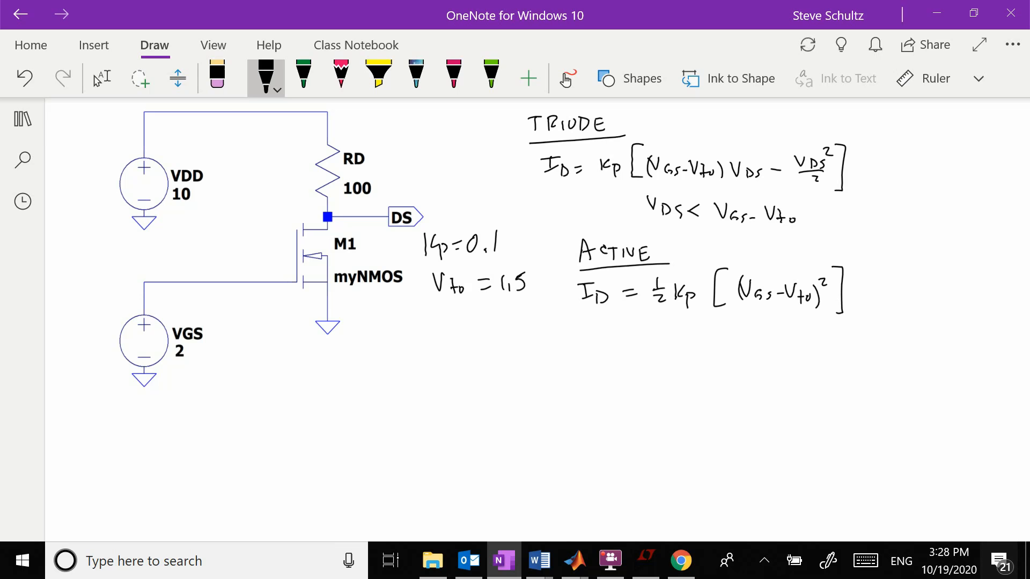
type("Vi")
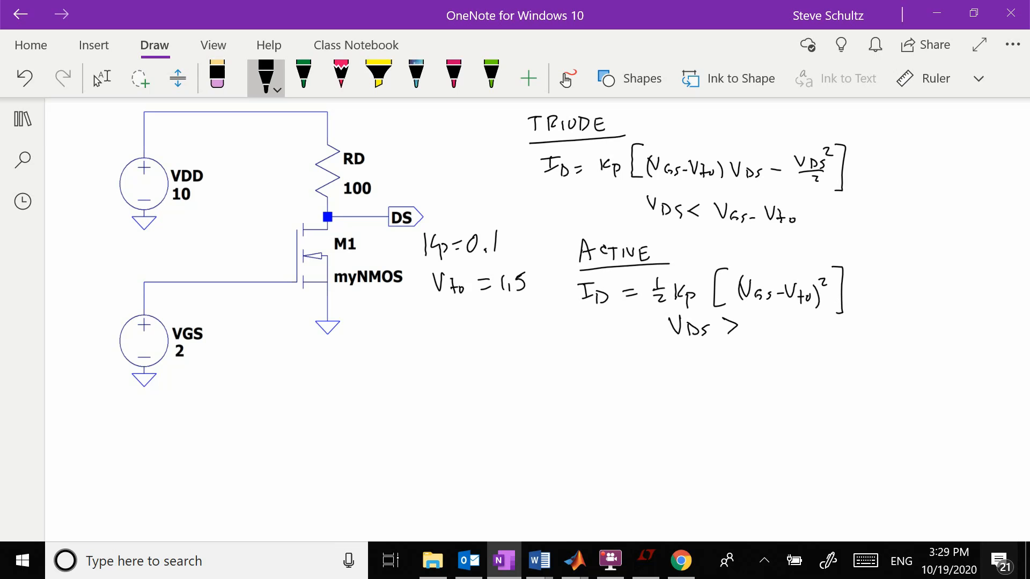
type("VGS-")
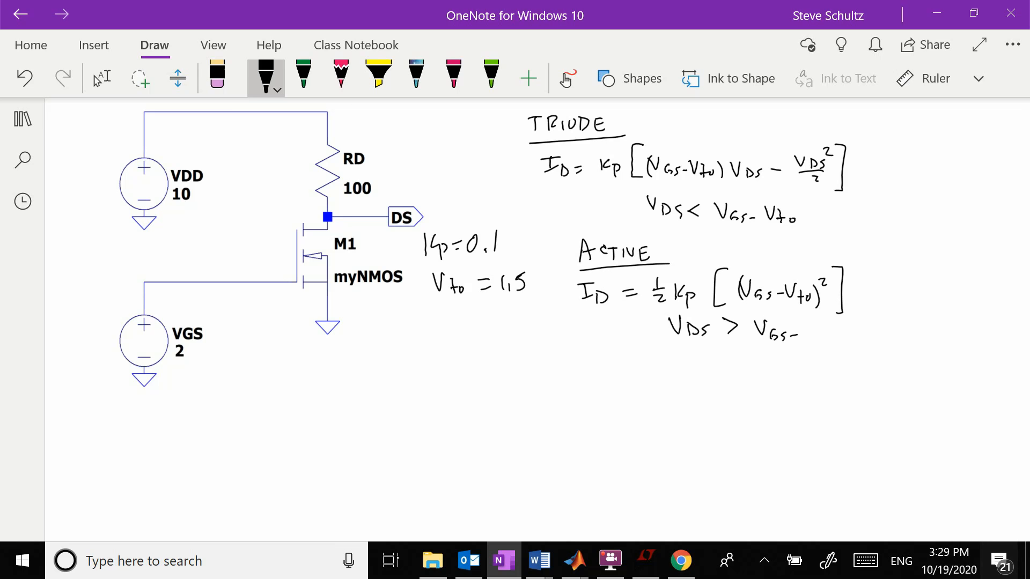
type("Vto")
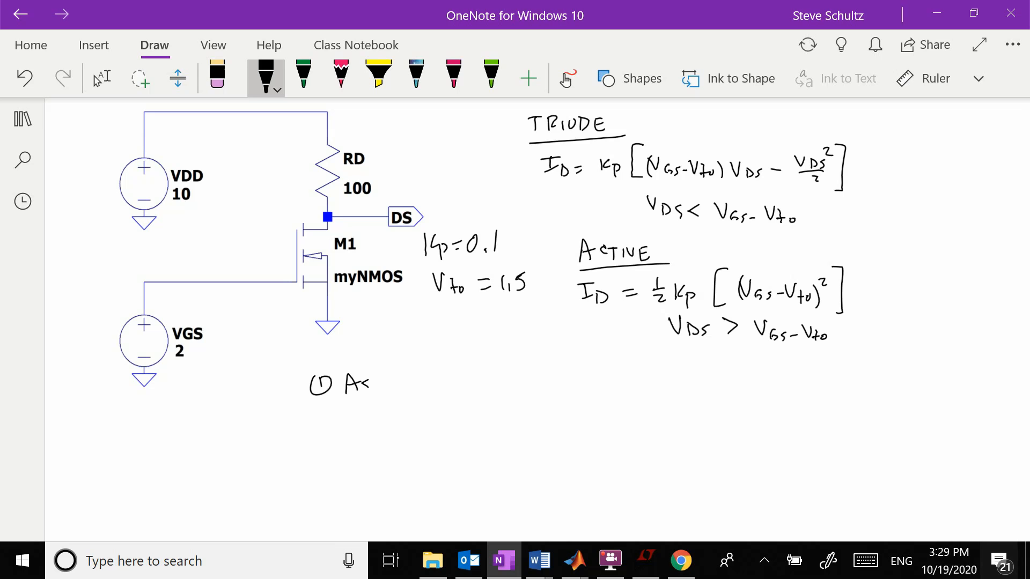
Write 'Assume ACTIVE' and highlight the active-region ID equation in yellow
type("Assume ACTIV")
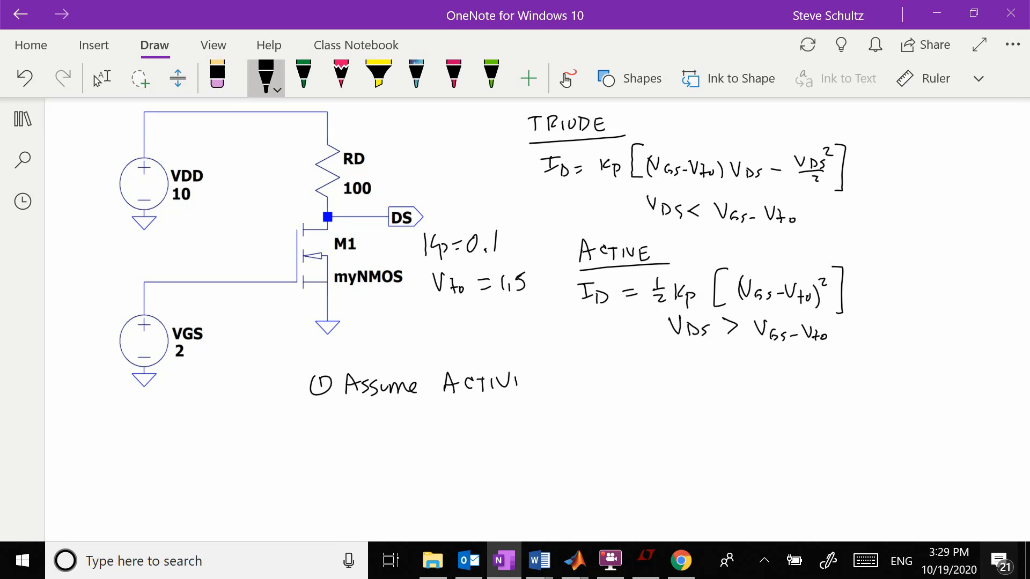
scroll("down", 3)
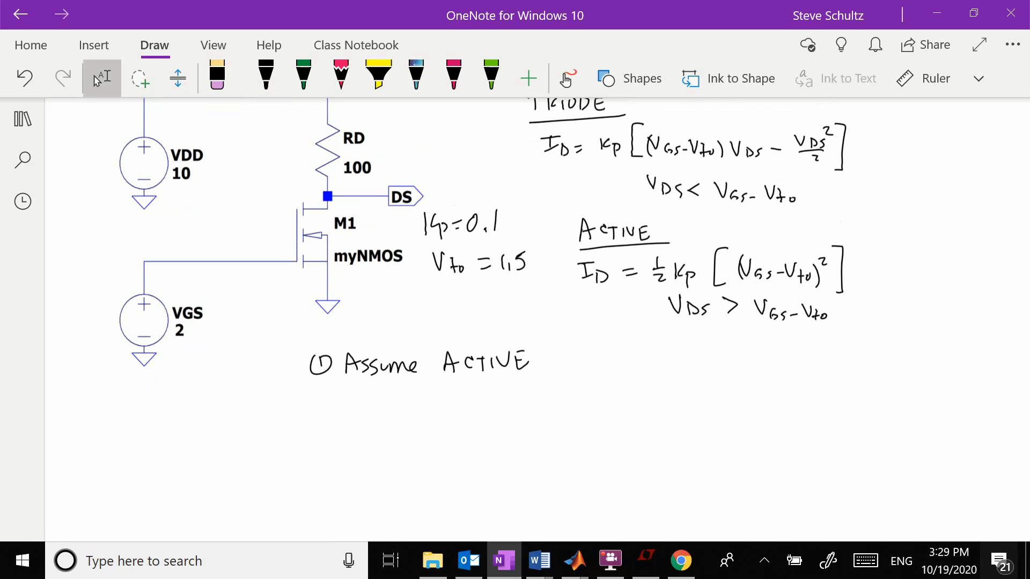
left_click(376, 74)
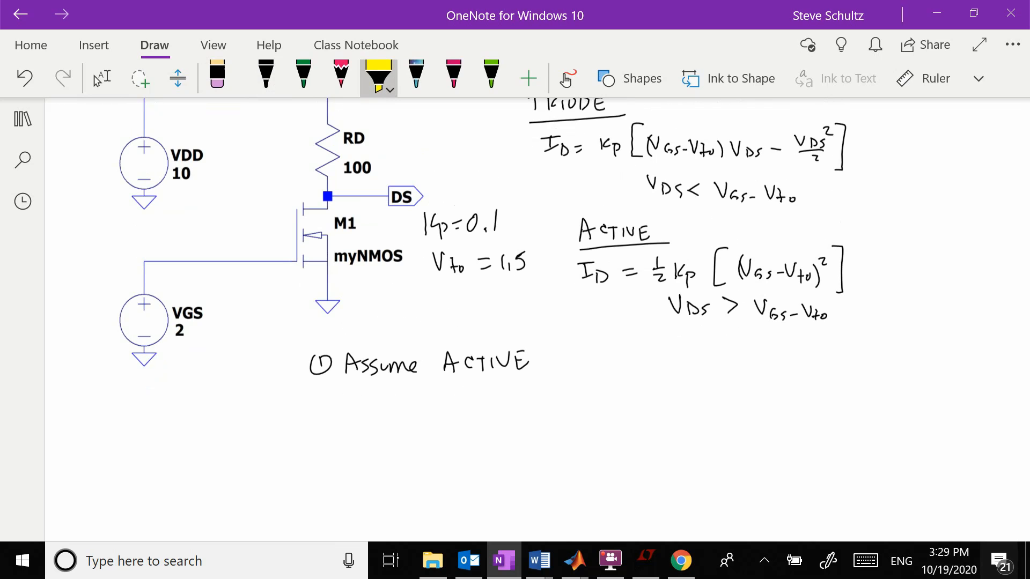
left_click_drag(573, 258, 792, 253)
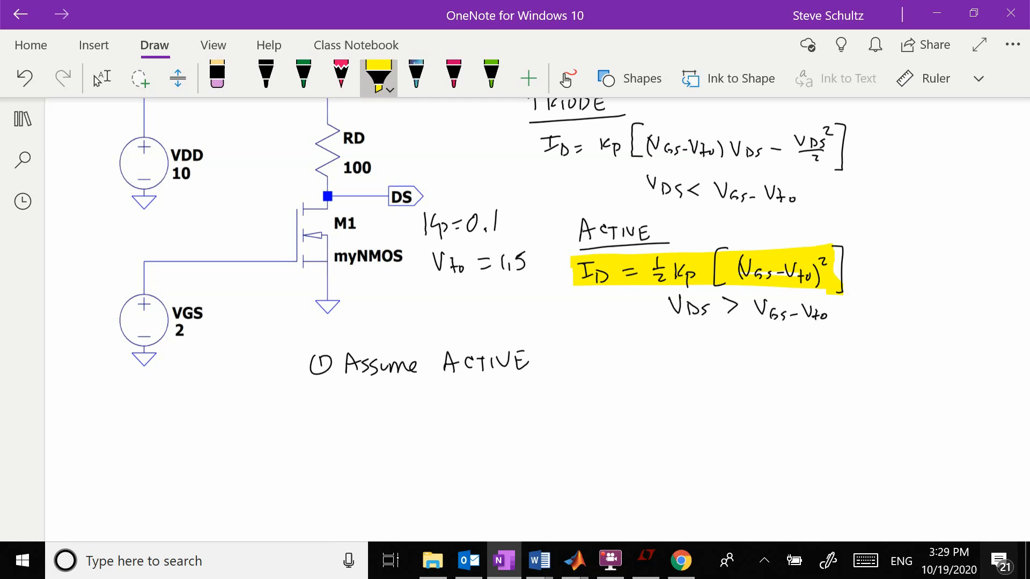
left_click(266, 74)
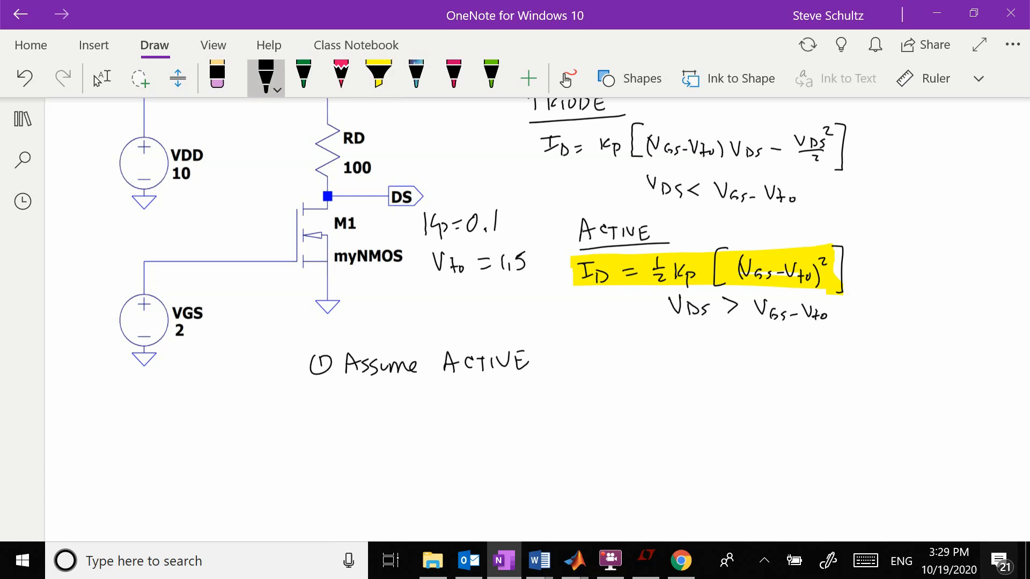
Work out ID = (½)(0.1)(2−1.5)² = 0.0125 A, i.e. 12.5 mA, in black ink
left_click_drag(341, 394, 368, 411)
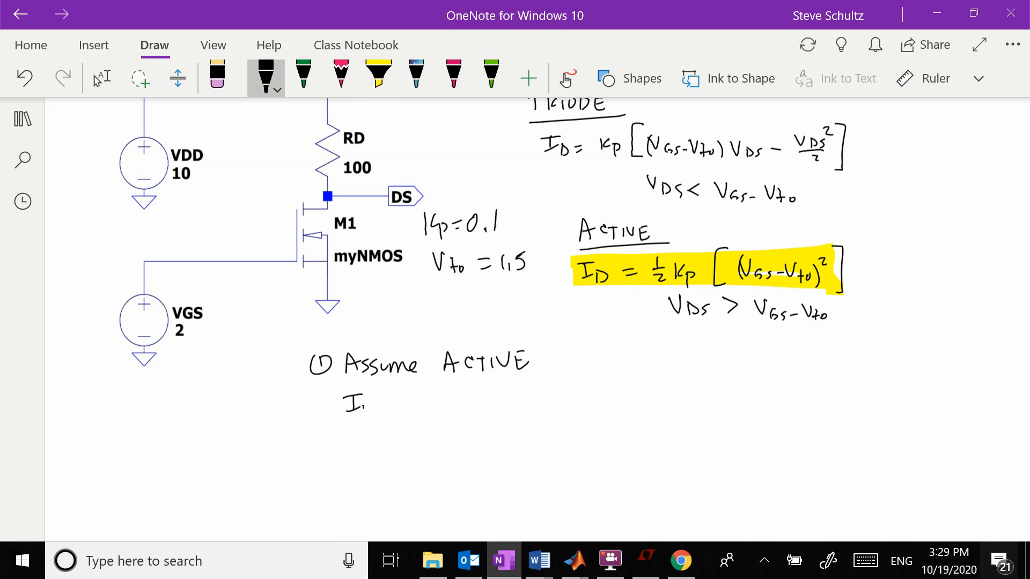
left_click_drag(355, 400, 430, 400)
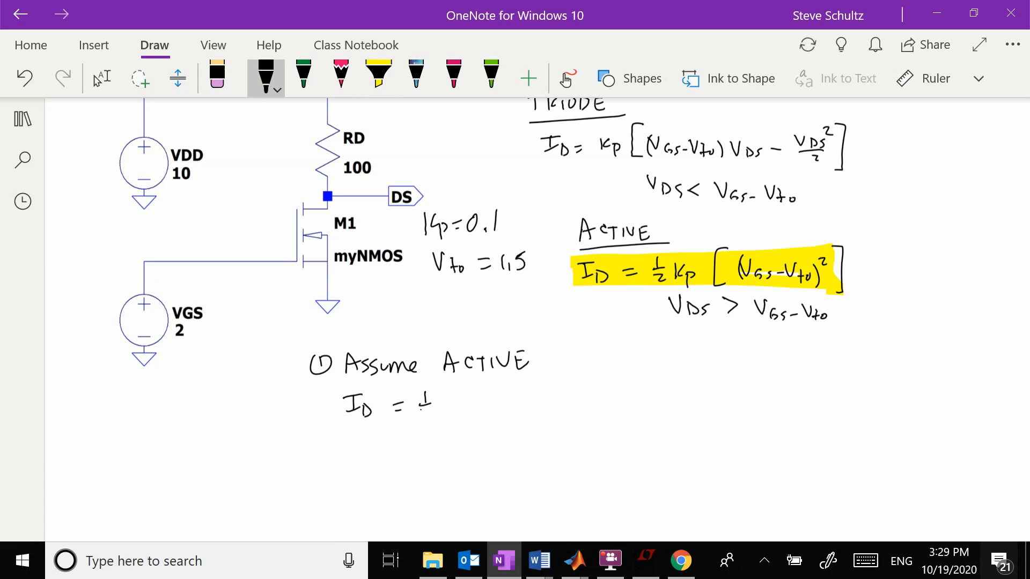
left_click_drag(400, 405, 453, 408)
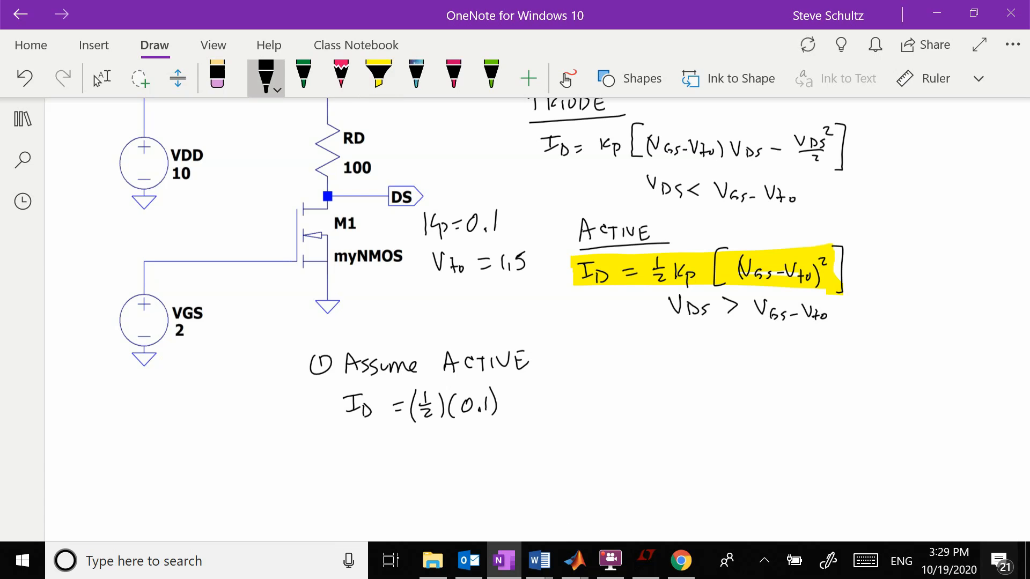
left_click_drag(522, 381, 519, 427)
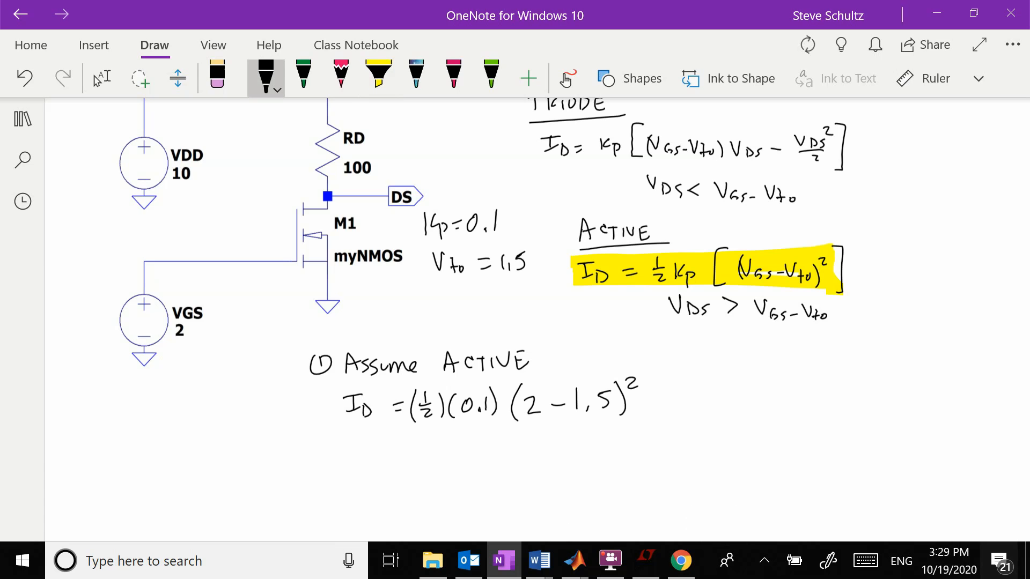
left_click_drag(384, 437, 408, 450)
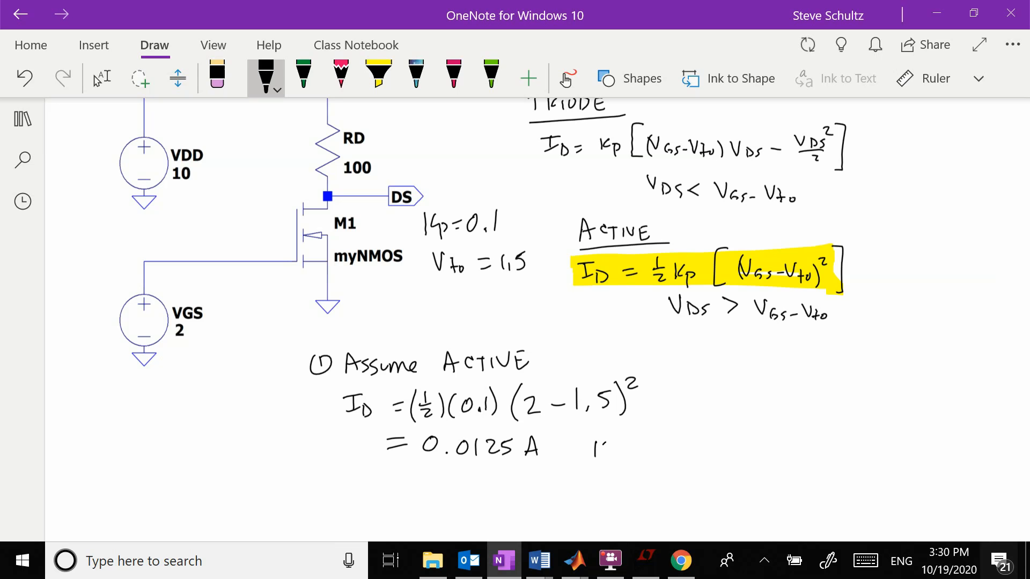
left_click_drag(591, 450, 677, 450)
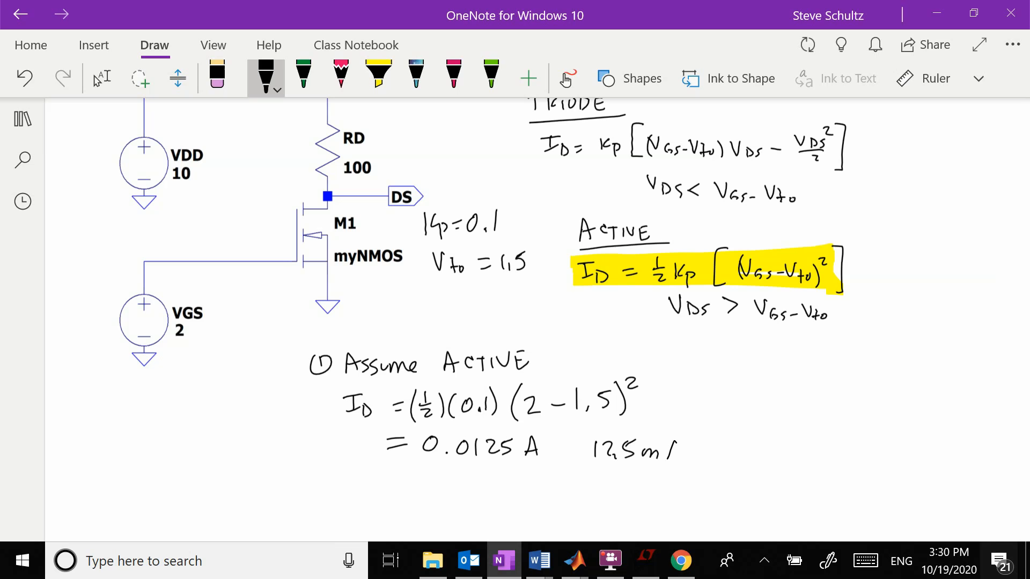
scroll("down", 3)
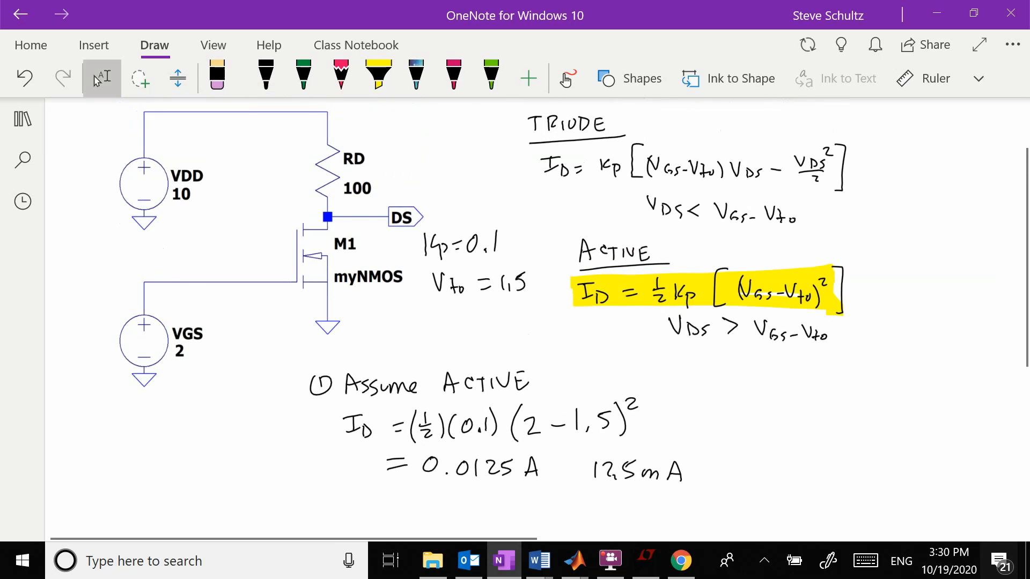
Handwrite V(DS) = 10 − (100)(0.0125) = 8.75 and the check 8.75 > 2 − 1.5 = 0.5
scroll("down", 3)
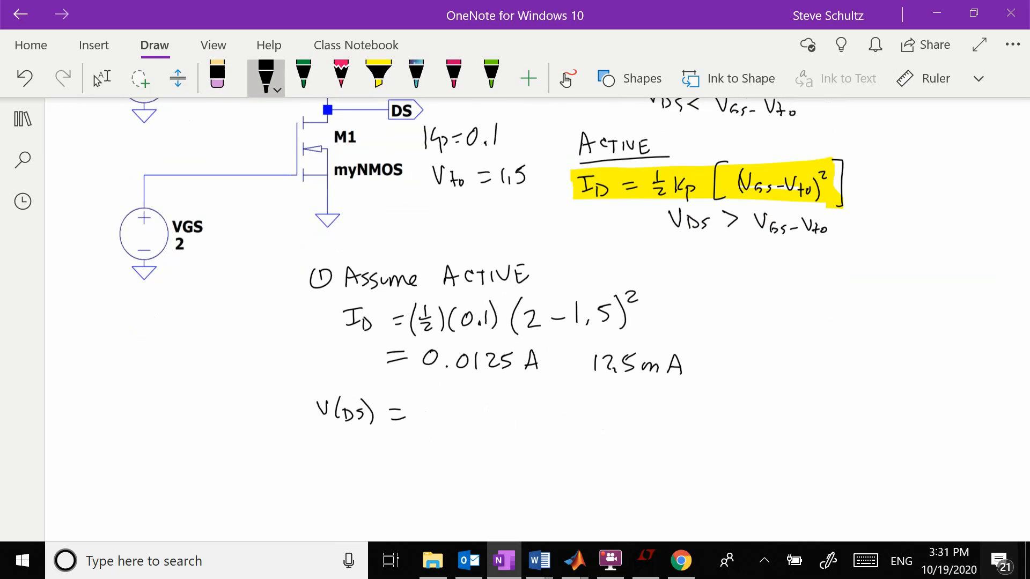
left_click_drag(411, 414, 512, 414)
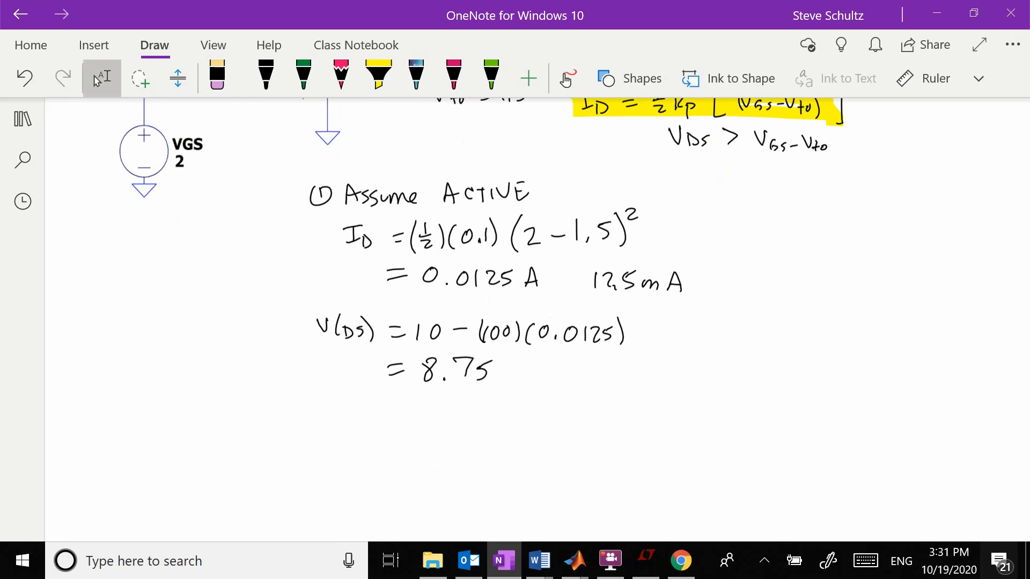
left_click(265, 75)
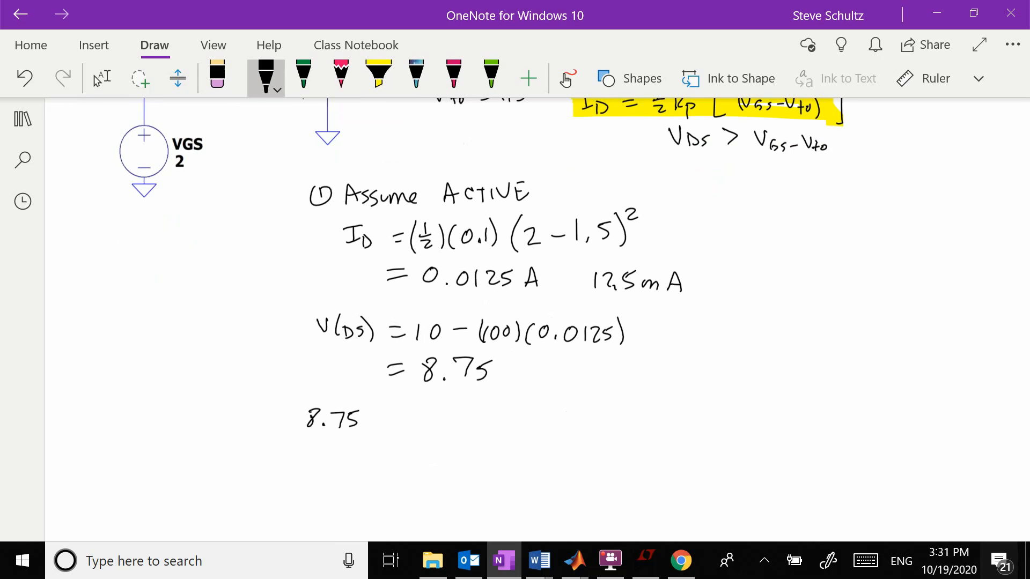
left_click_drag(446, 420, 519, 421)
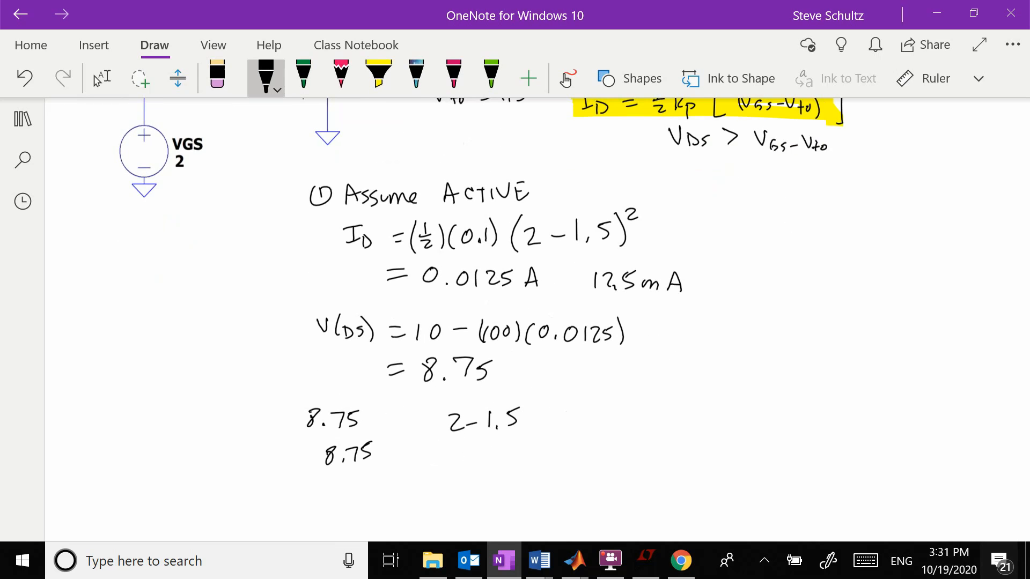
left_click_drag(393, 457, 427, 437)
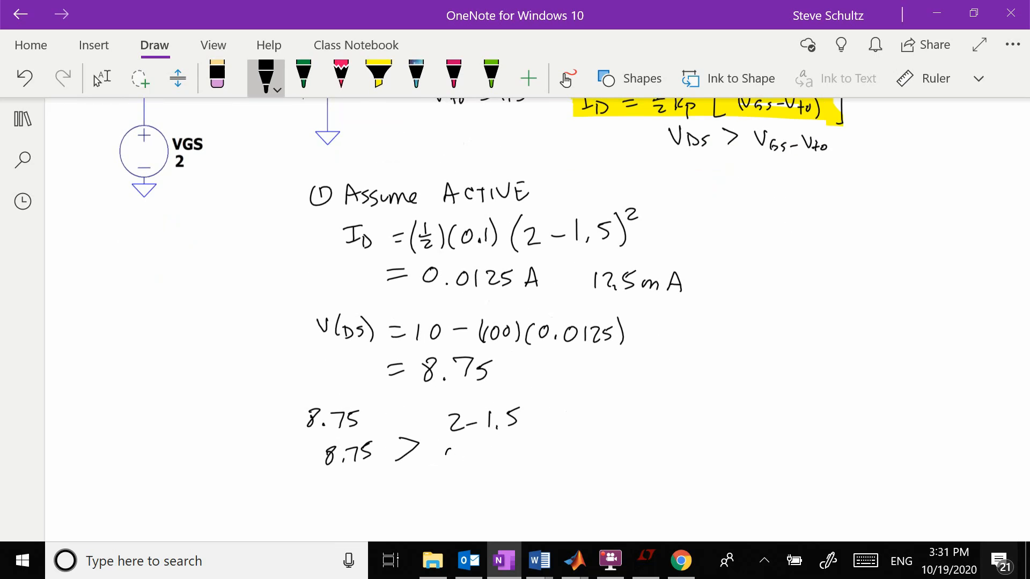
type("0.5")
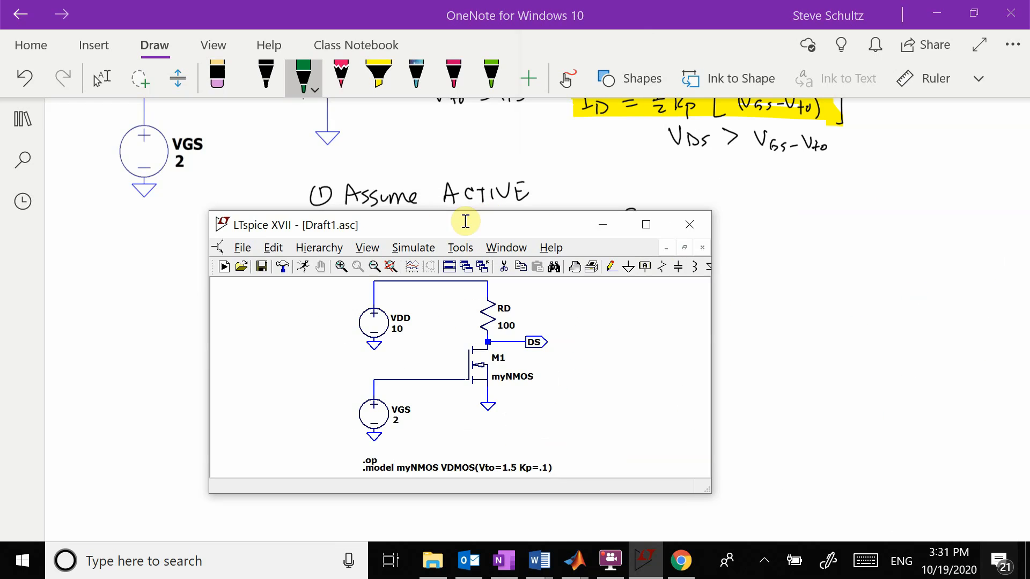
Run the .op simulation and read V(ds) = 8.75 and Id(M1) = 0.0125, then close the results
left_click(644, 224)
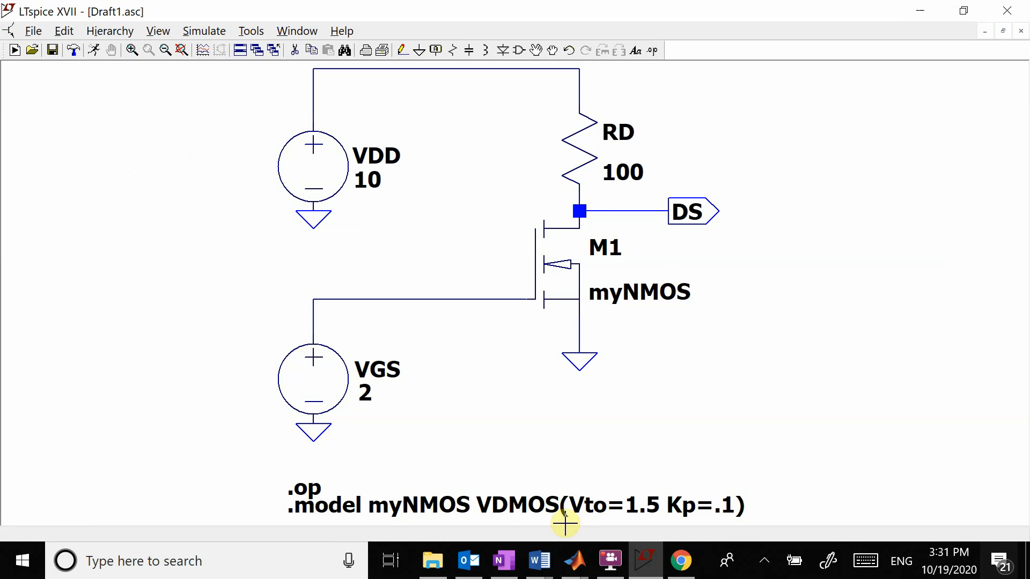
mouse_move(630, 262)
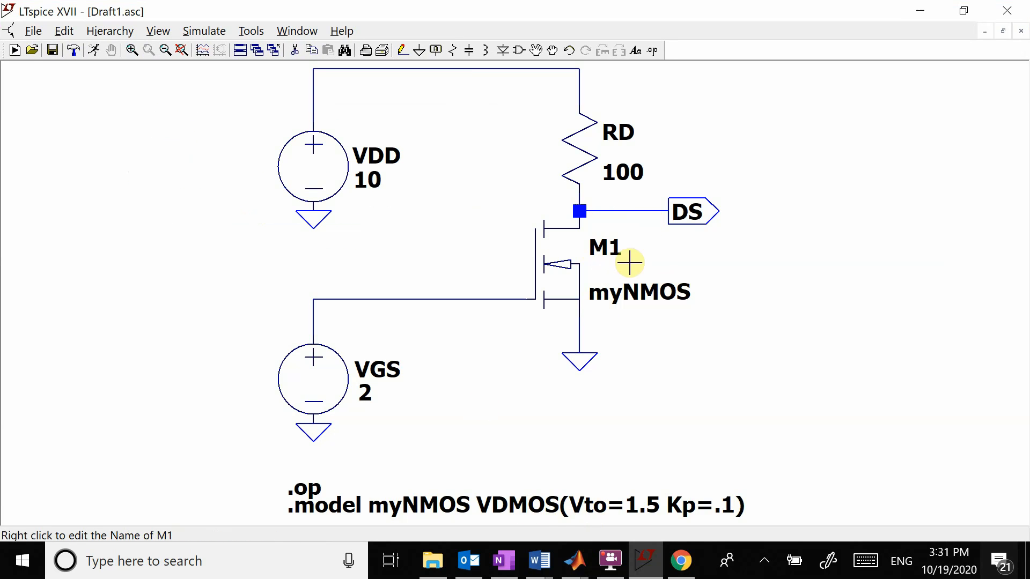
mouse_move(568, 374)
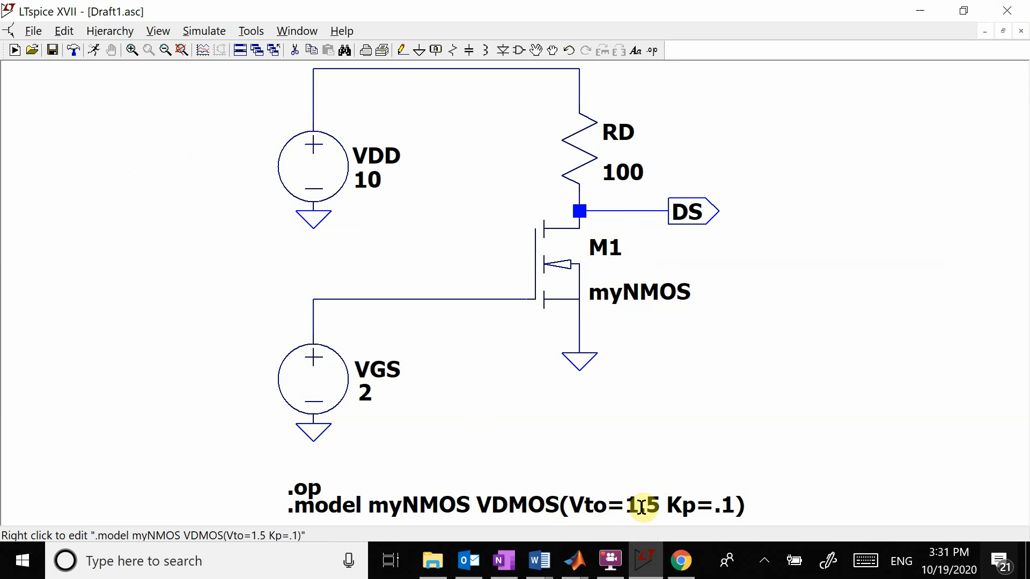
mouse_move(729, 505)
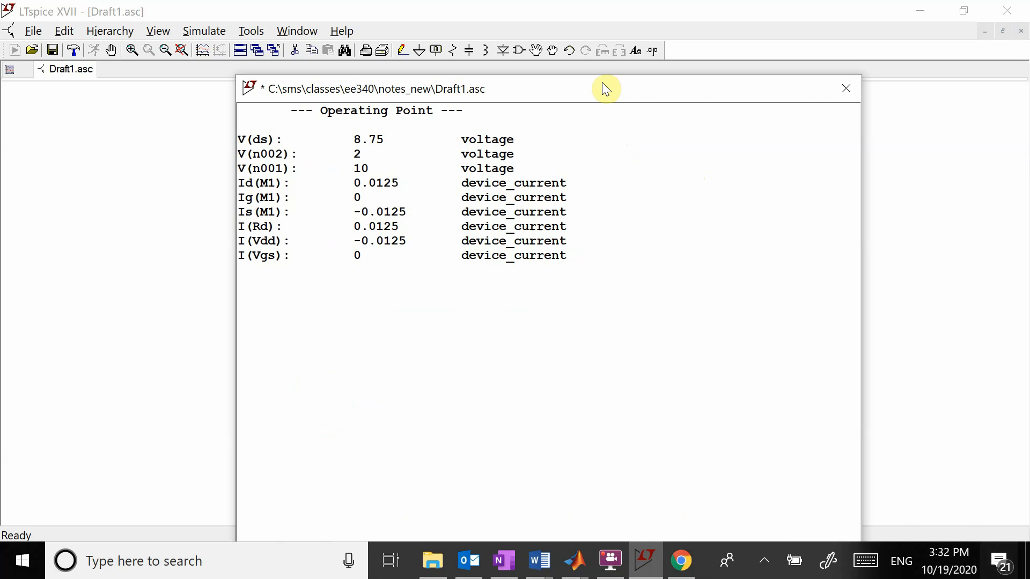
double_click(367, 138)
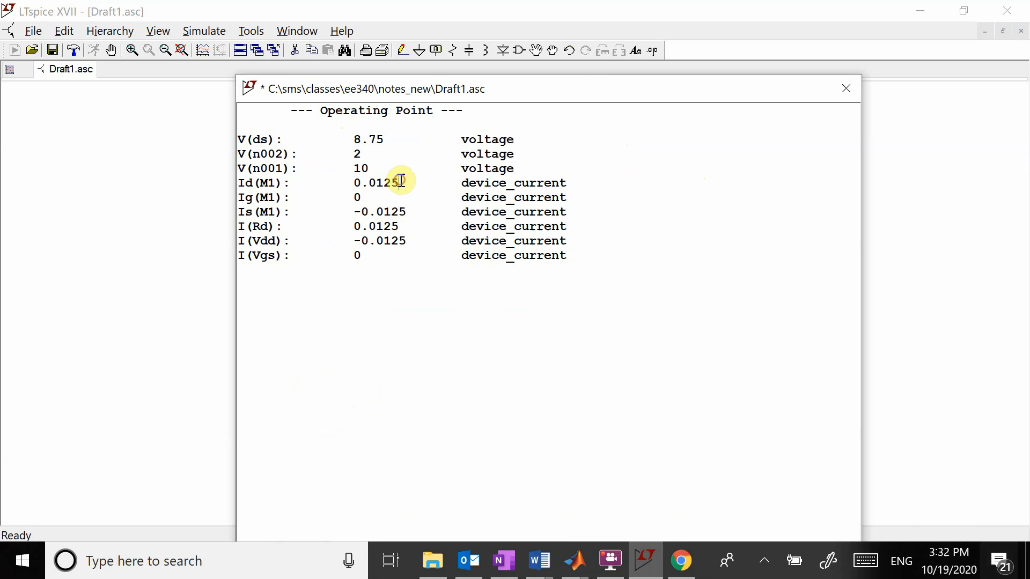
double_click(374, 183)
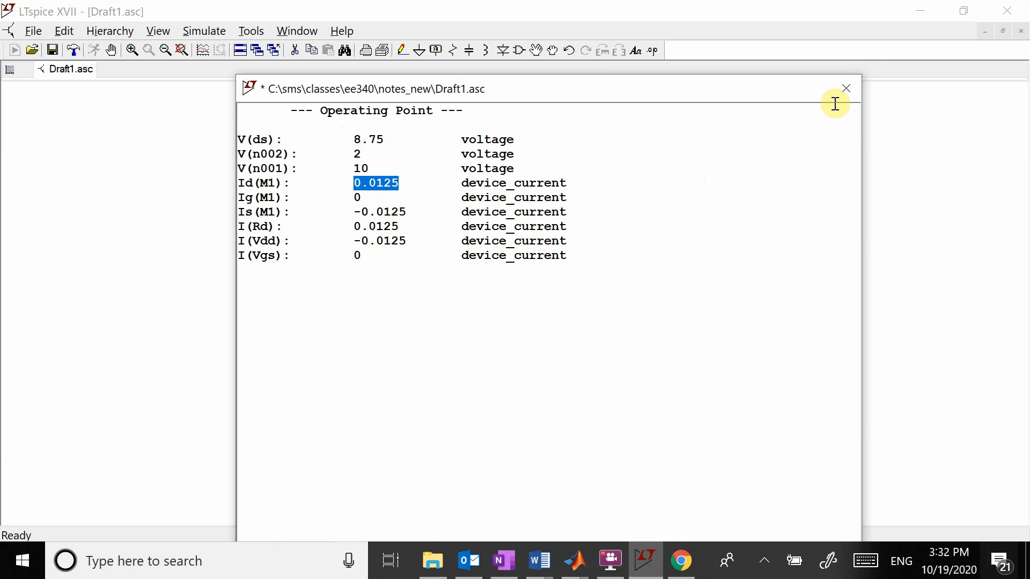
left_click(846, 88)
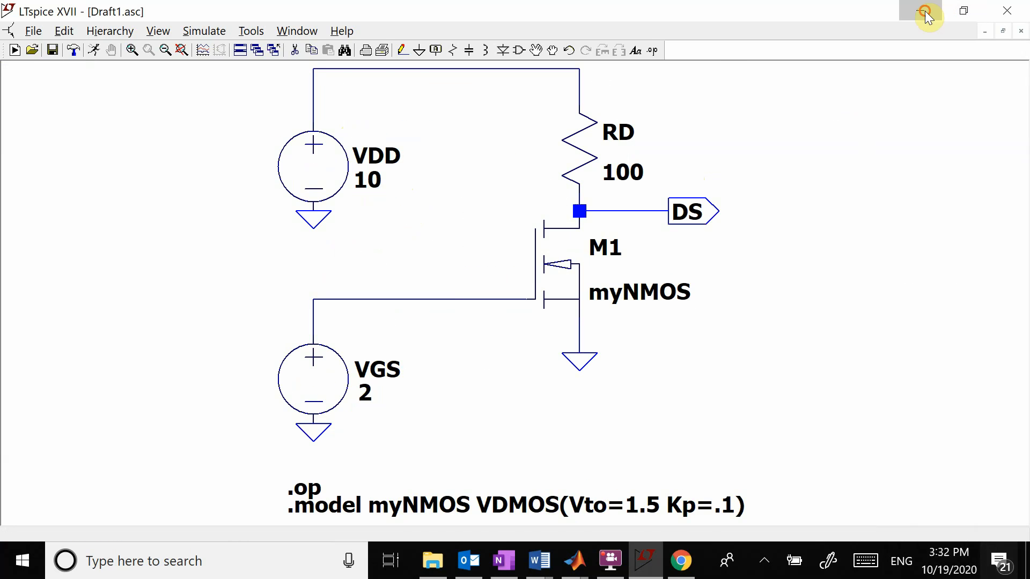
Change the drain resistor RD from 100 to 1000 ohms in the LTspice schematic
left_click(503, 560)
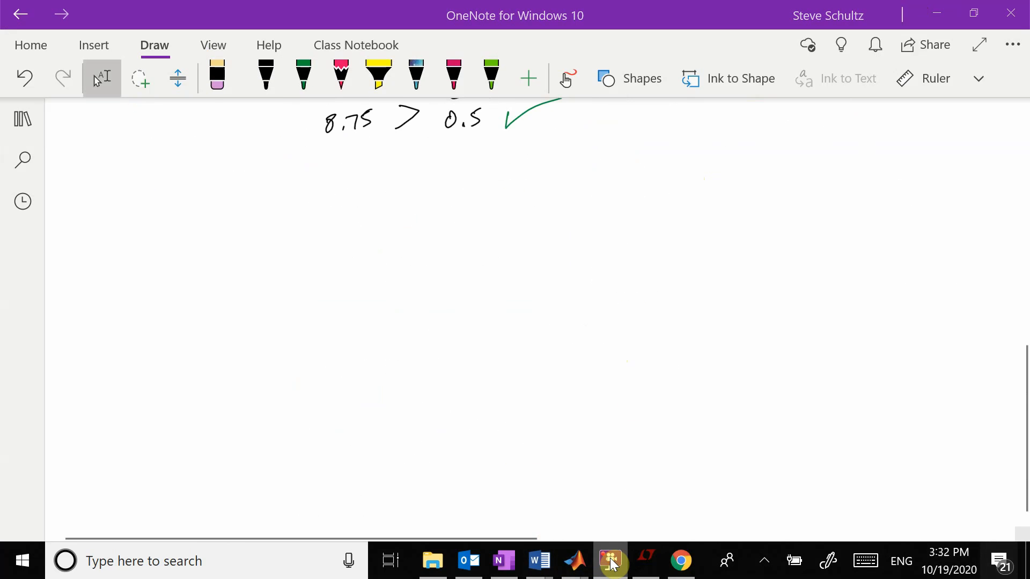
left_click(646, 560)
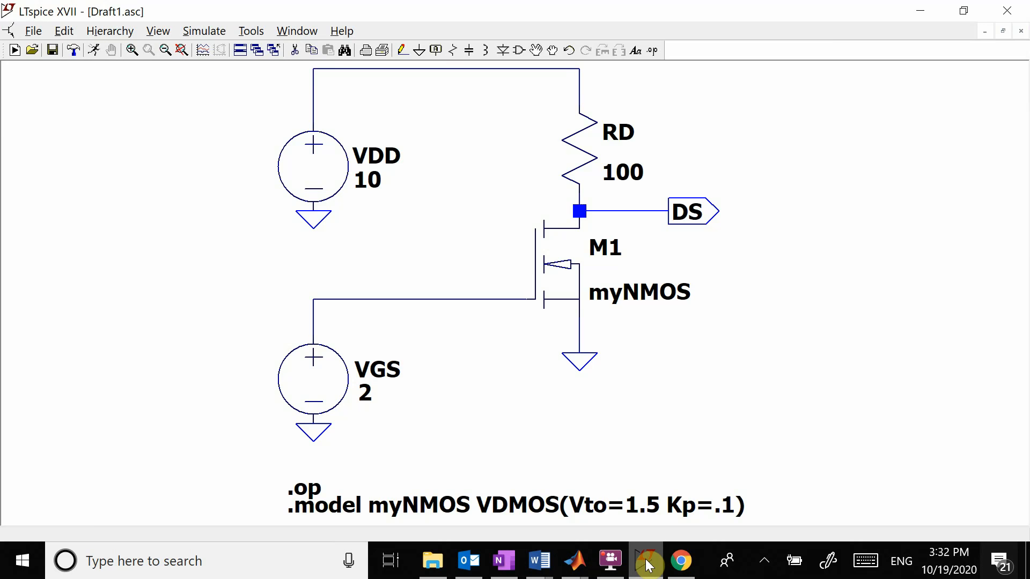
mouse_move(603, 224)
type("10")
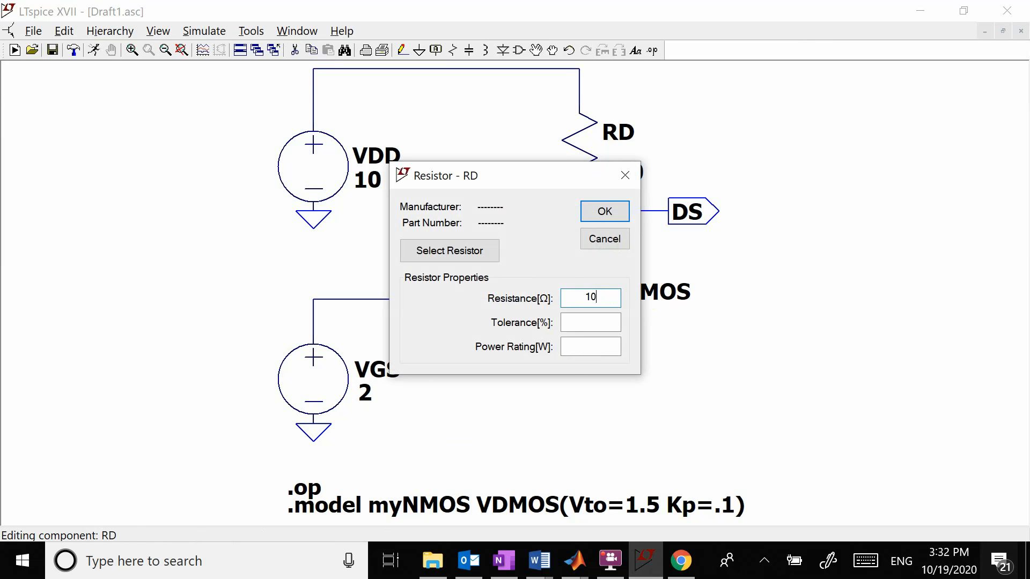
left_click(603, 212)
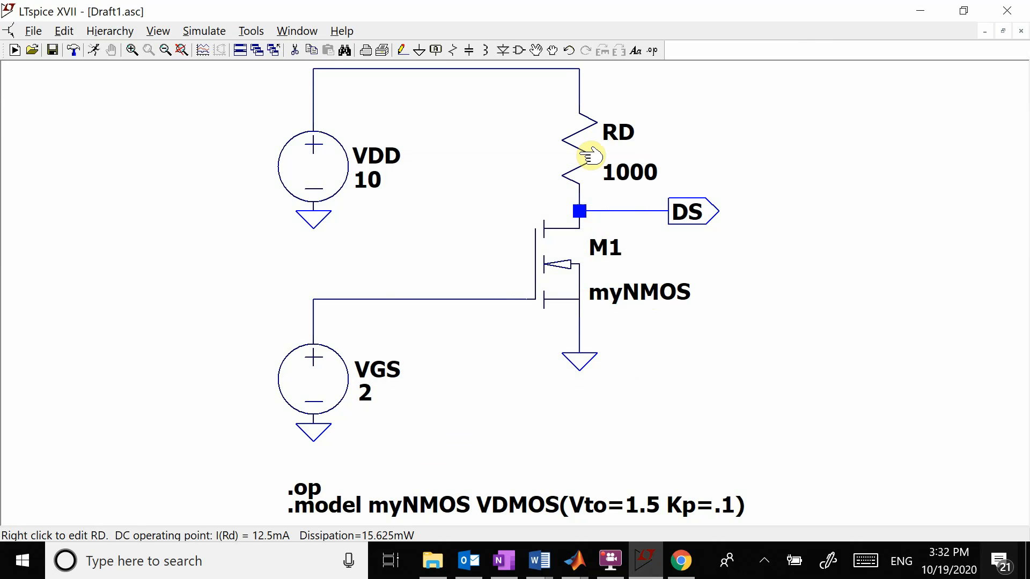
mouse_move(467, 348)
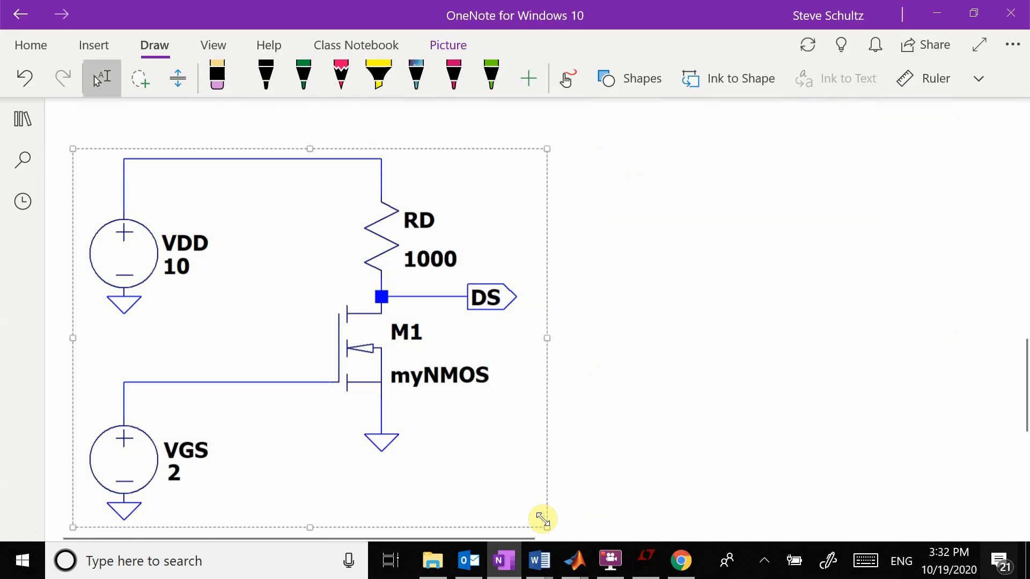
Shrink the pasted RD = 1000 schematic picture on the OneNote page
left_click_drag(542, 519, 430, 451)
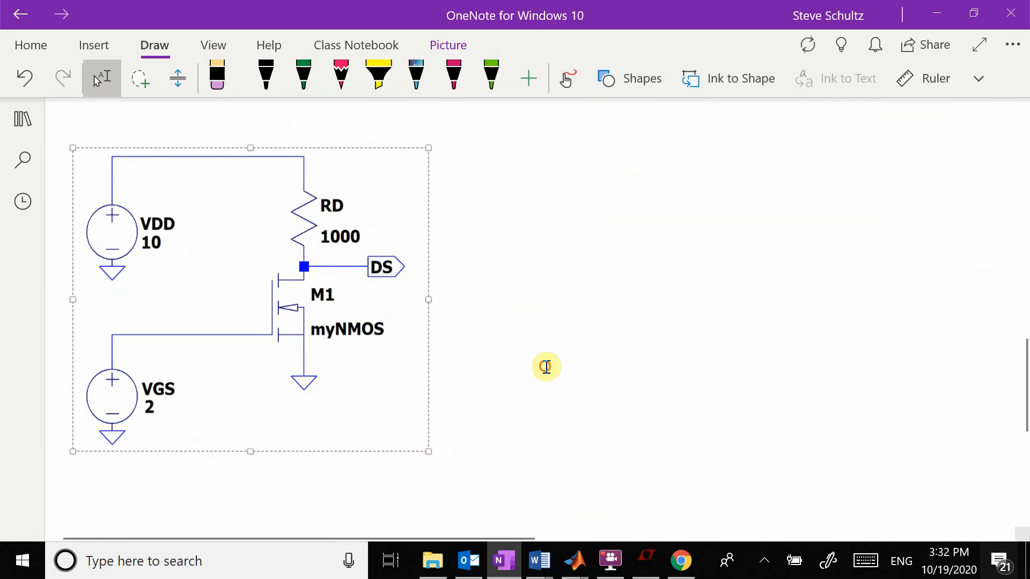
Deselect the picture and handwrite 'Assume ACTIVE' beside the schematic in black ink
left_click(547, 367)
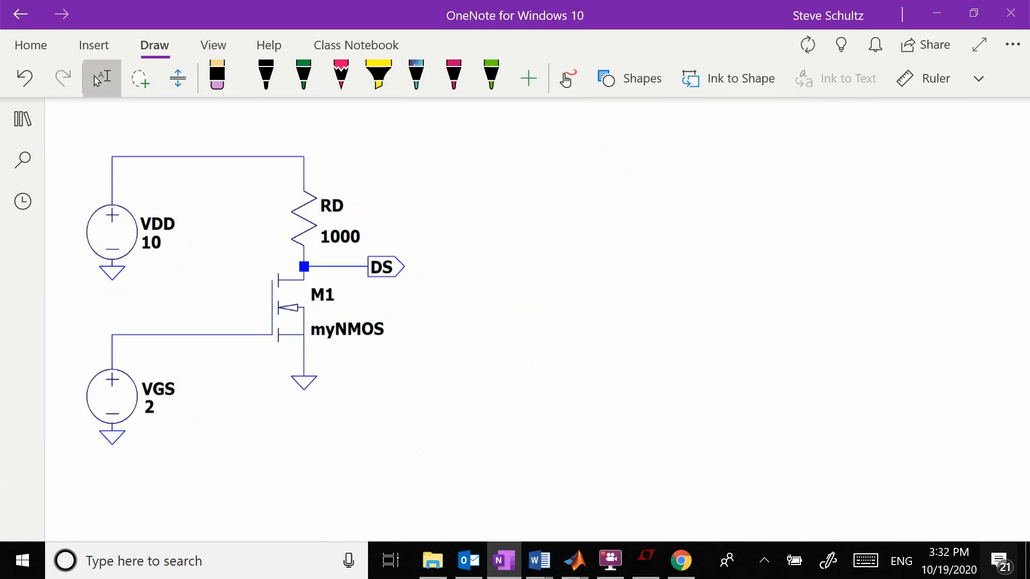
left_click(303, 74)
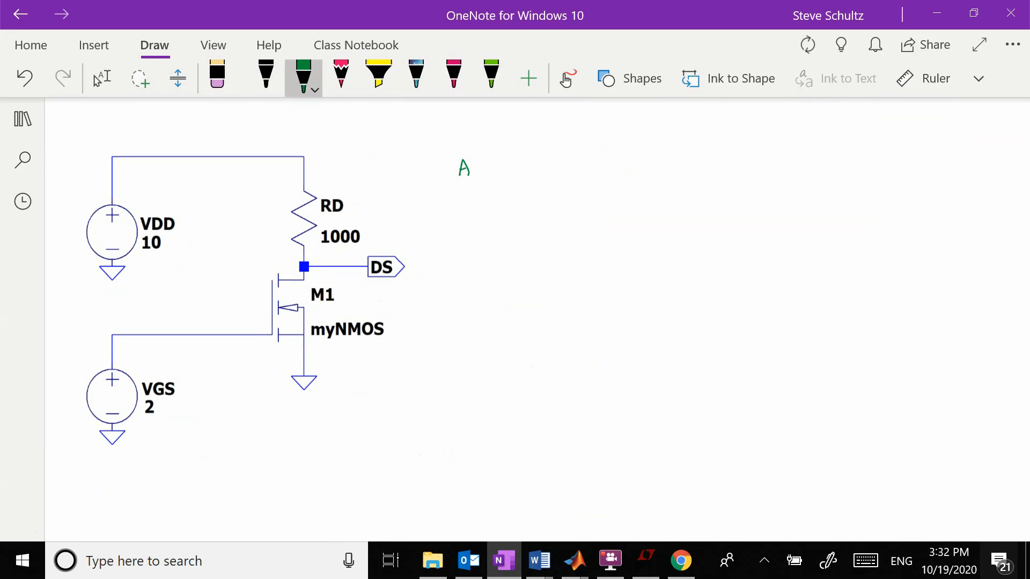
left_click(266, 74)
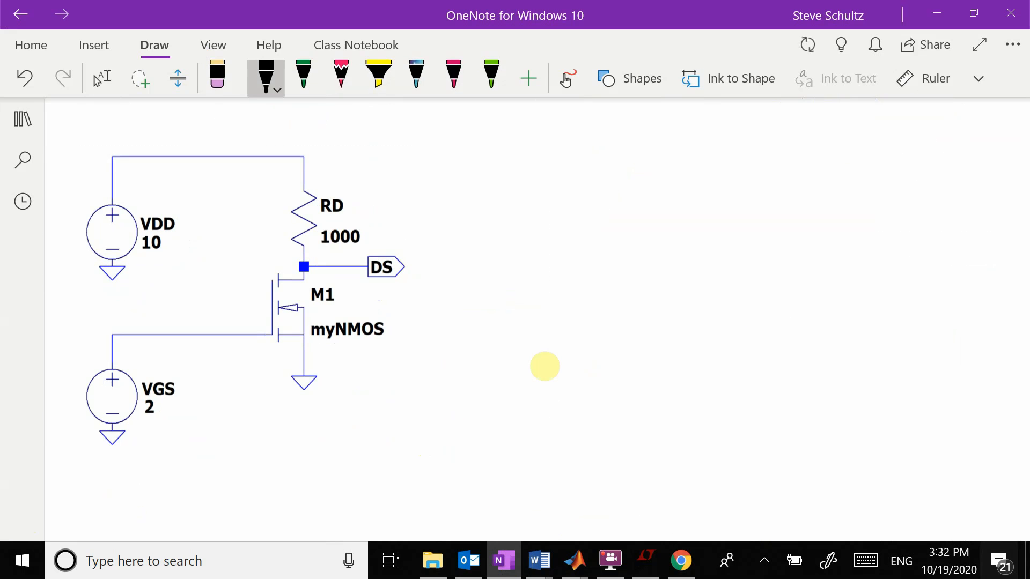
left_click_drag(466, 165, 526, 161)
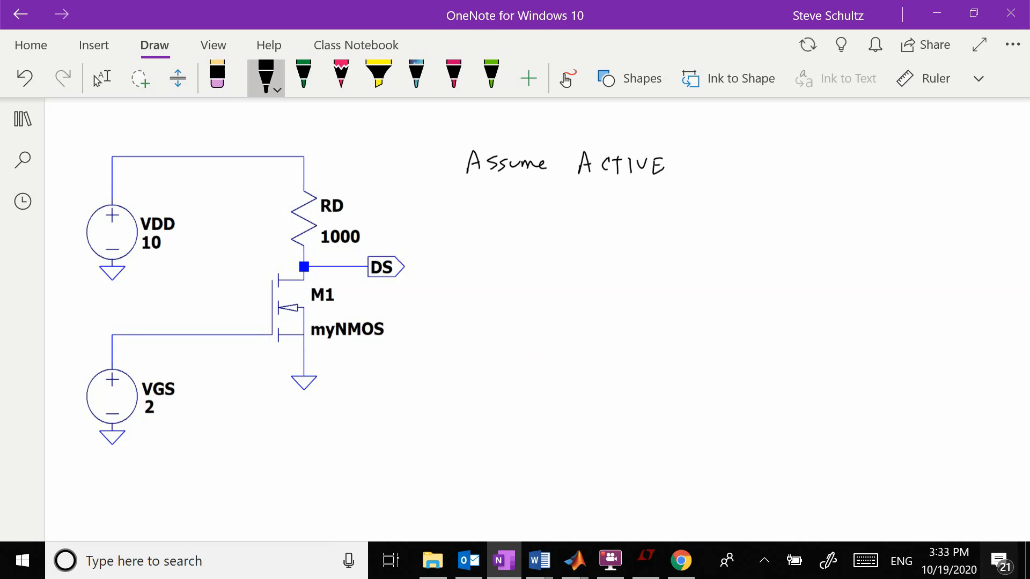
scroll("down", 3)
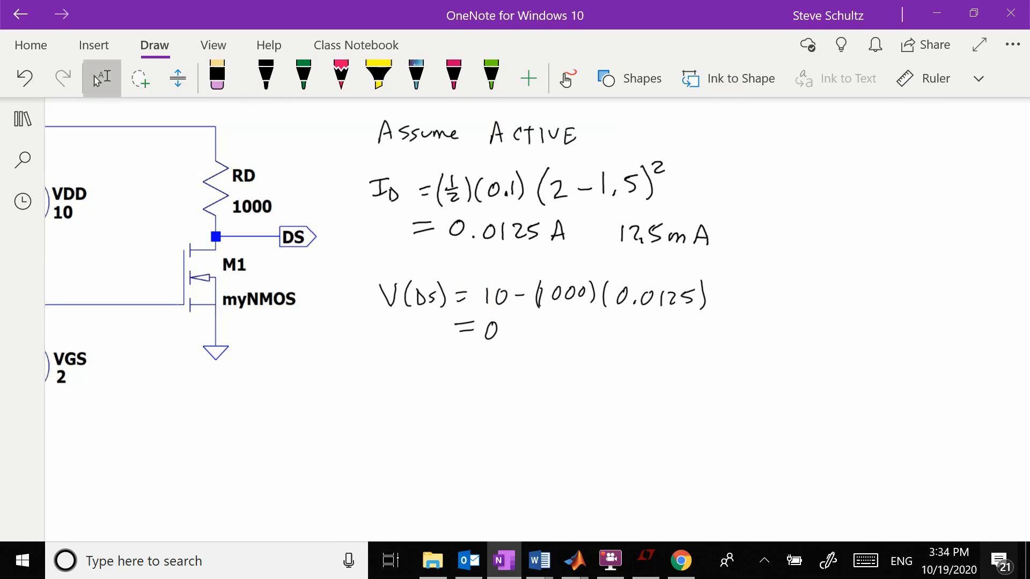
Write V(DS) = 10 − (1000)(0.0125) = −2.5 and the failed check −2.5 < 2−1.5, VDS < VGS−Vto
left_click(266, 74)
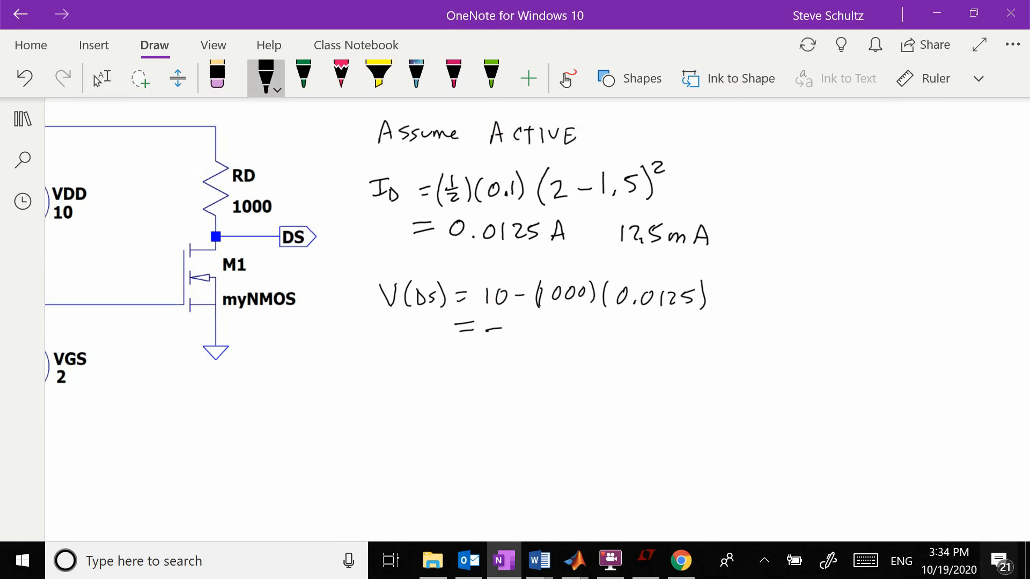
type("2,5")
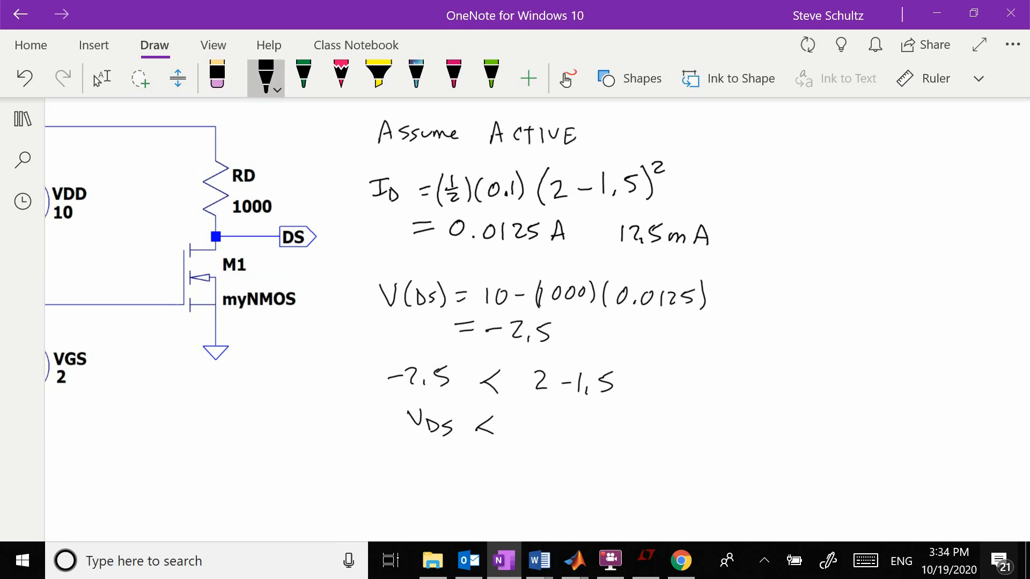
left_click_drag(519, 427, 594, 430)
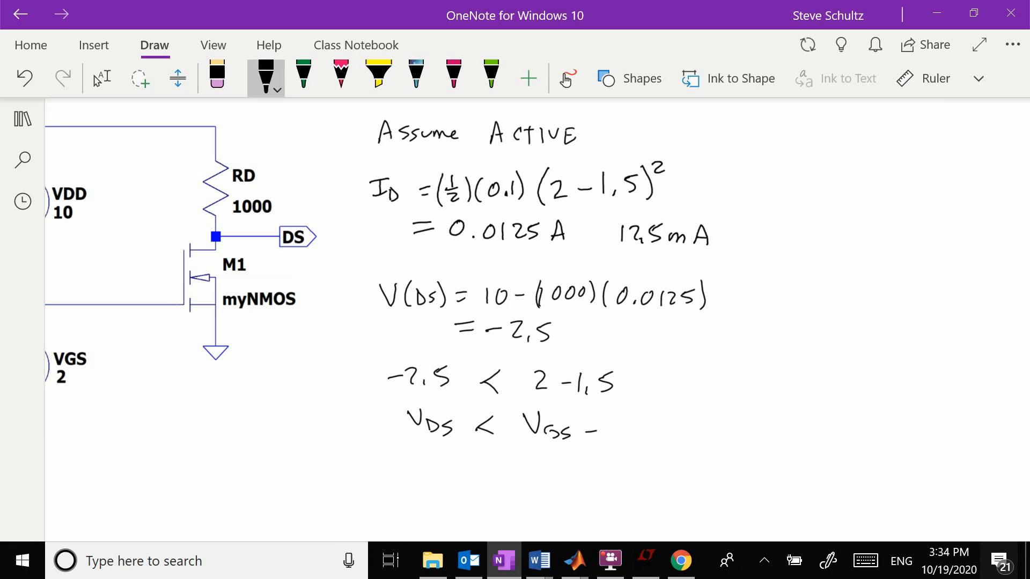
type("Vto")
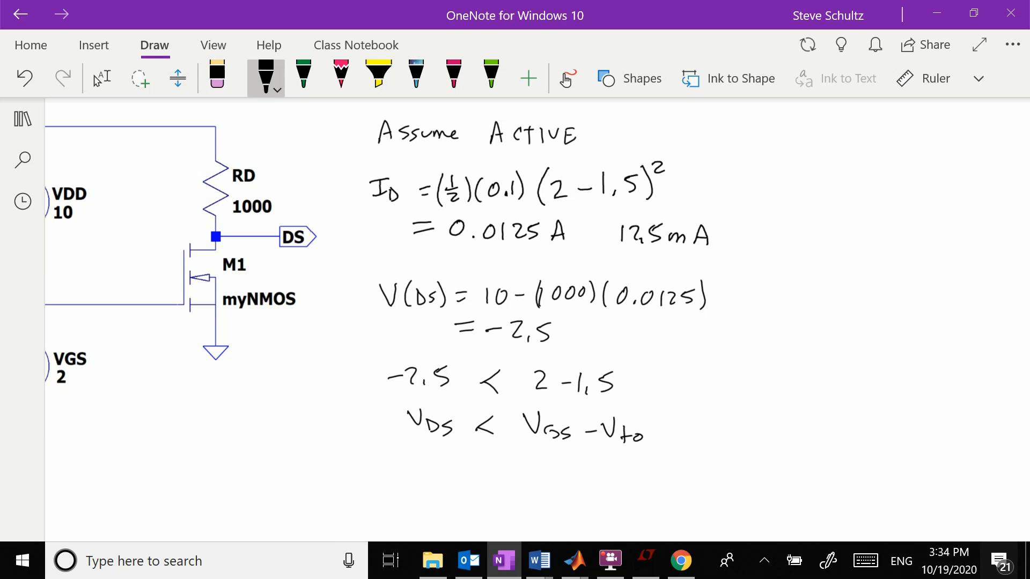
left_click(302, 74)
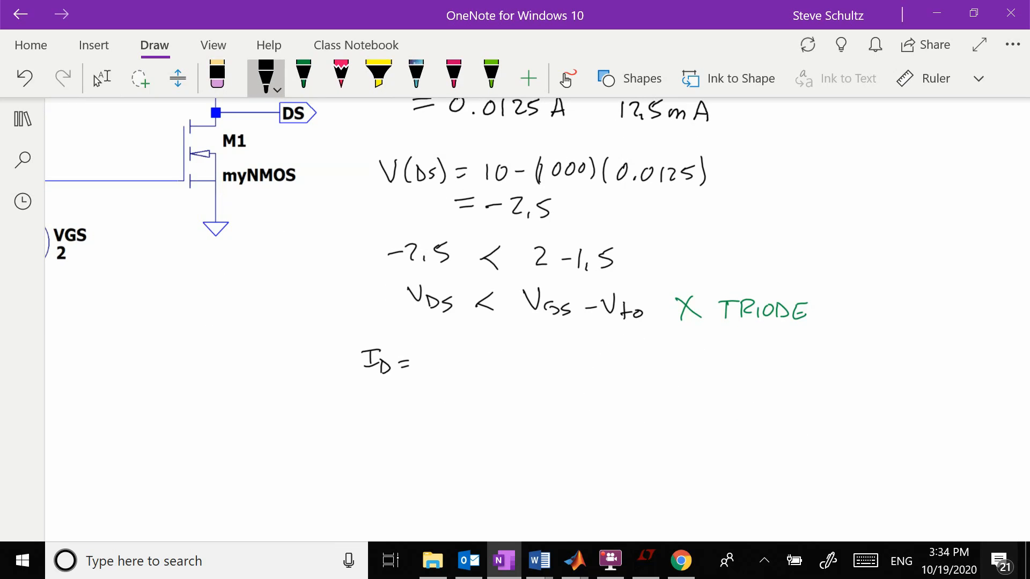
Ink the triode equation ID = Kp[(VGS−Vto)VDS − VDS²/2]
left_click_drag(427, 341, 457, 368)
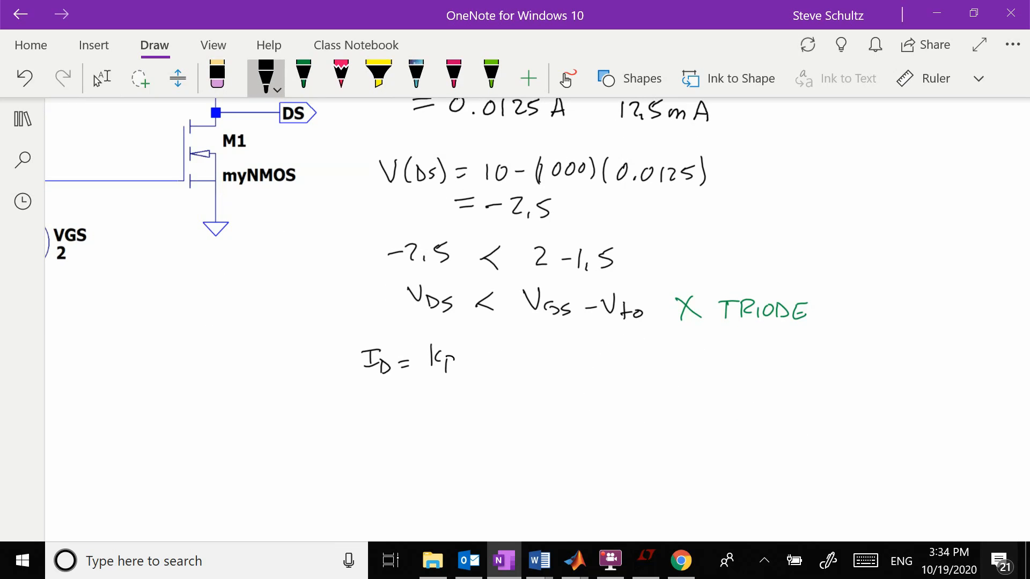
left_click_drag(467, 347, 506, 368)
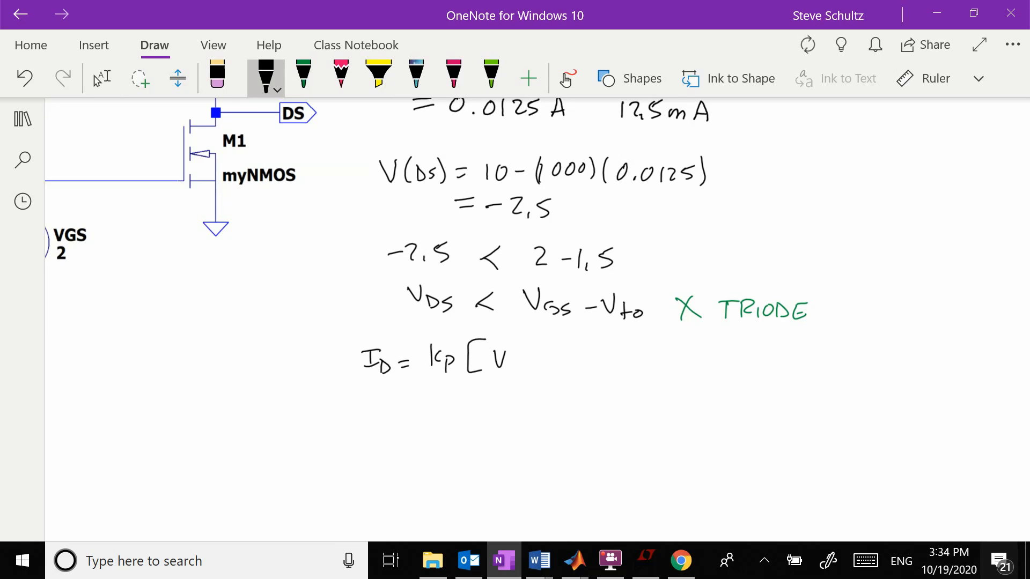
left_click_drag(506, 359, 561, 365)
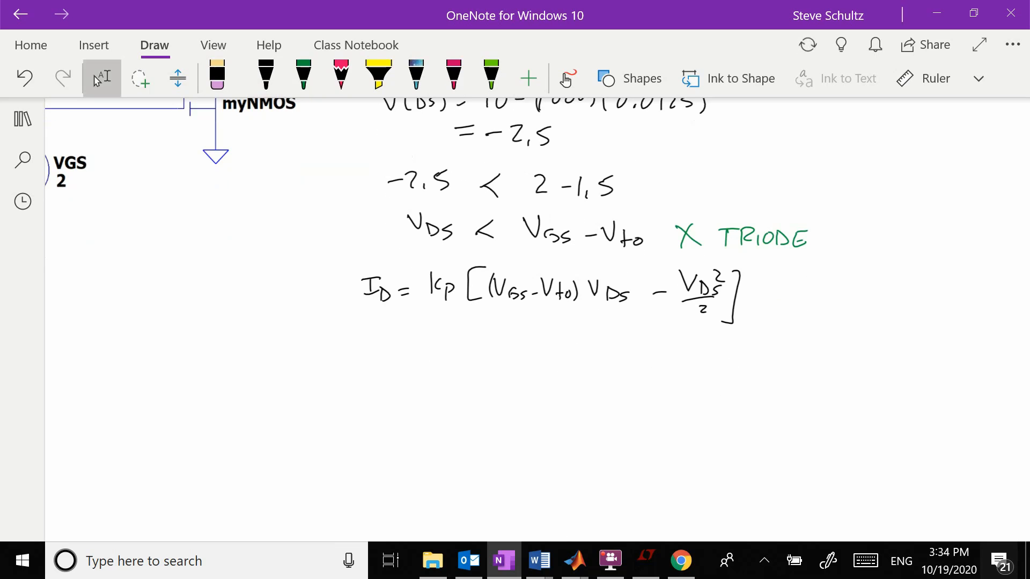
left_click(265, 77)
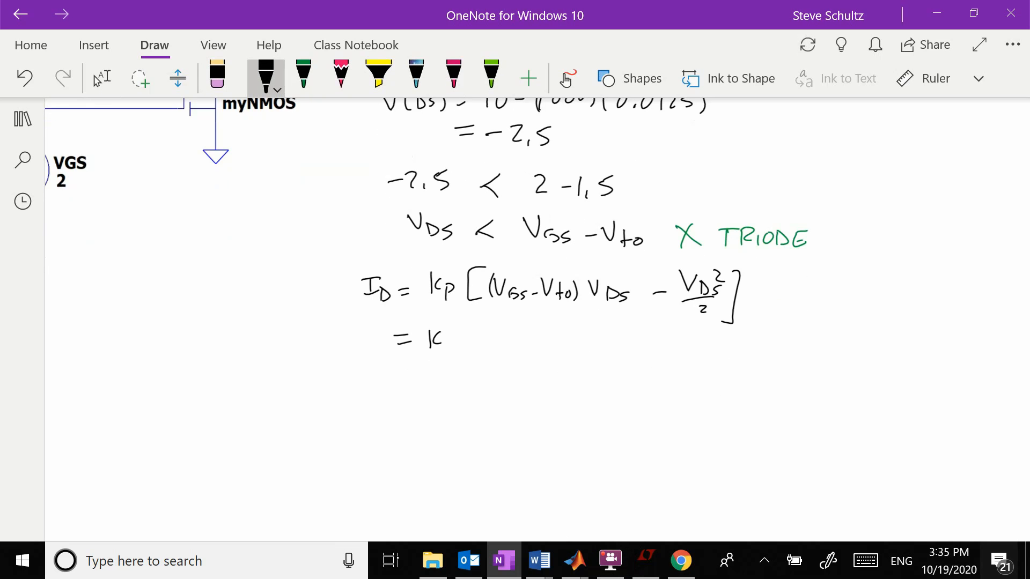
Rewrite the equation with VDS = 10−1000ID, including the squared (10−1000ID) term
left_click_drag(446, 329, 473, 355)
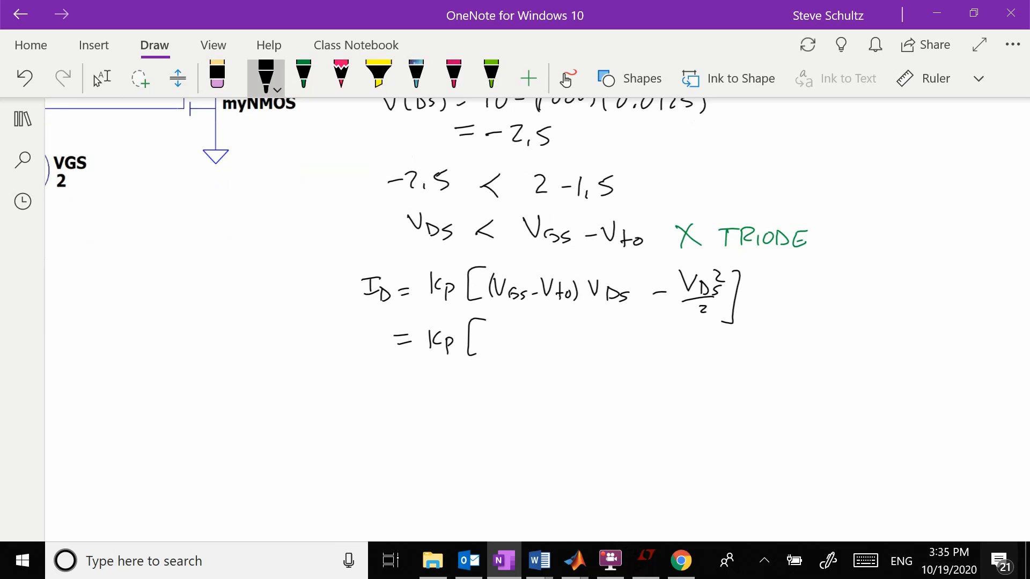
left_click_drag(489, 341, 555, 341)
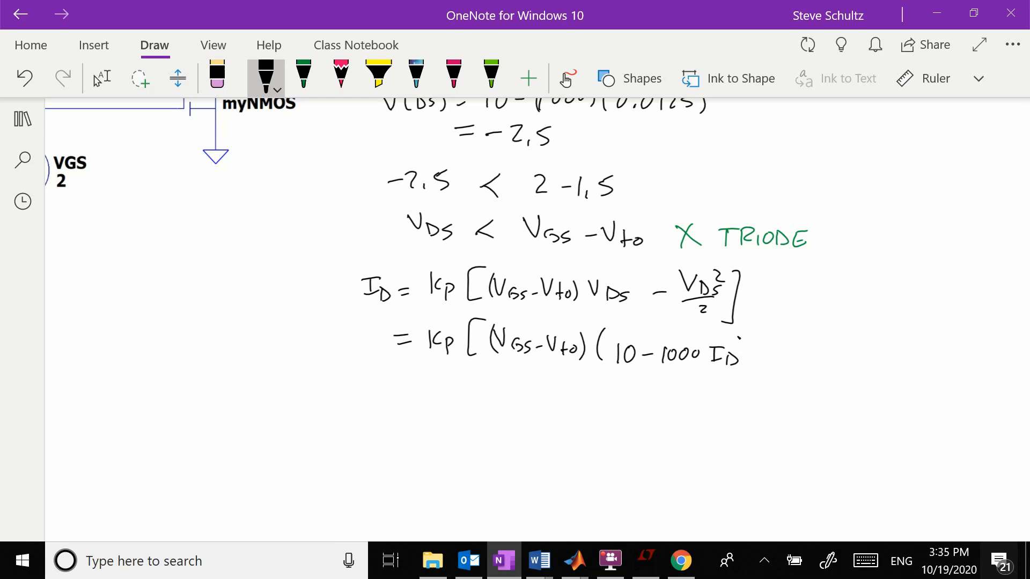
left_click_drag(742, 356, 848, 347)
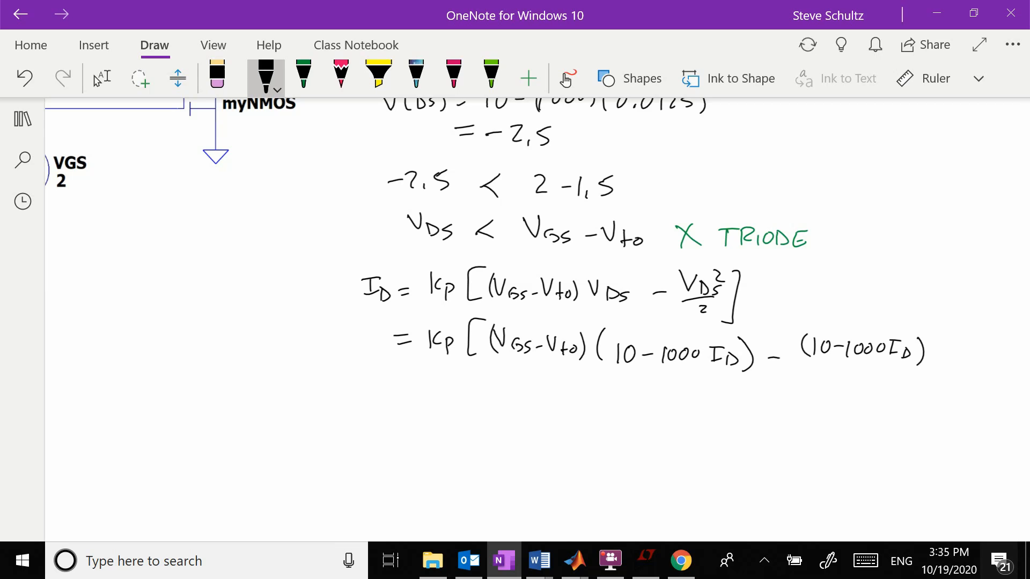
left_click_drag(932, 335, 887, 378)
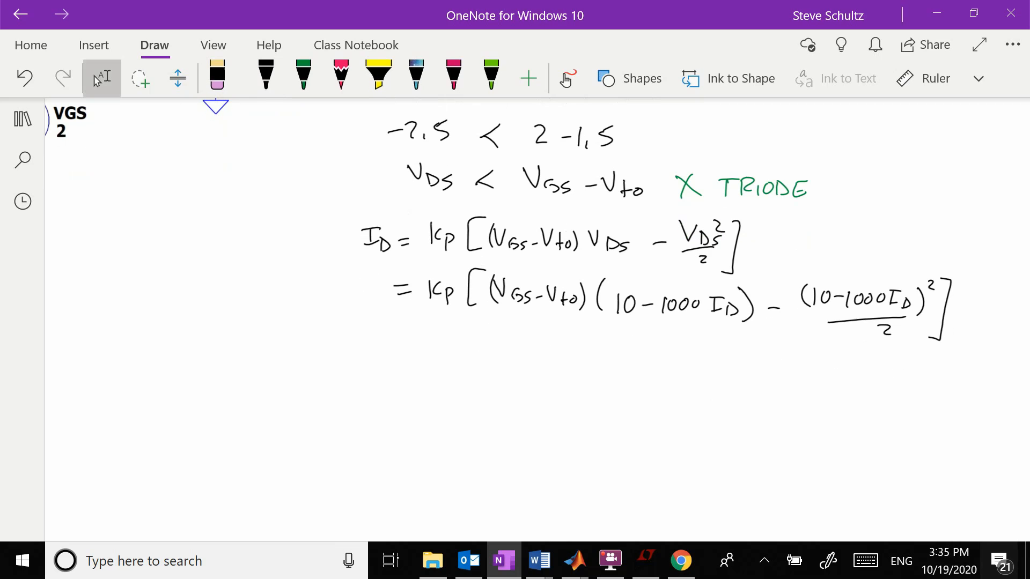
Begin a new handwritten ID = line and scroll to check the Kp and Vto values
left_click(267, 74)
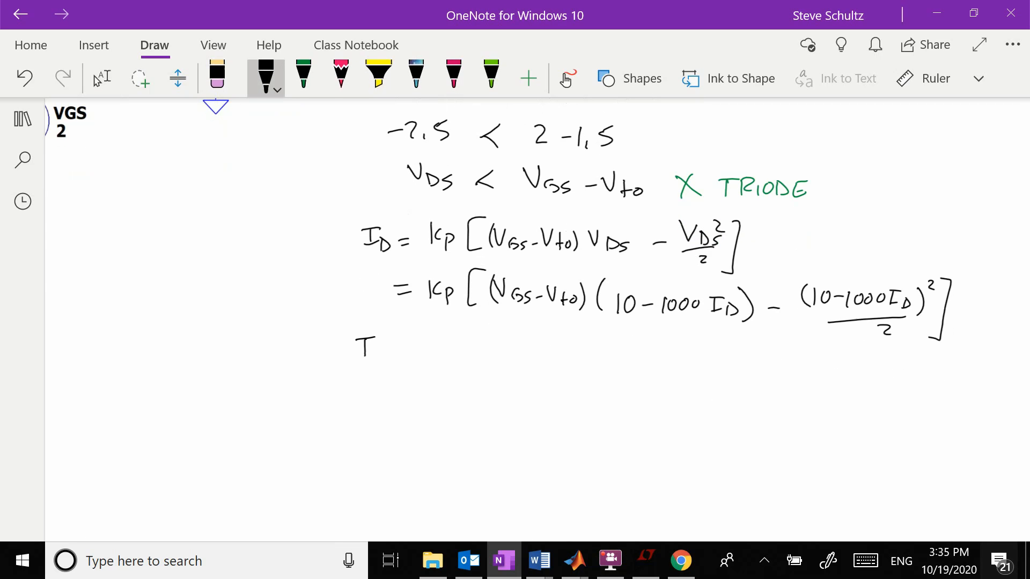
left_click_drag(368, 345, 421, 355)
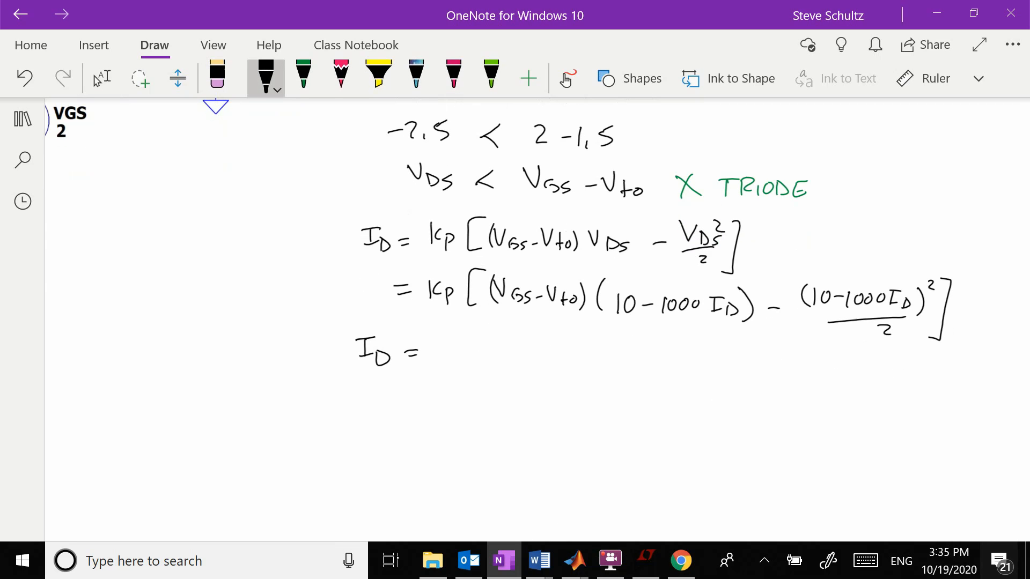
scroll("down", 3)
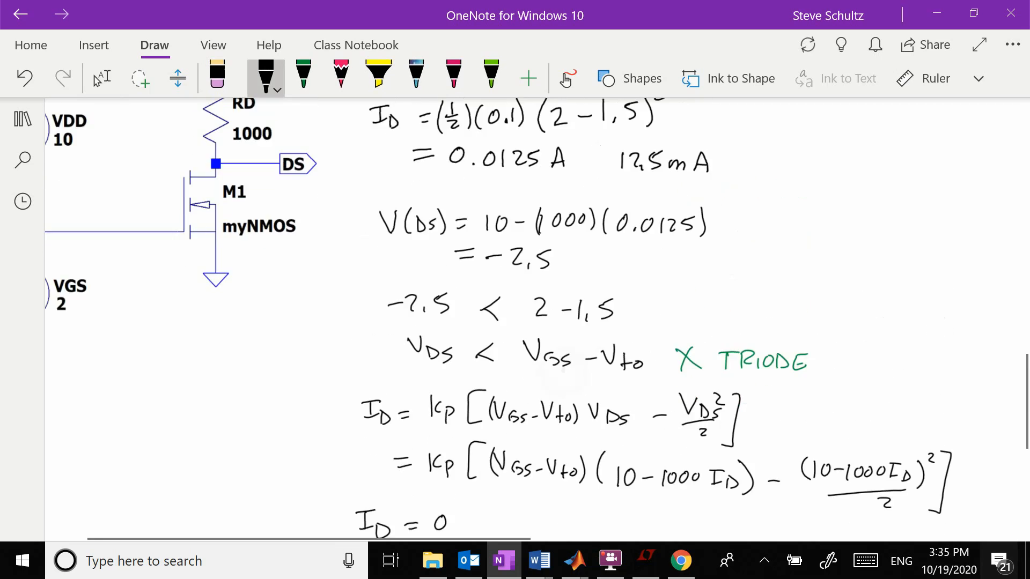
scroll("down", 3)
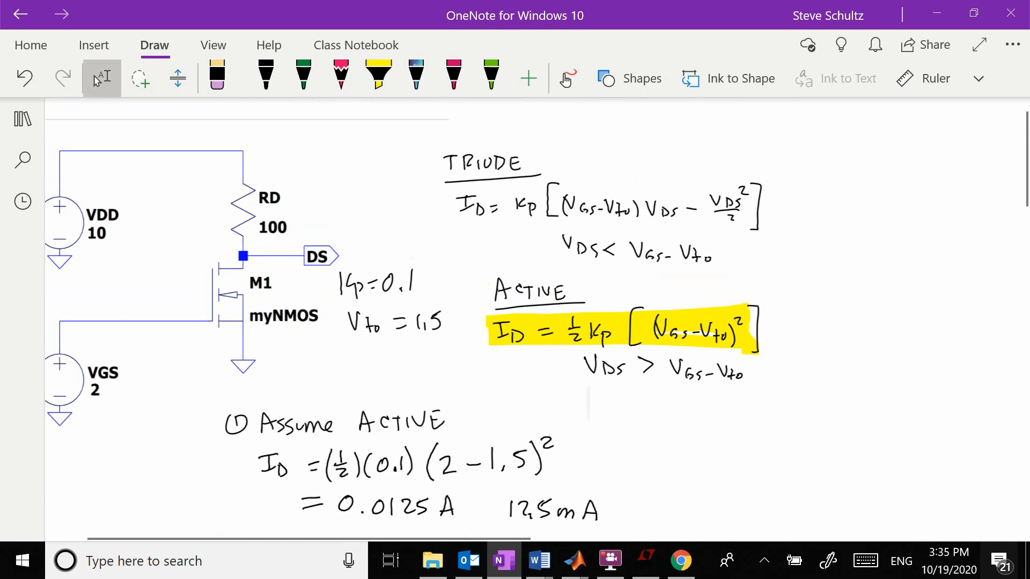
scroll("down", 3)
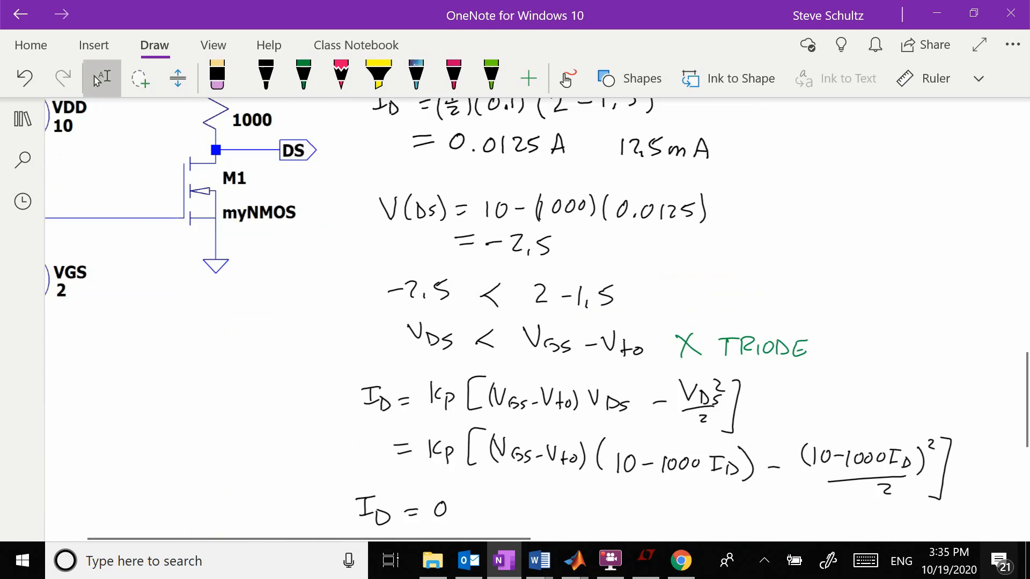
scroll("down", 3)
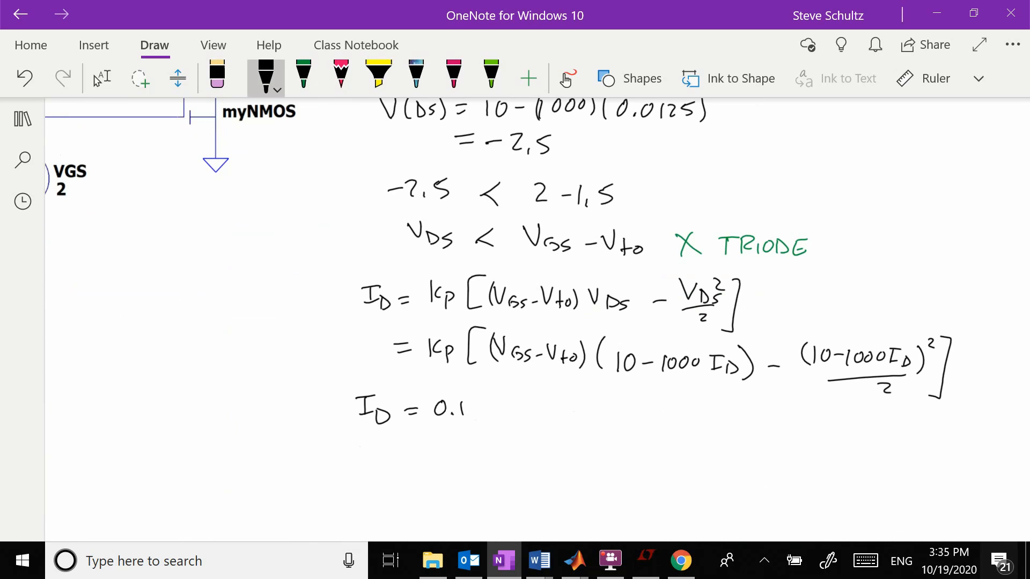
Ink the equation ID = (0.1)[(2−1.5)(10−1000ID) − (10−1000ID)²/2]
left_click_drag(427, 408, 505, 427)
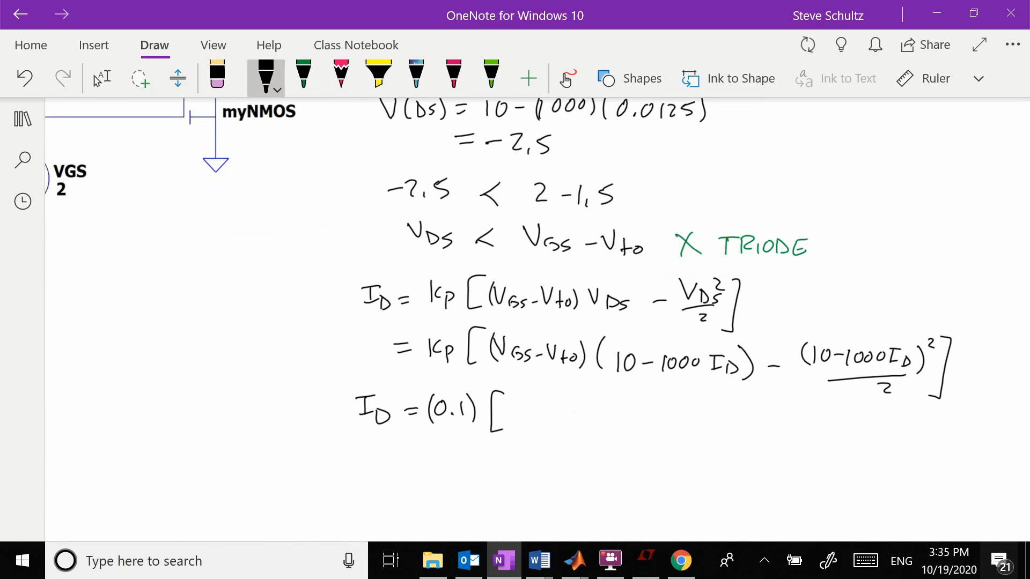
left_click_drag(520, 411, 578, 418)
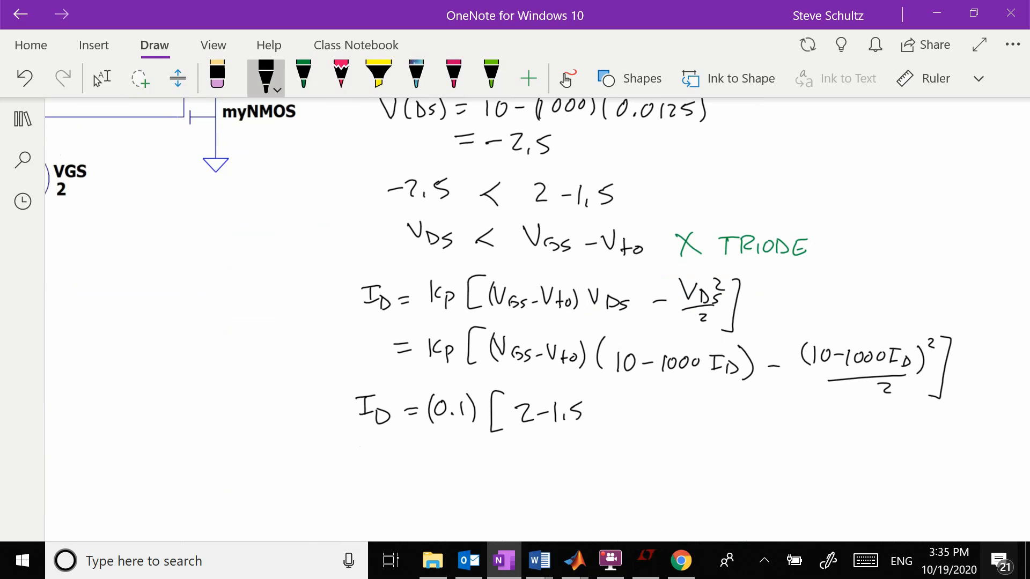
left_click_drag(585, 414, 650, 417)
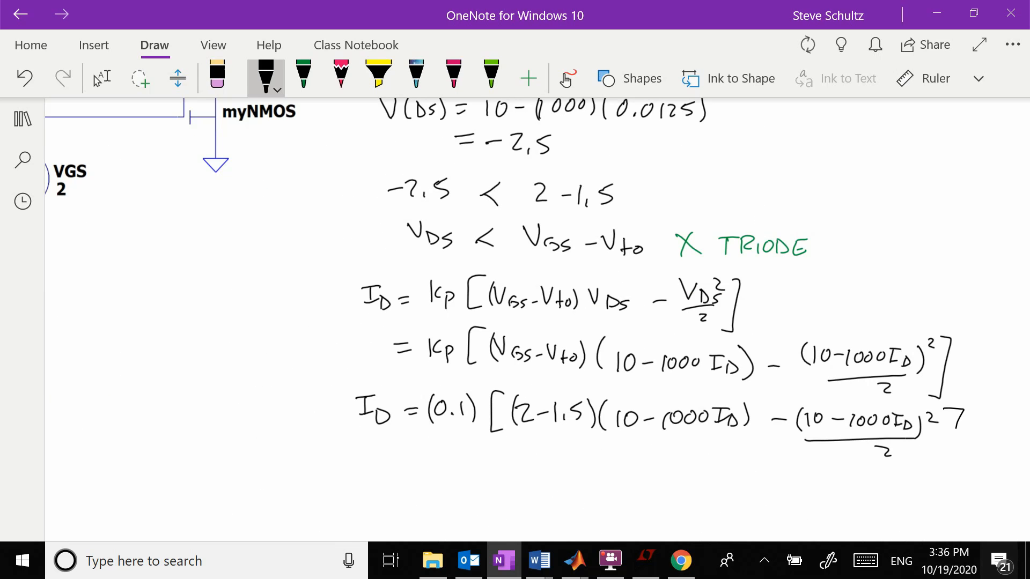
left_click_drag(940, 411, 960, 460)
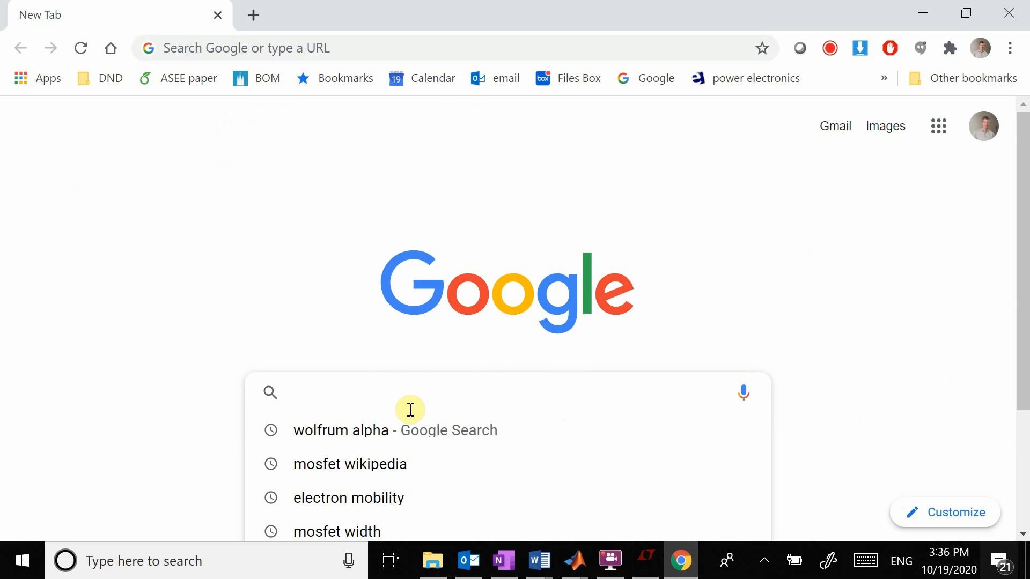
Search Google for wolfram alpha and load the Wolfram|Alpha homepage
type("w2olfrum alpha")
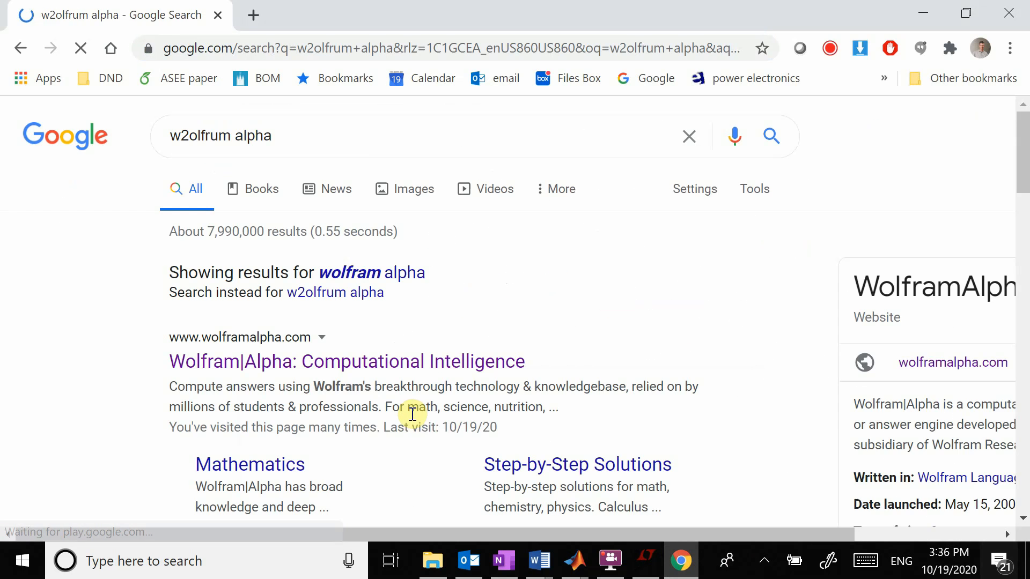
left_click(347, 362)
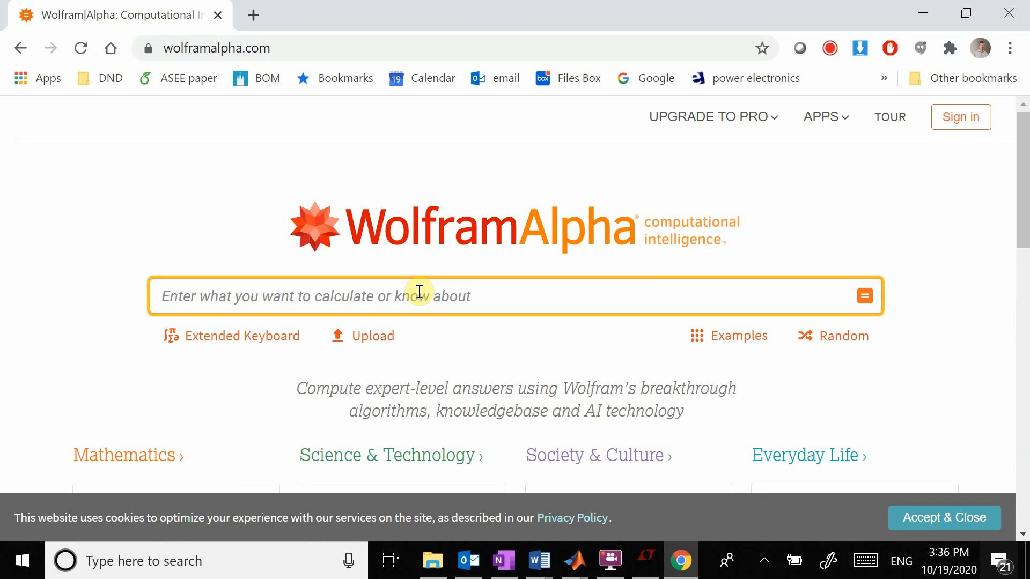
Enter the query start x=.1*((2-1.5)*(10-1000*x), fixing a mistyped .5*
type("x")
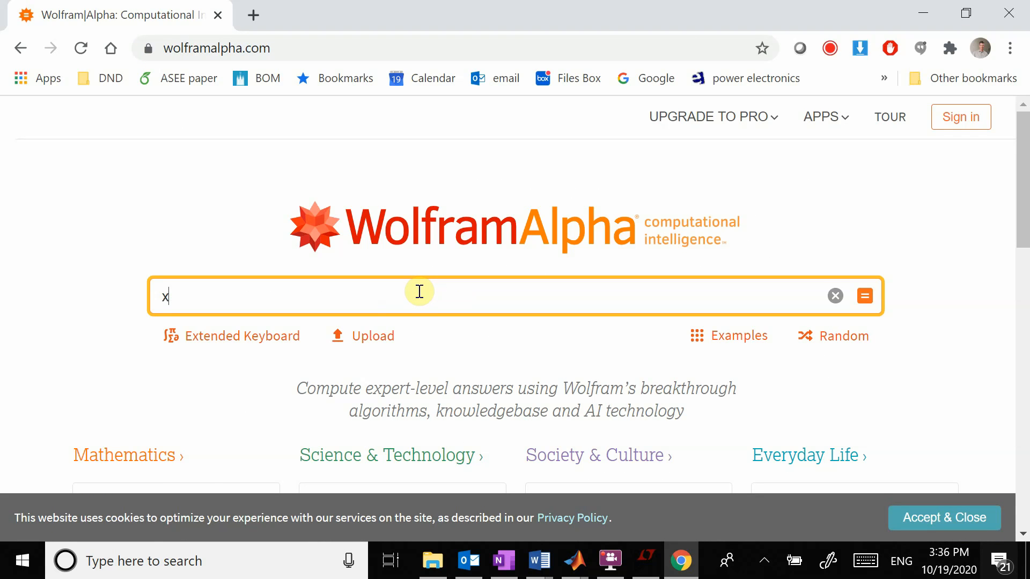
type("=.1*")
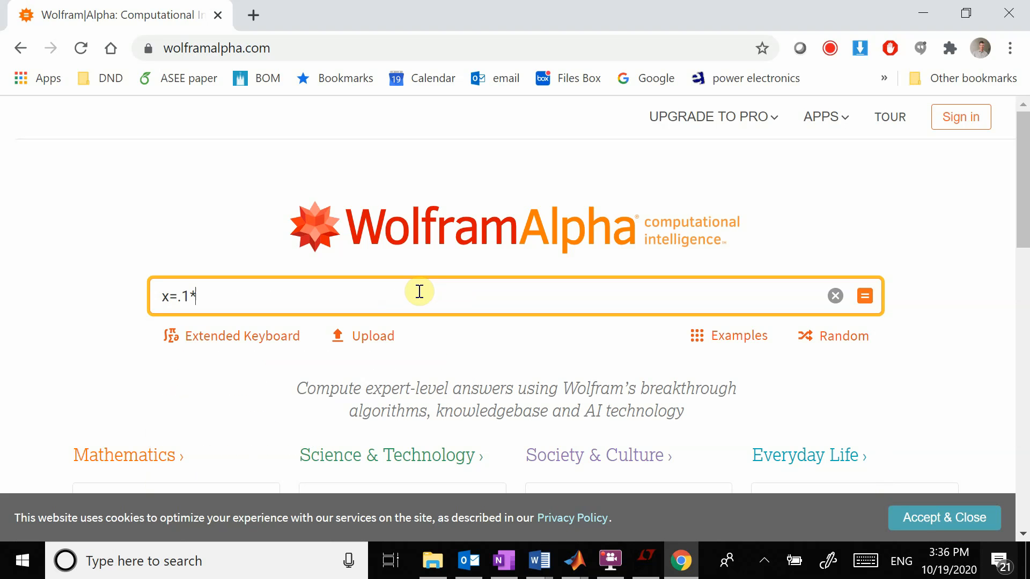
type("(")
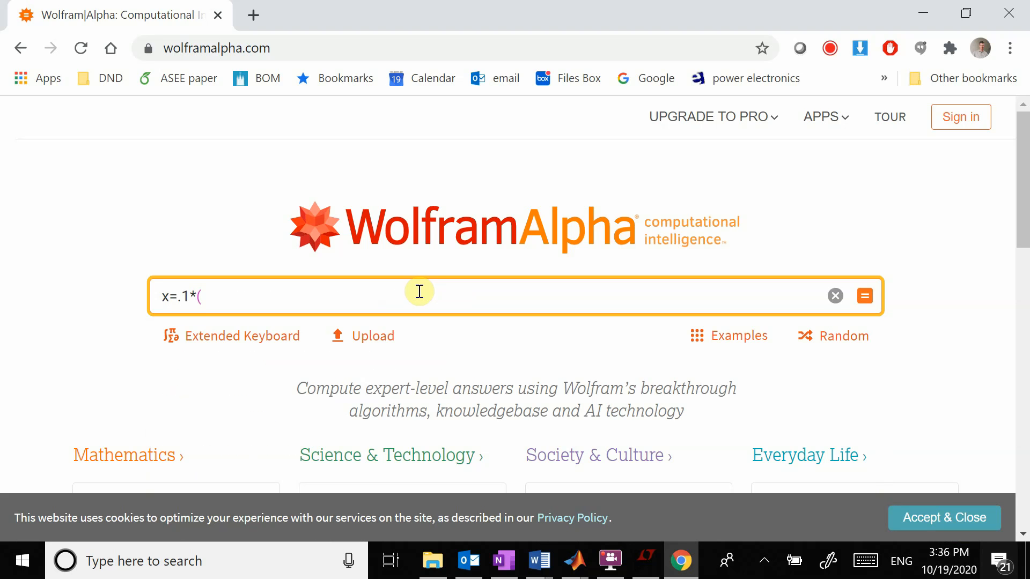
type(".")
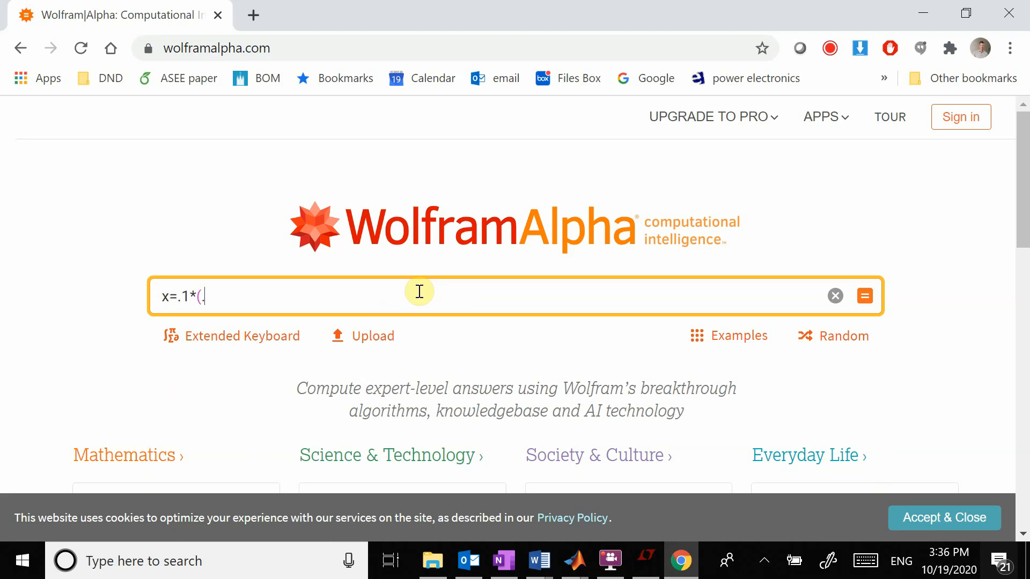
type("5*")
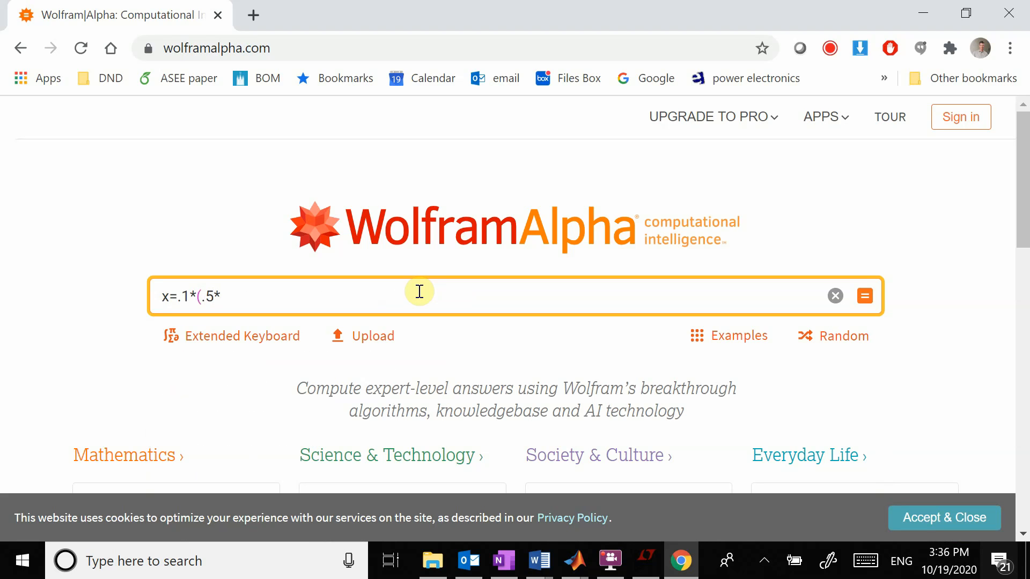
key("BackSpace")
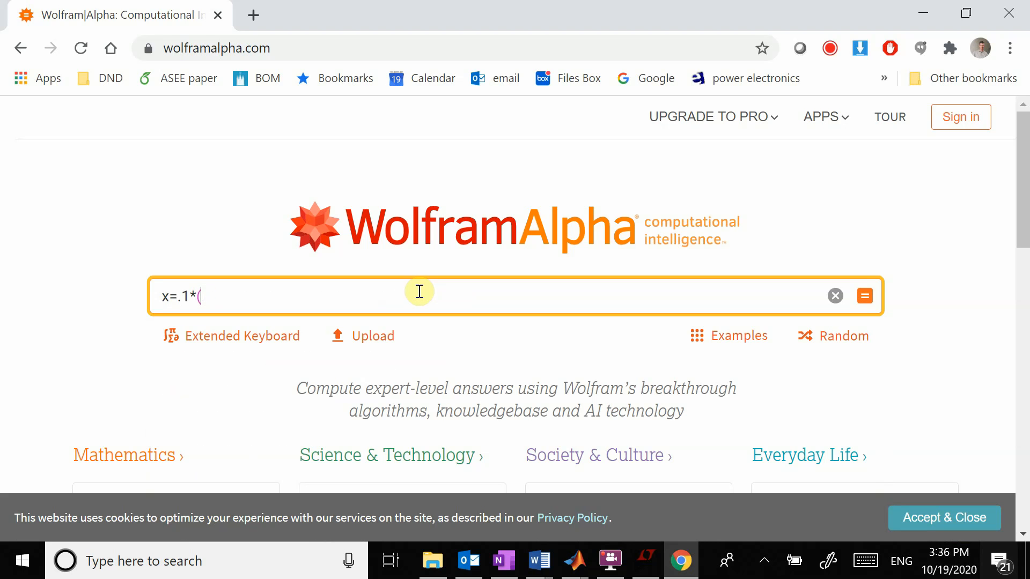
type("(")
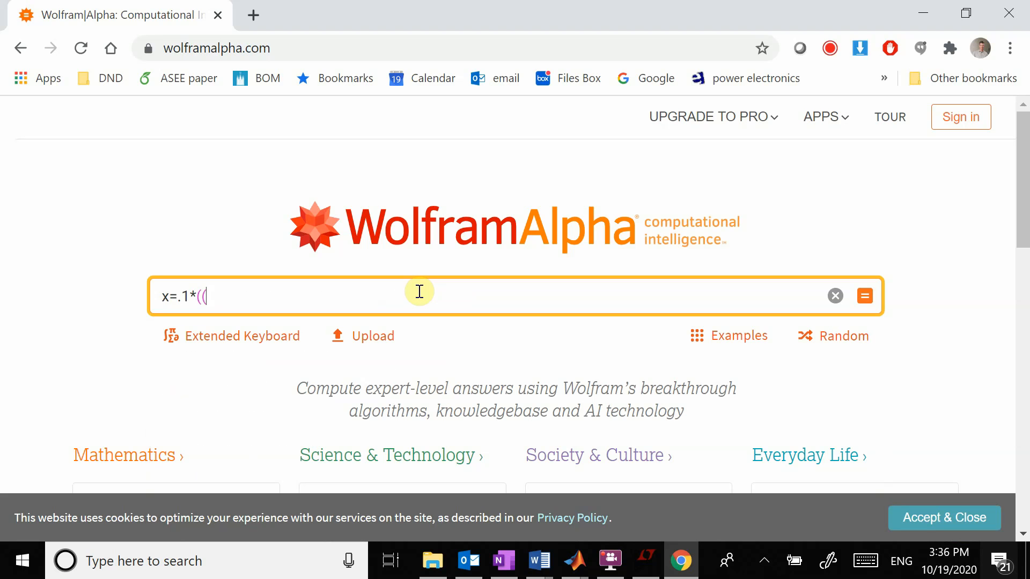
type("2-1.5)")
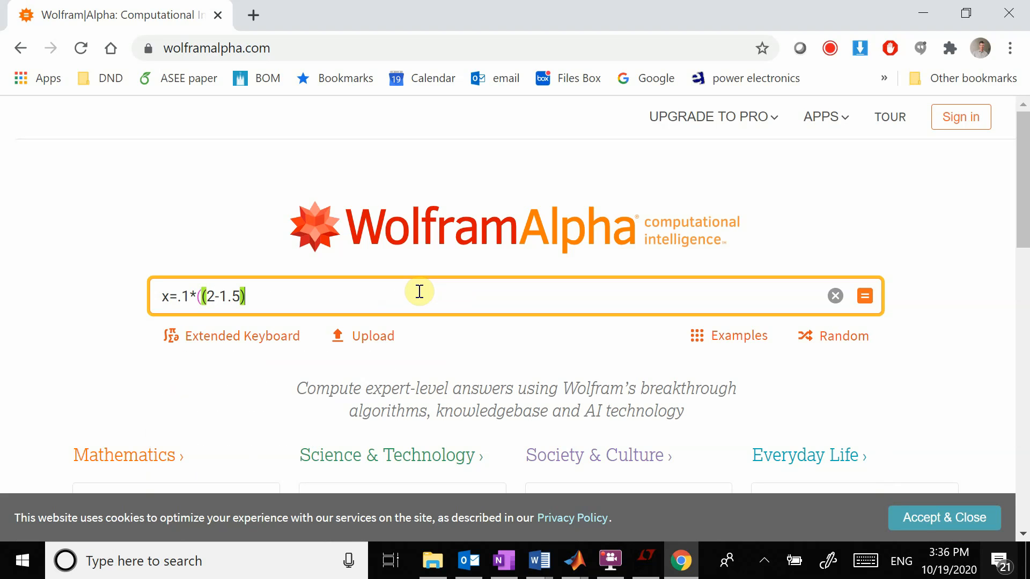
type("*(")
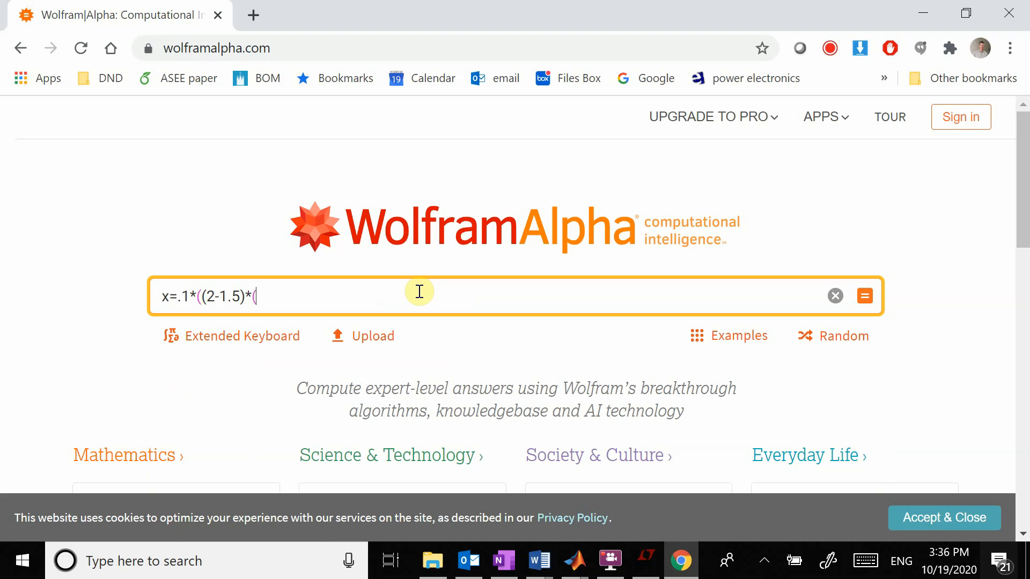
type("10-1000*")
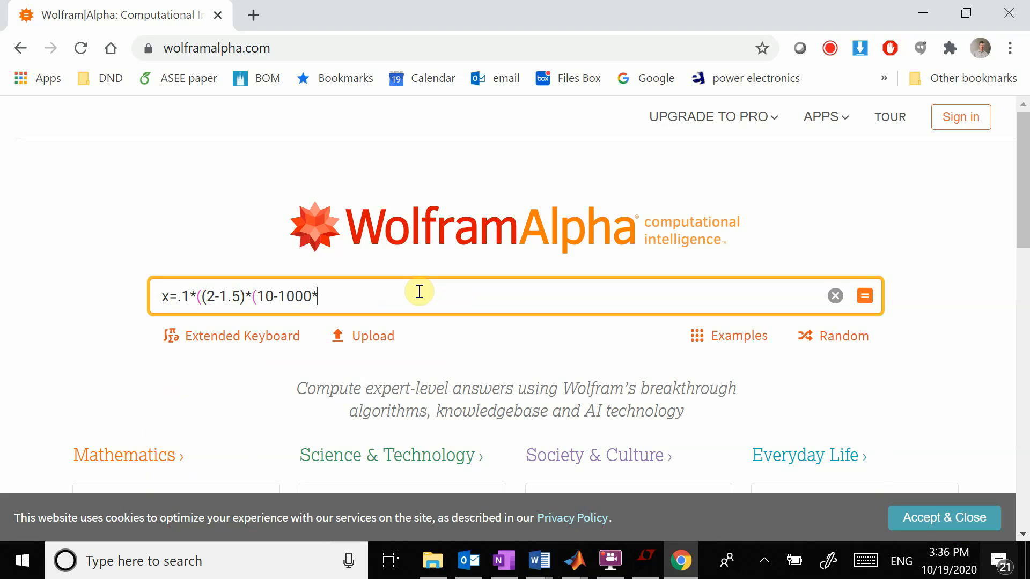
type("x)")
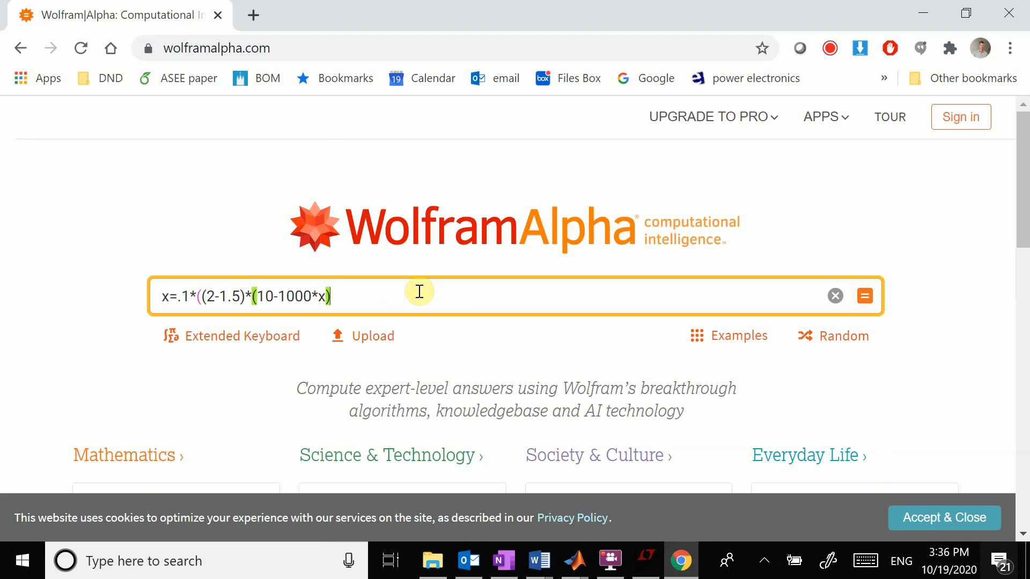
Complete the query with -(1/2*(10-1000*x))^2 and view the solutions 0.00924485 and 0.00973515
type("-(")
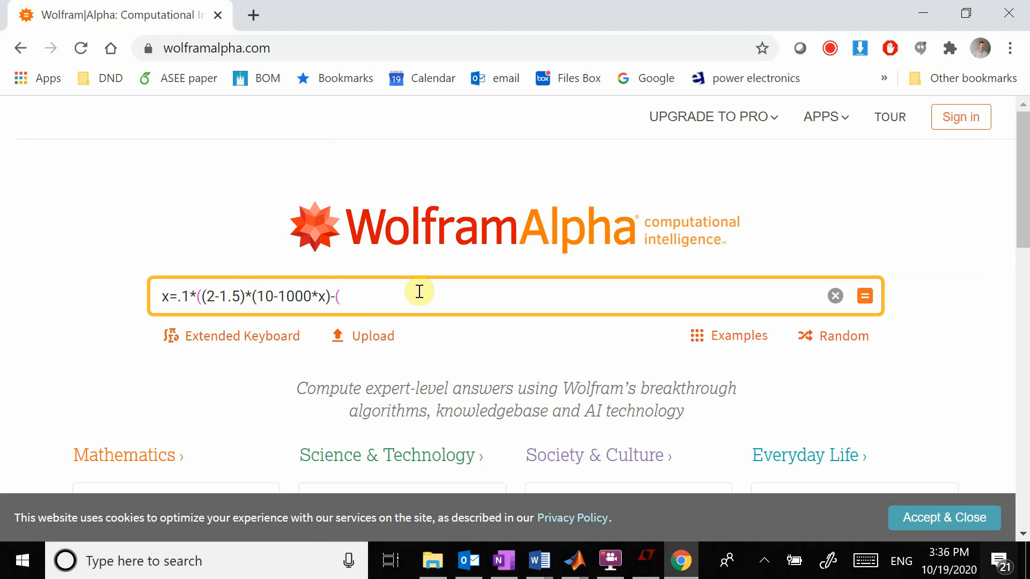
type("1/2*")
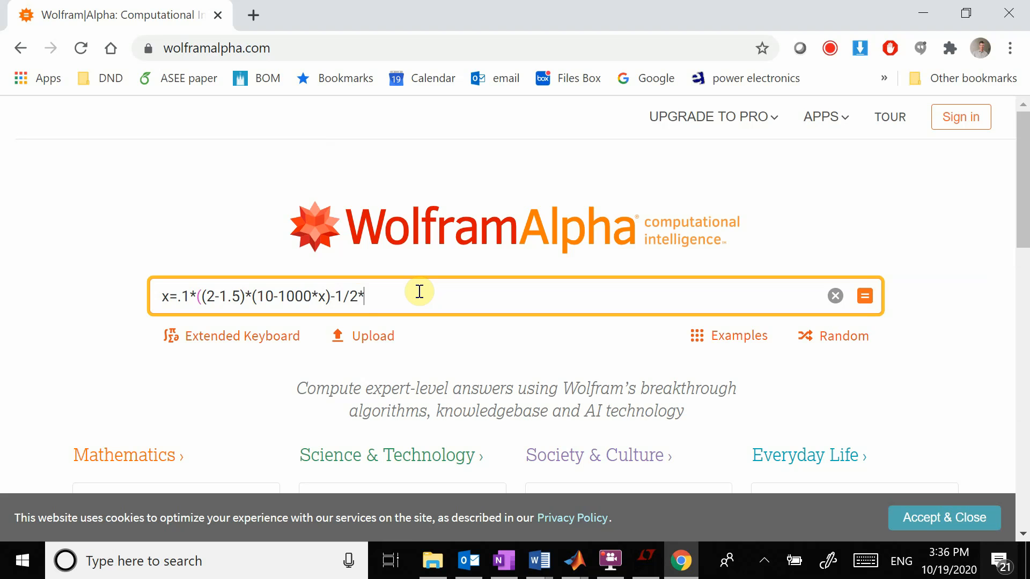
type("(10-100")
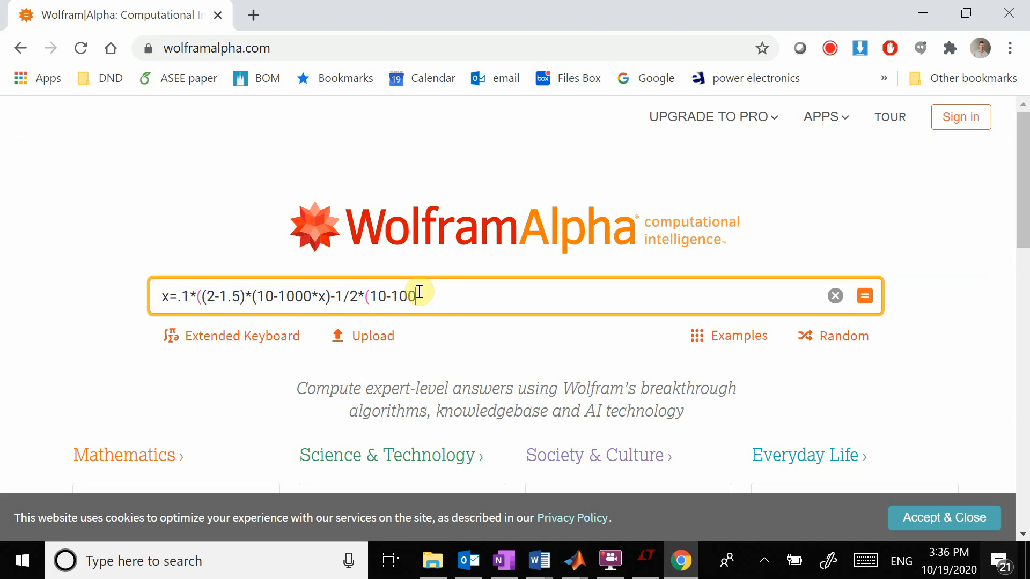
type("0*x)")
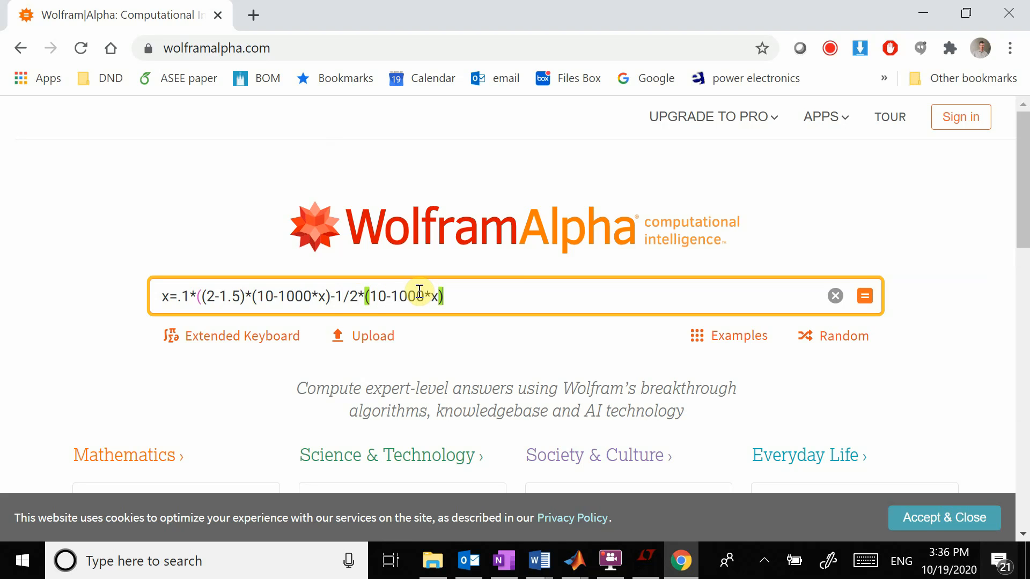
type("^2")
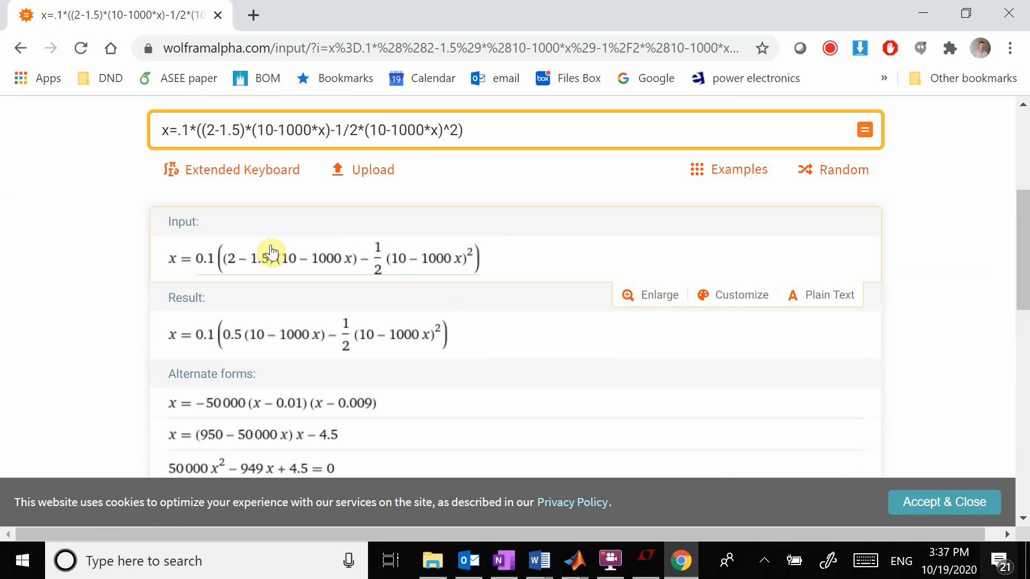
scroll("down", 3)
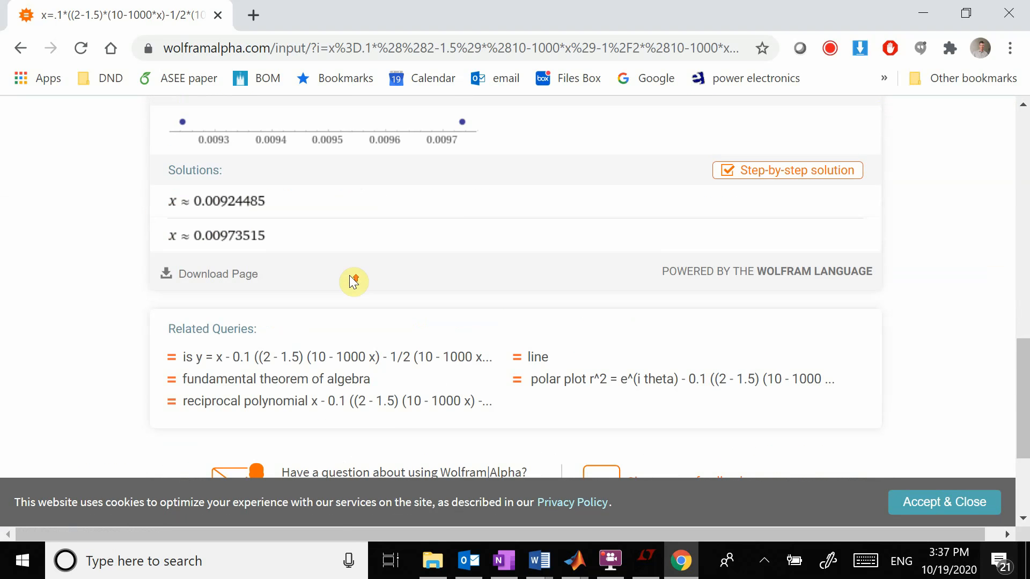
scroll("up", 3)
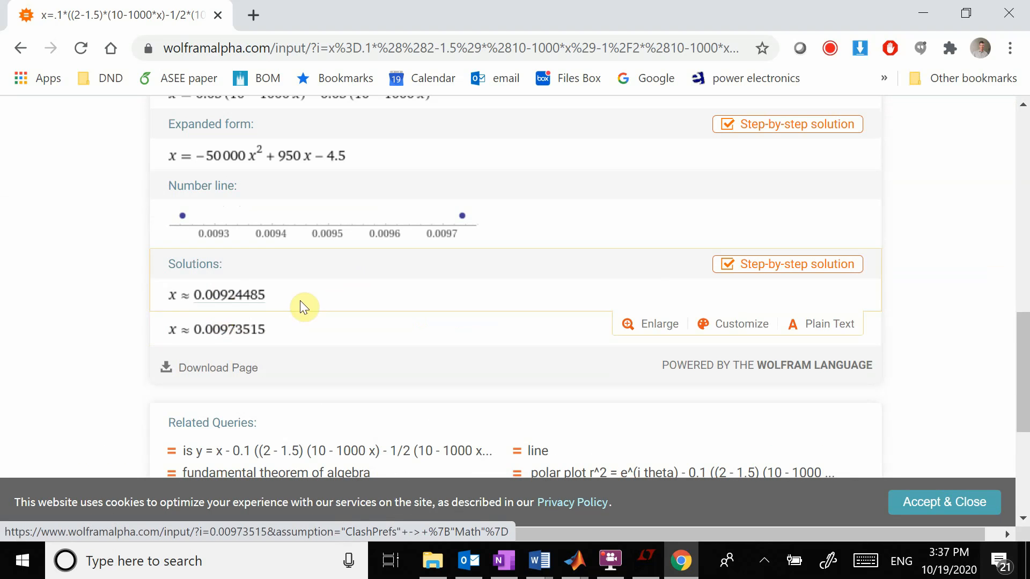
mouse_move(243, 295)
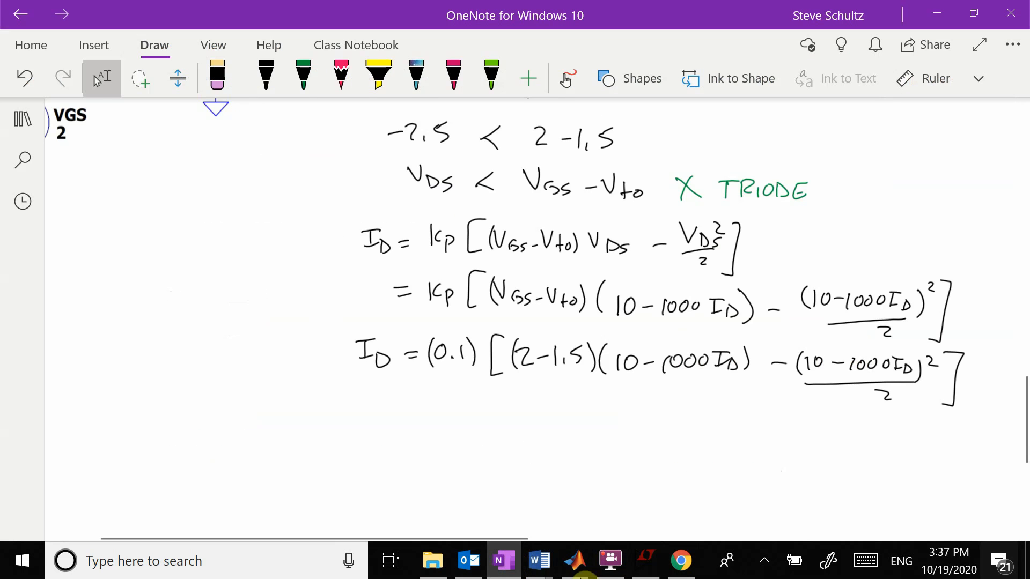
Paste 0.00924485 into OneNote and write VDS = 10 − (0.00924485)(1000) = 0.7551
left_click(681, 562)
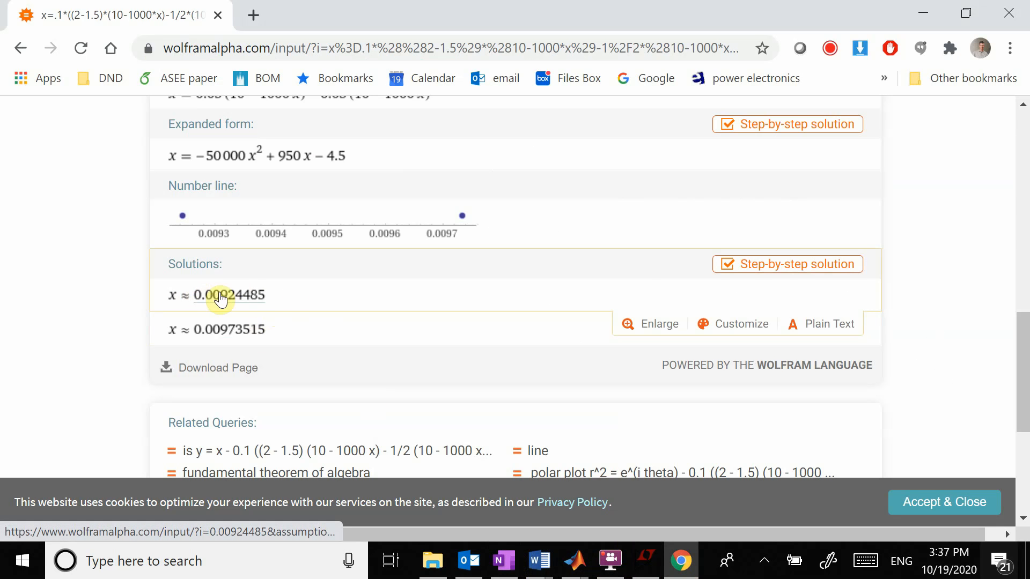
left_click(230, 295)
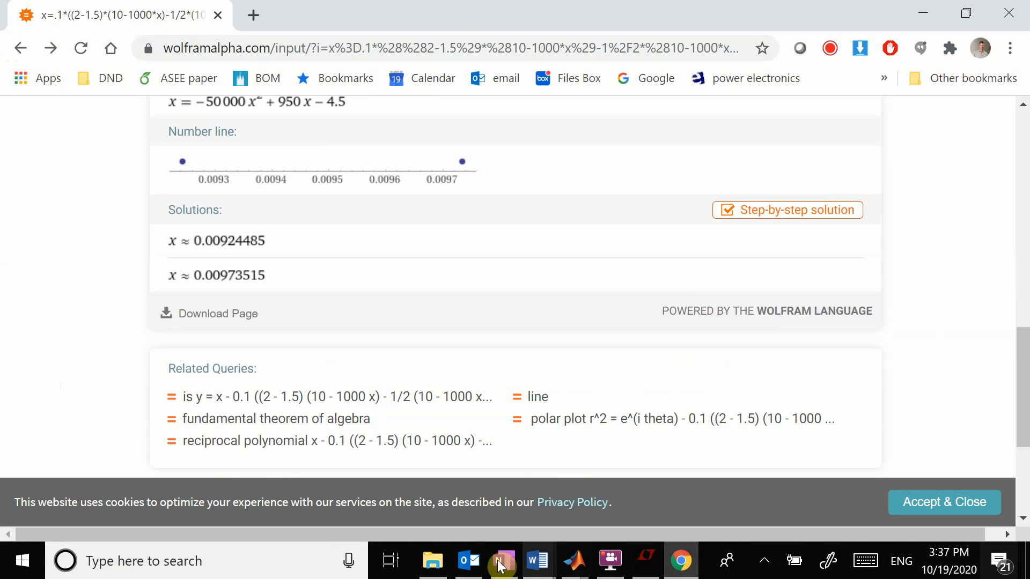
left_click(502, 561)
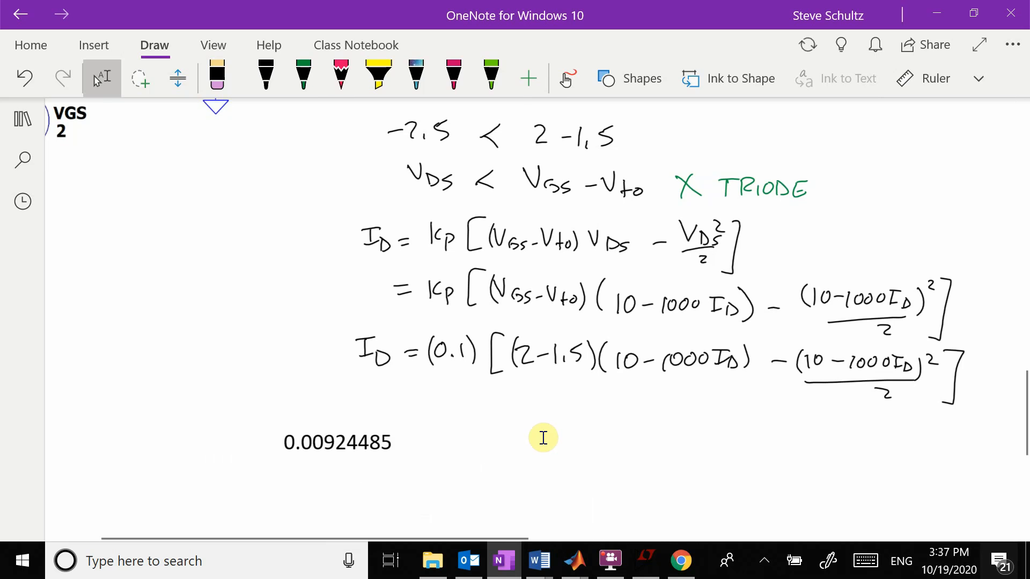
left_click(265, 74)
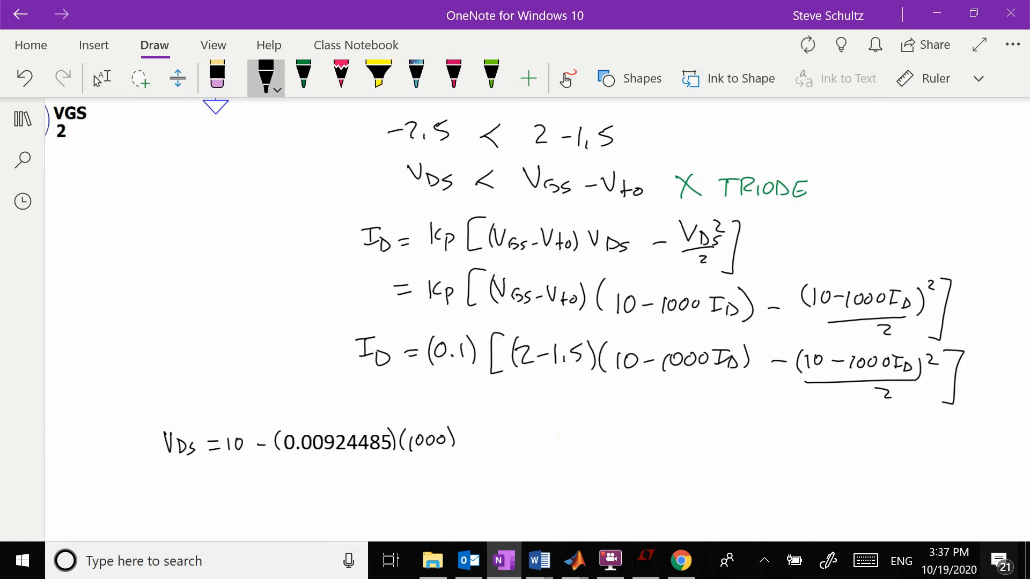
left_click_drag(480, 437, 545, 437)
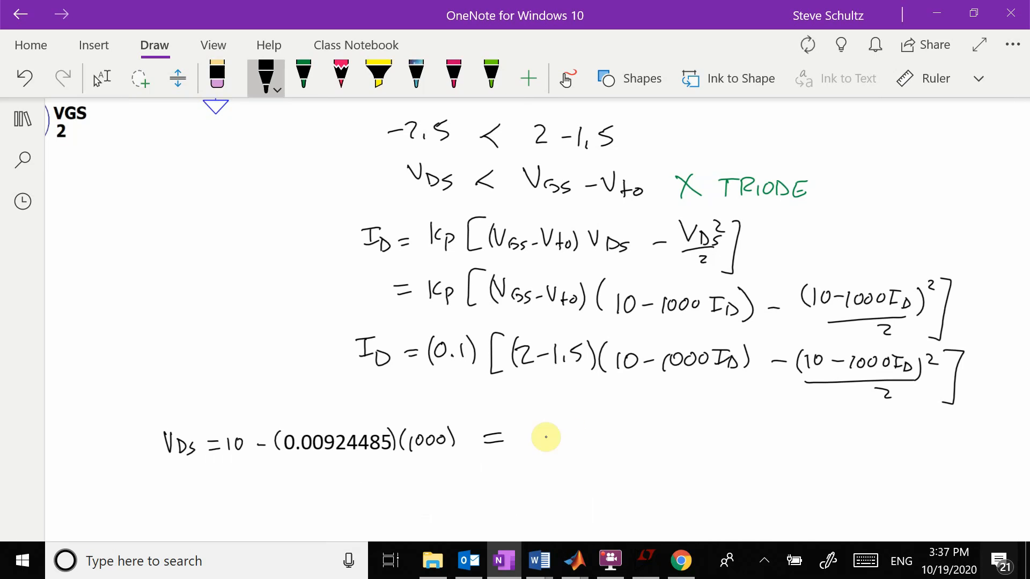
left_click(102, 78)
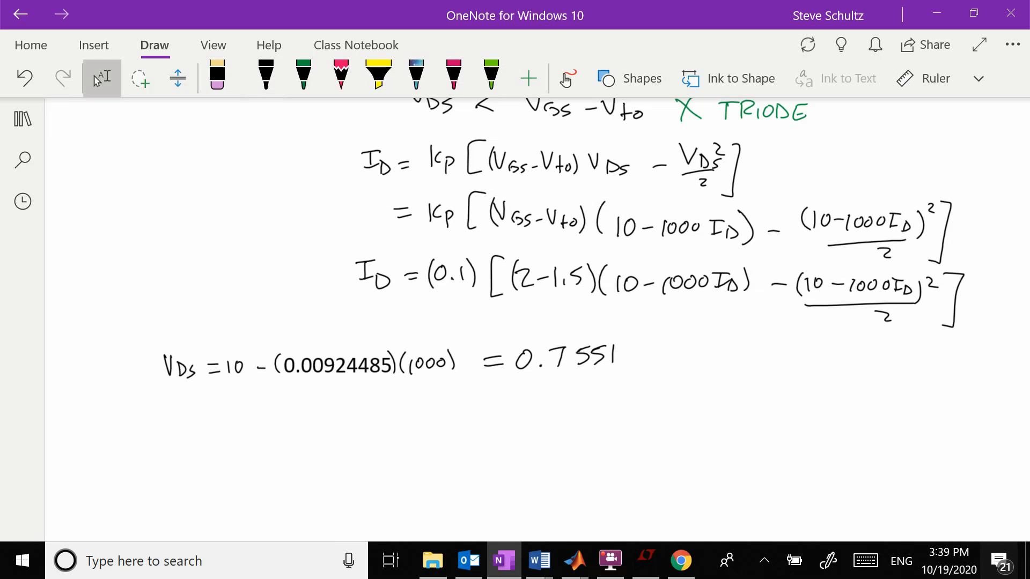
Write the check 0.7551 > 2−1.5 and mark it as failed in red ink
left_click(265, 78)
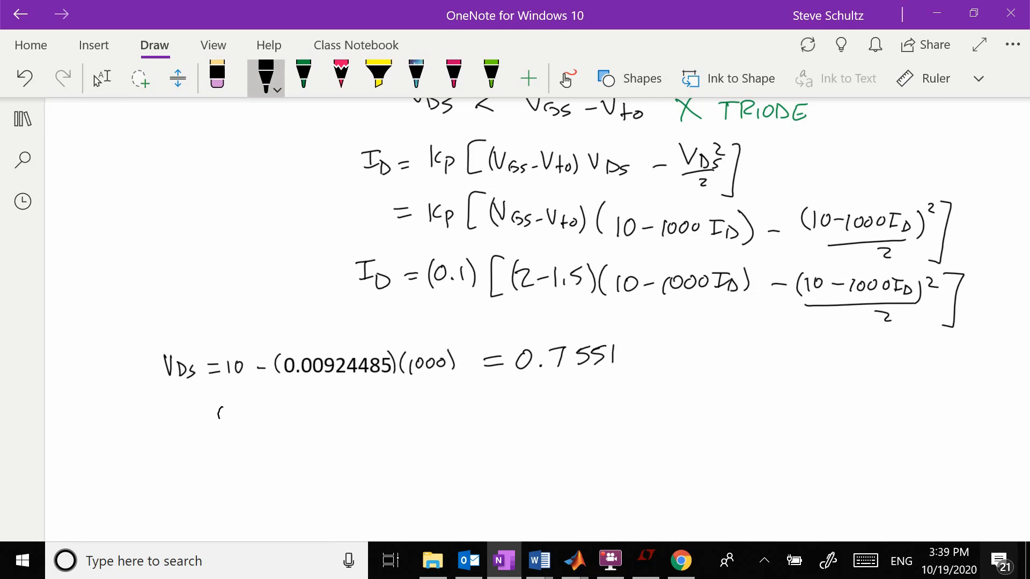
left_click_drag(216, 411, 285, 411)
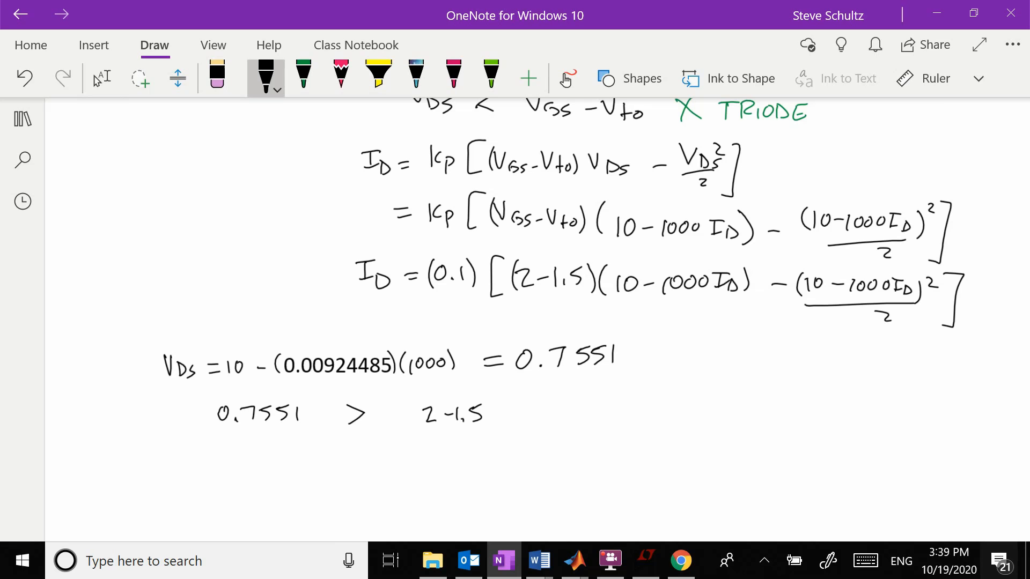
left_click(340, 76)
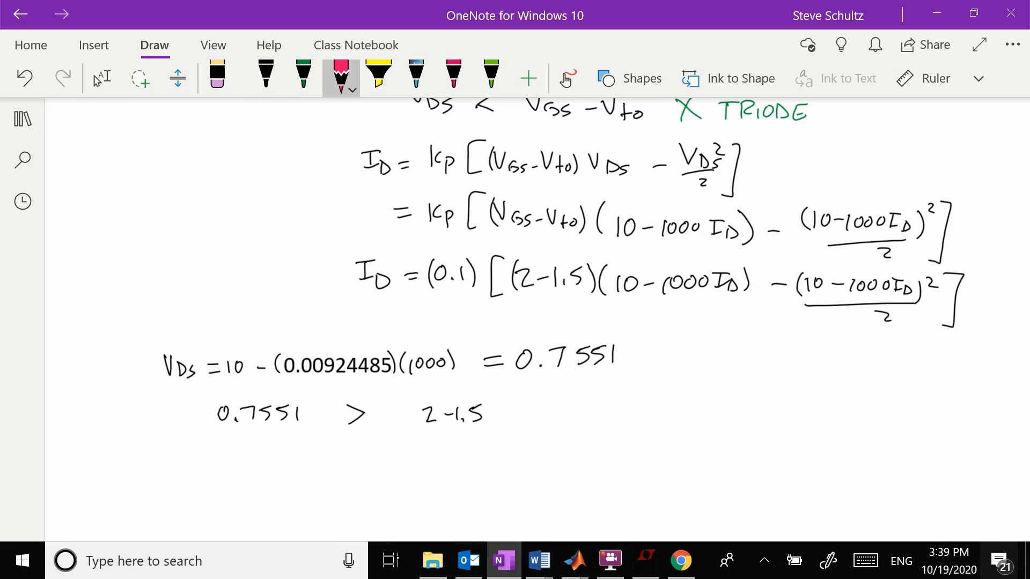
left_click_drag(517, 405, 535, 440)
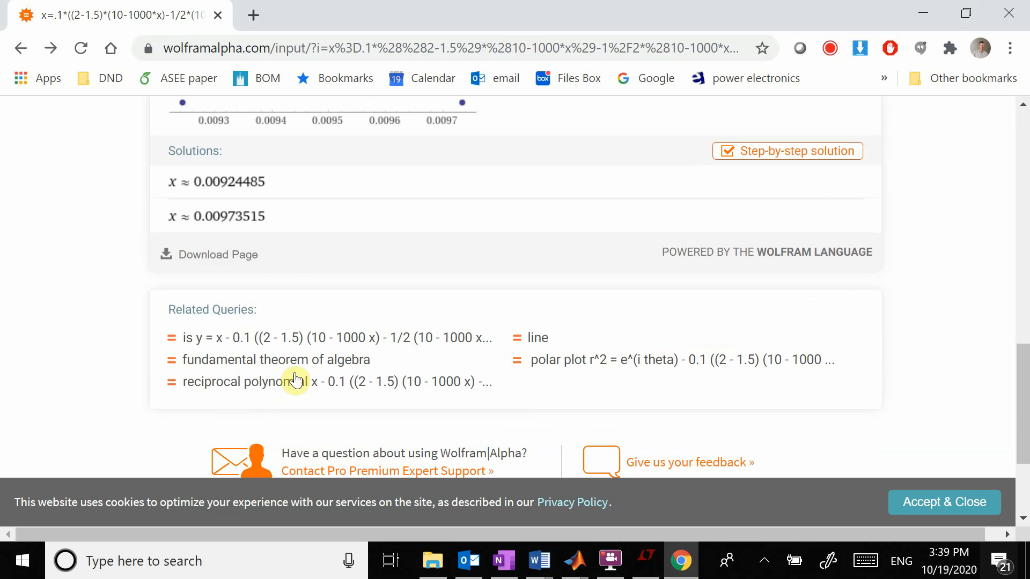
Copy the second solution 0.00973515 from Wolfram Alpha into the OneNote page
left_click(227, 215)
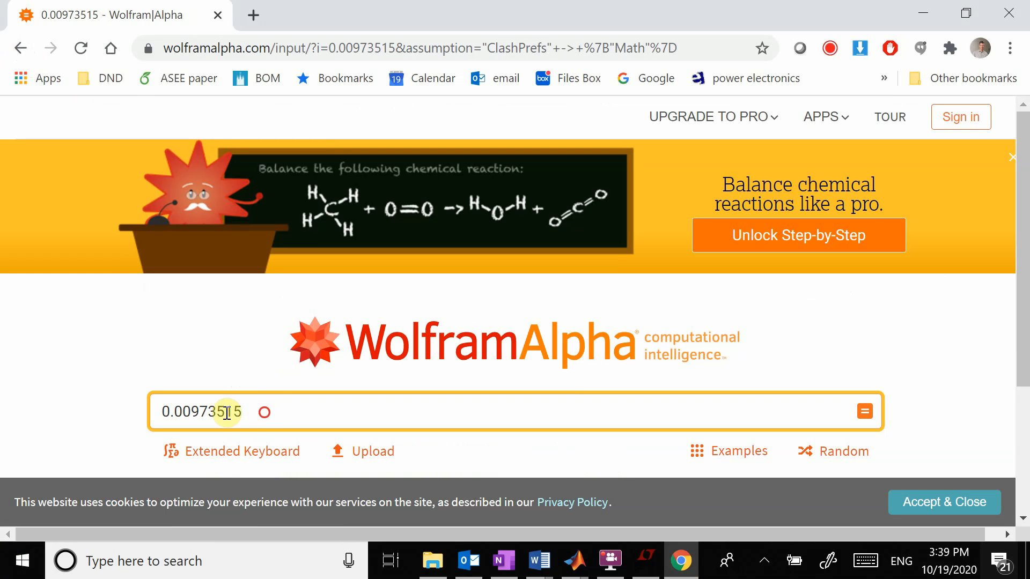
triple_click(202, 411)
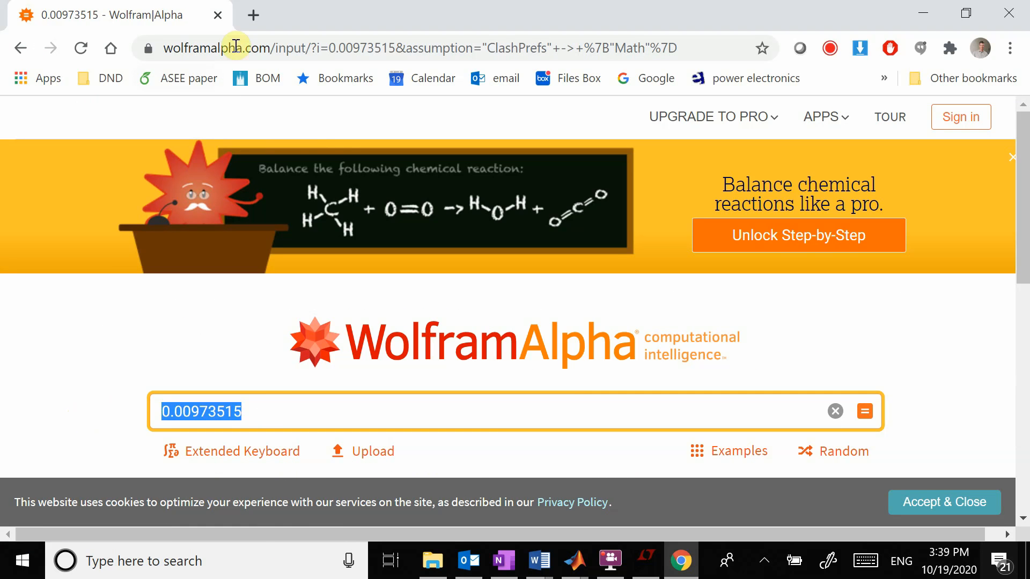
left_click(505, 561)
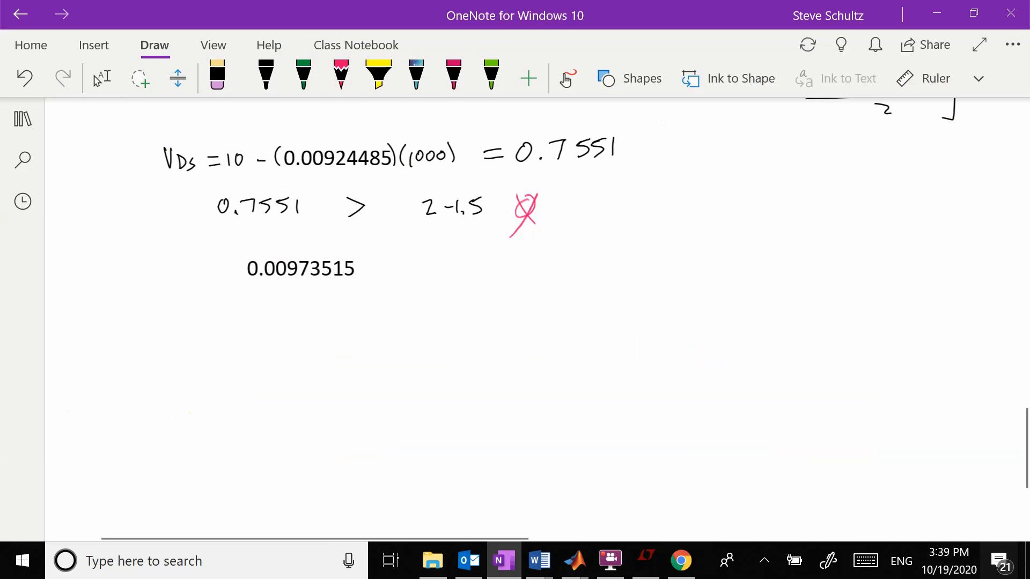
Write VDS = 10 − (0.00973515)(1000) = 0.2649 and the comparison 0.2649 < 0.5
left_click(265, 74)
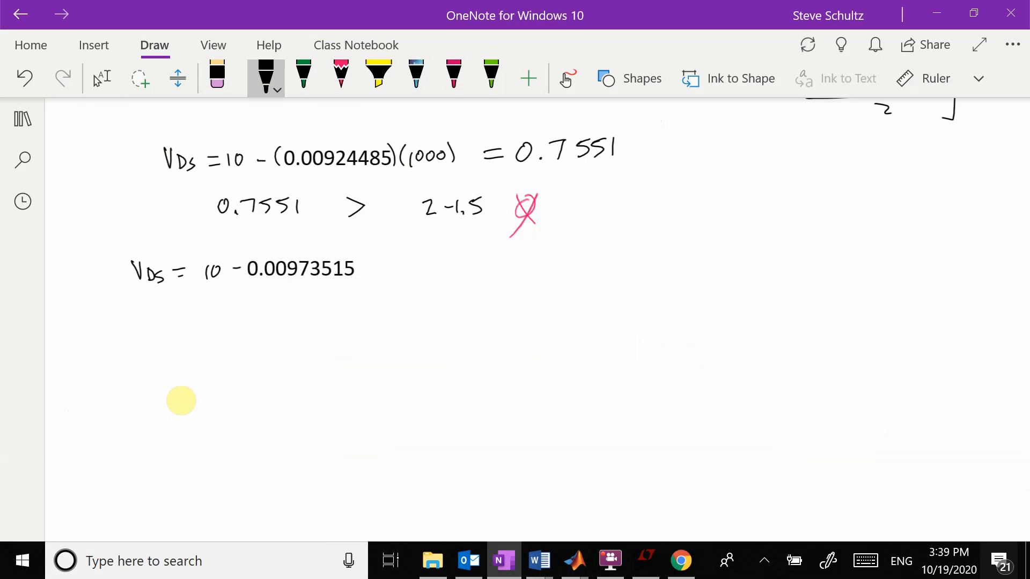
left_click_drag(355, 268, 391, 268)
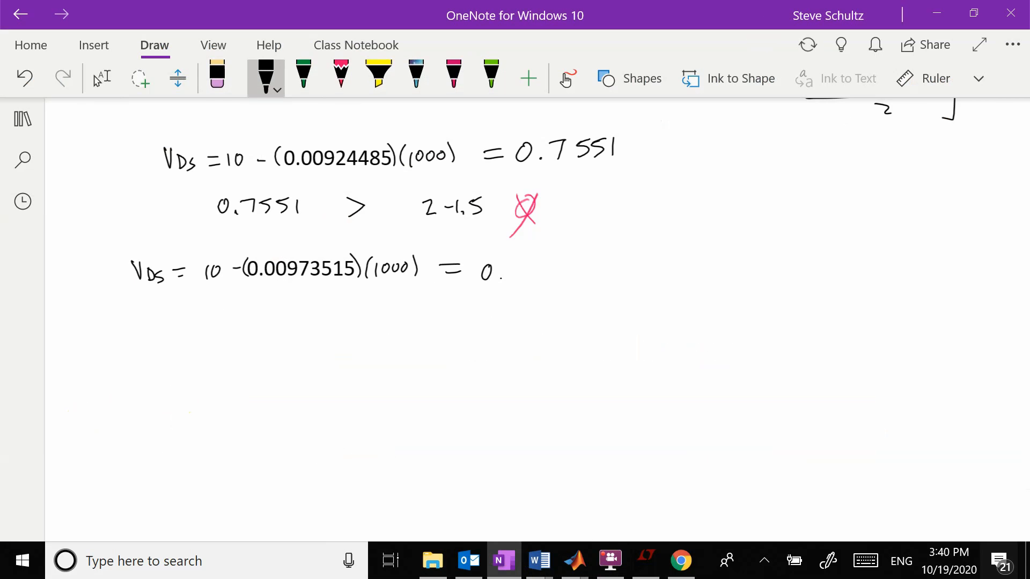
left_click_drag(499, 272, 542, 276)
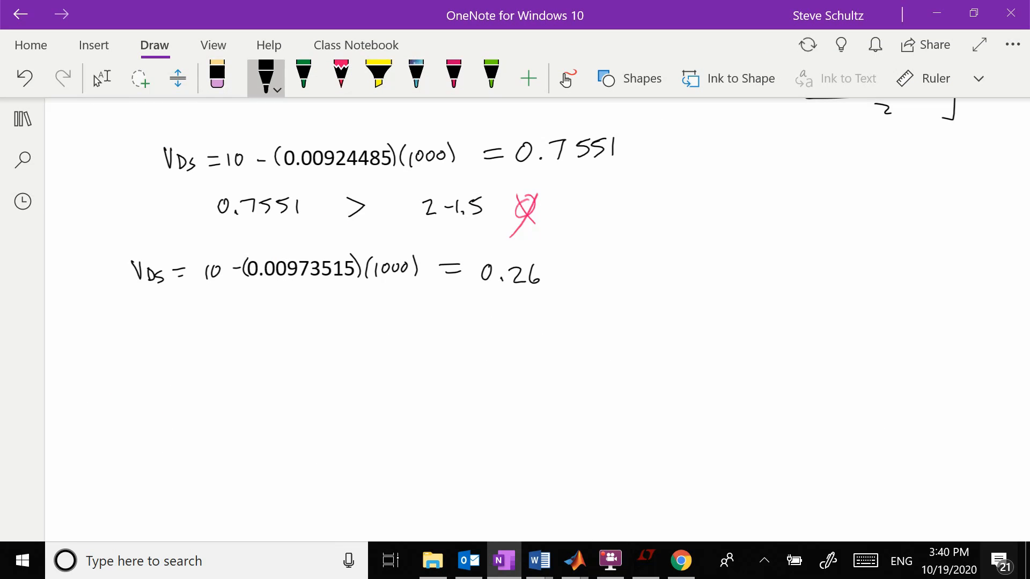
left_click_drag(540, 273, 570, 279)
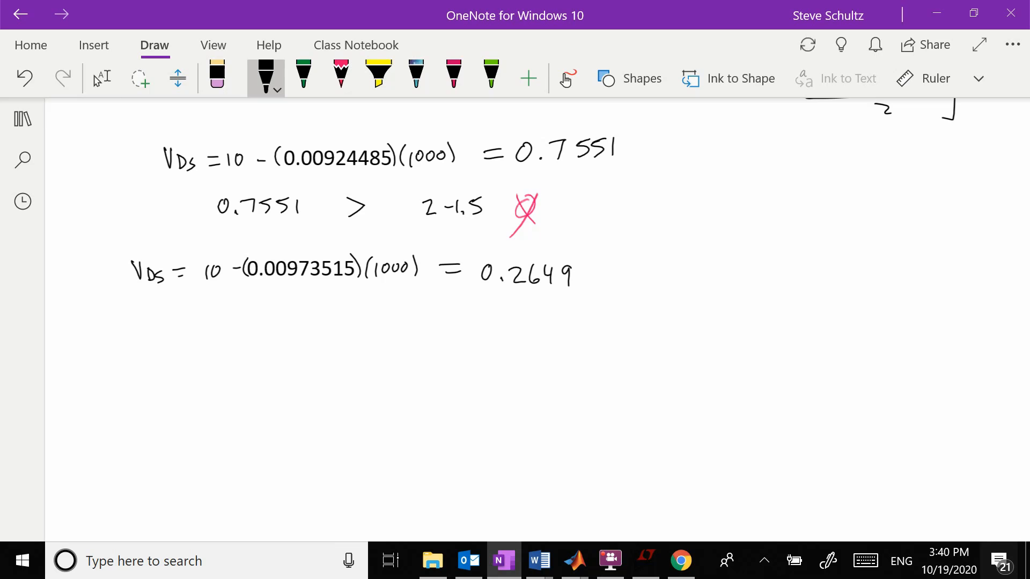
left_click_drag(191, 316, 217, 322)
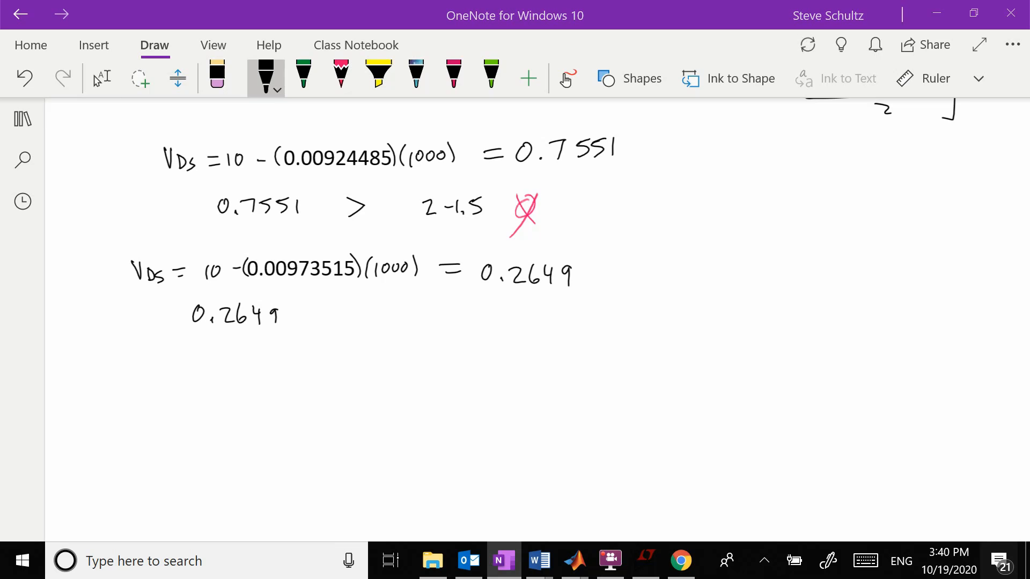
left_click_drag(394, 315, 440, 312)
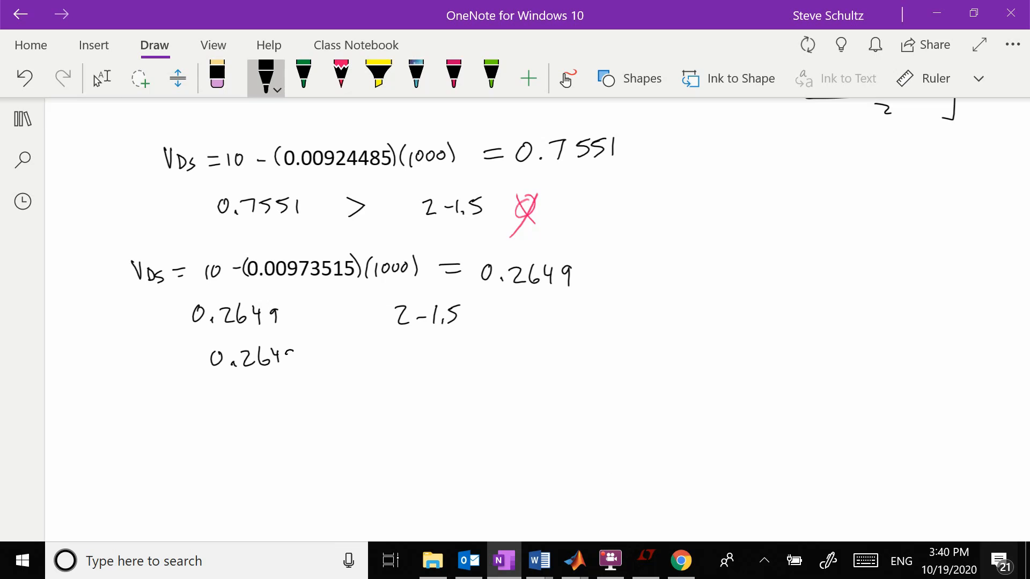
left_click_drag(407, 356, 453, 341)
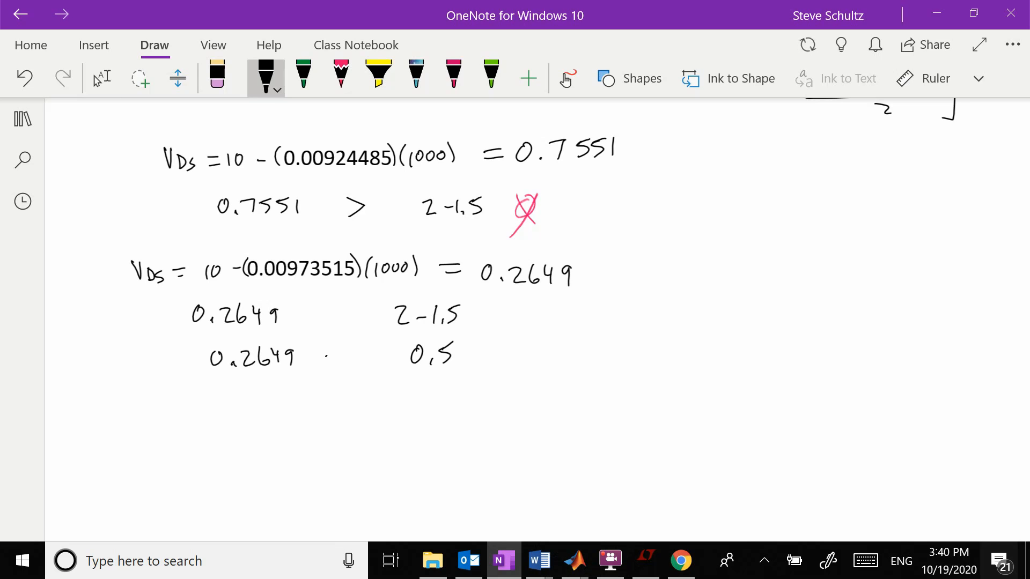
Add a green check and write the results ID = 0.974mA and V(DS) = 0.2649
left_click(302, 73)
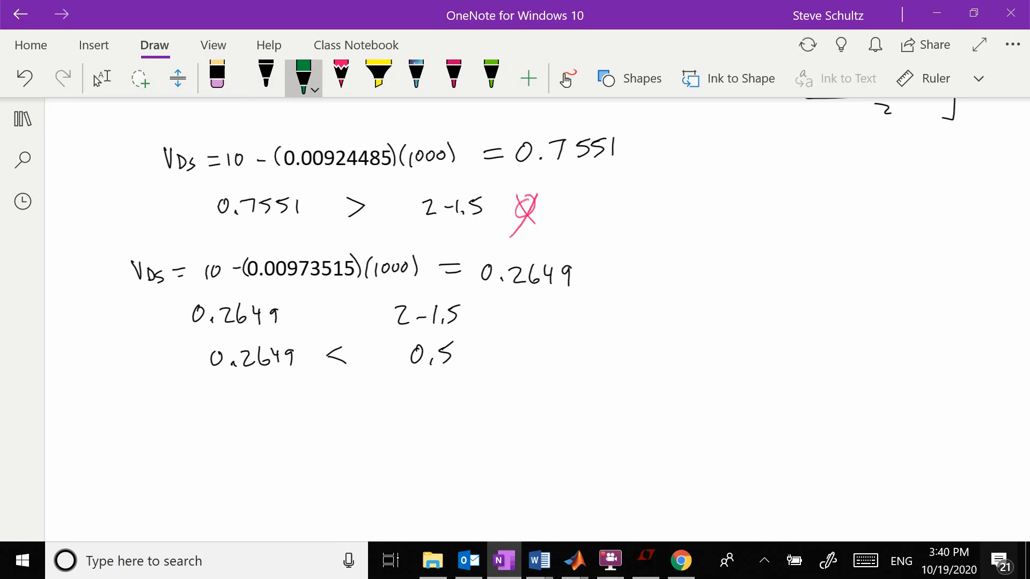
left_click_drag(472, 359, 532, 338)
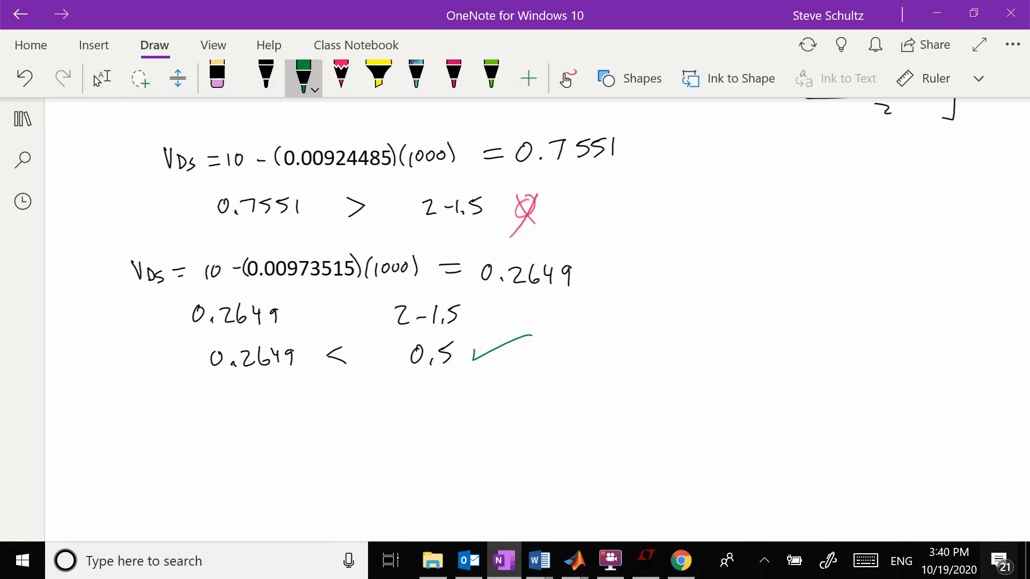
left_click_drag(189, 391, 189, 414)
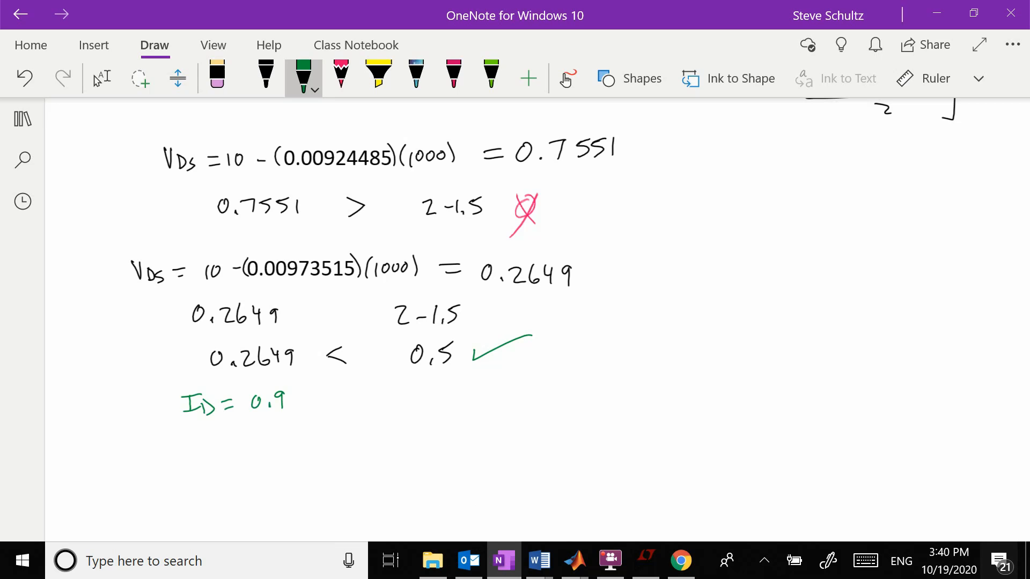
left_click_drag(283, 401, 322, 400)
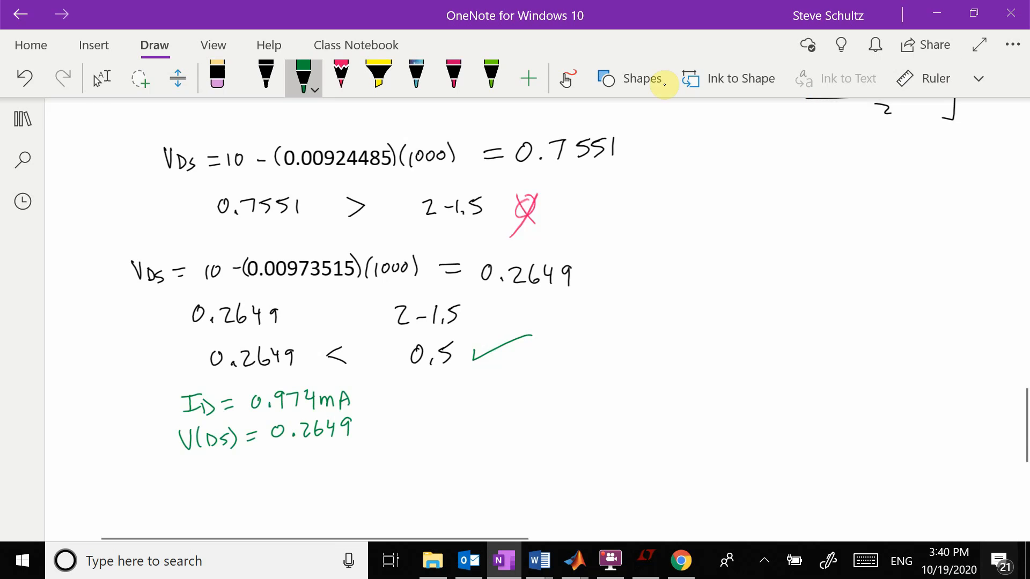
left_click(102, 78)
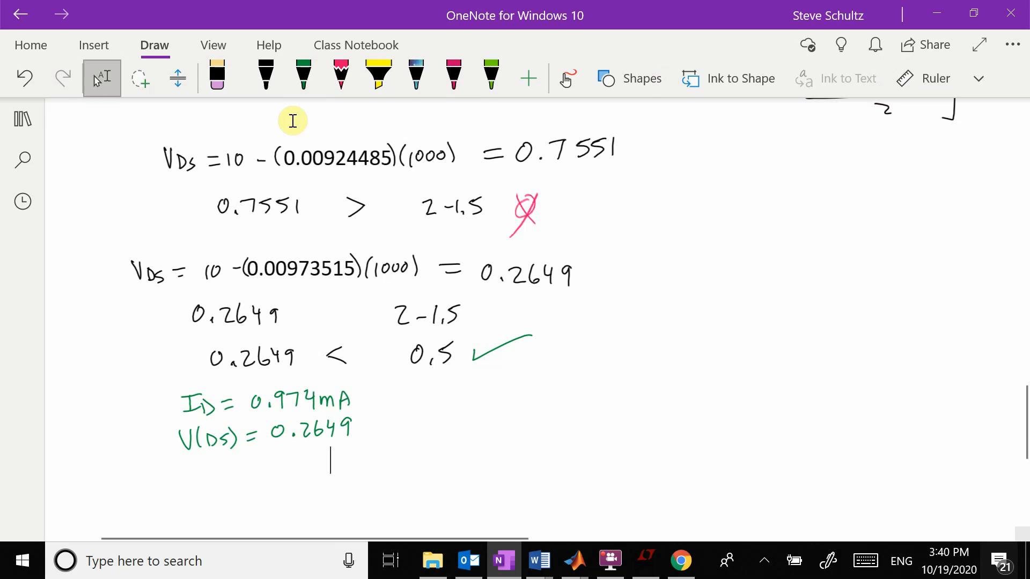
Check Id(M1) = 0.00973515 and V(ds) = 0.264847 in LTspice's operating point, then show the schematic
left_click(644, 561)
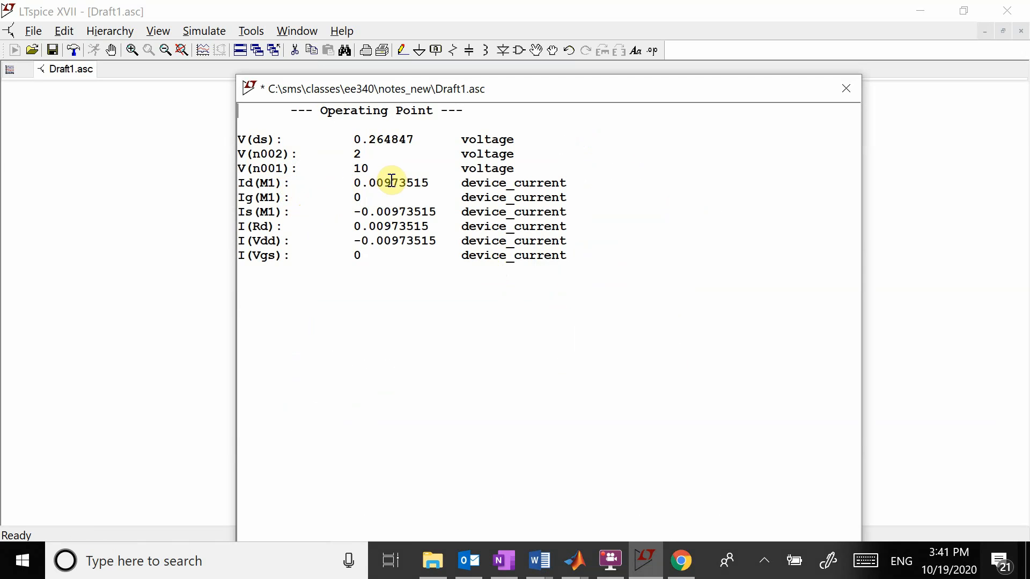
double_click(390, 182)
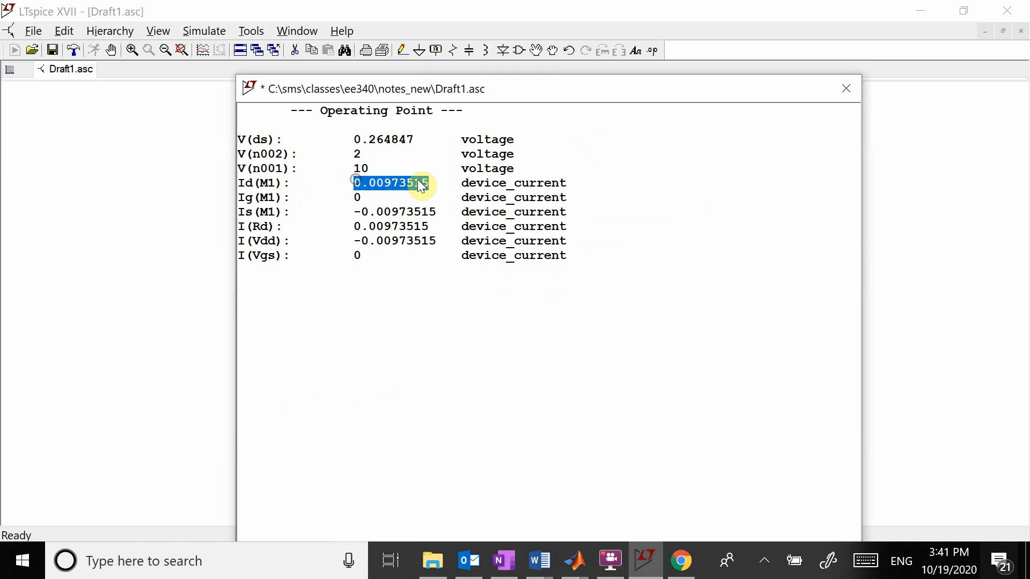
left_click(384, 139)
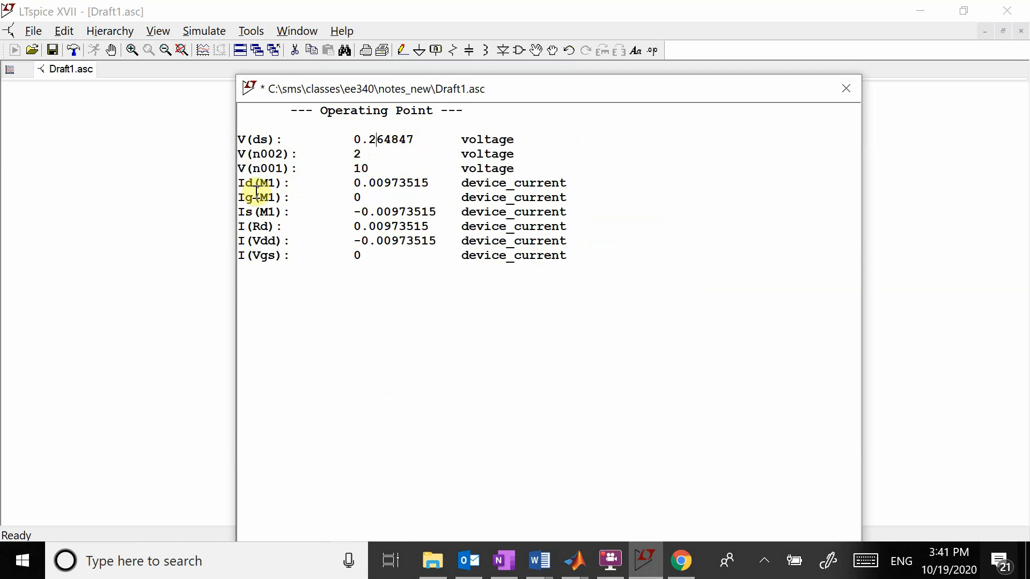
mouse_move(367, 217)
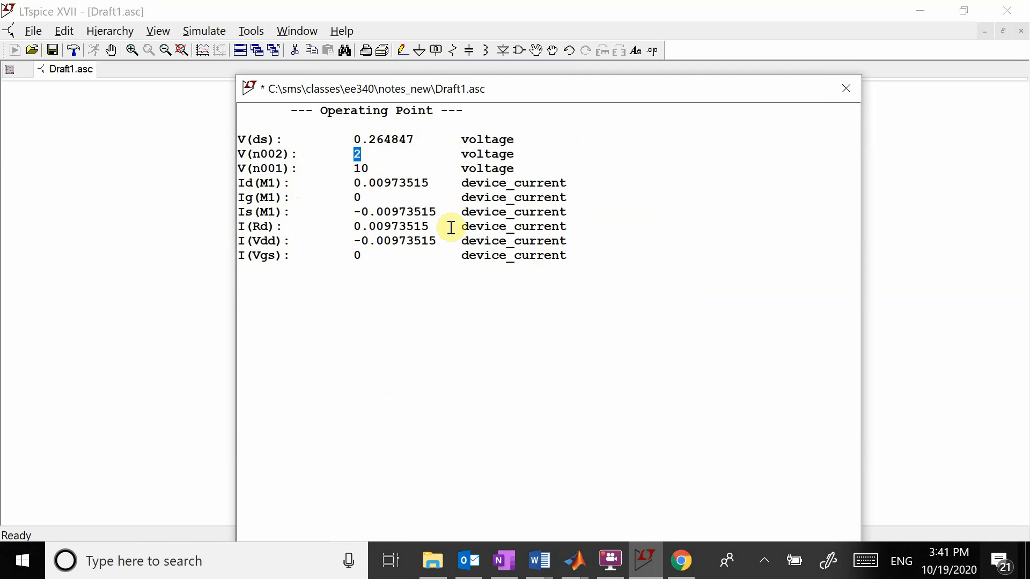
left_click(845, 89)
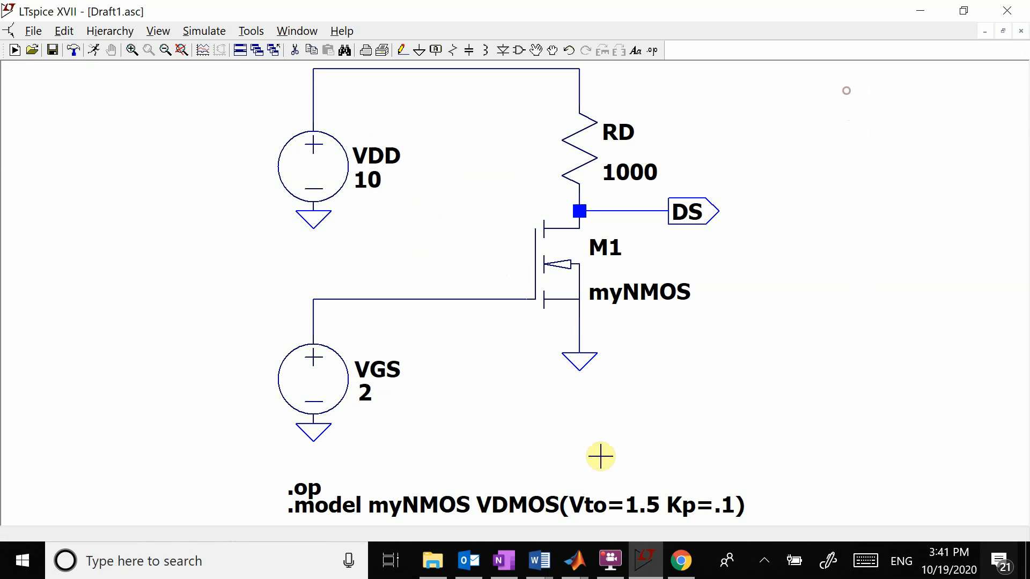
mouse_move(610, 374)
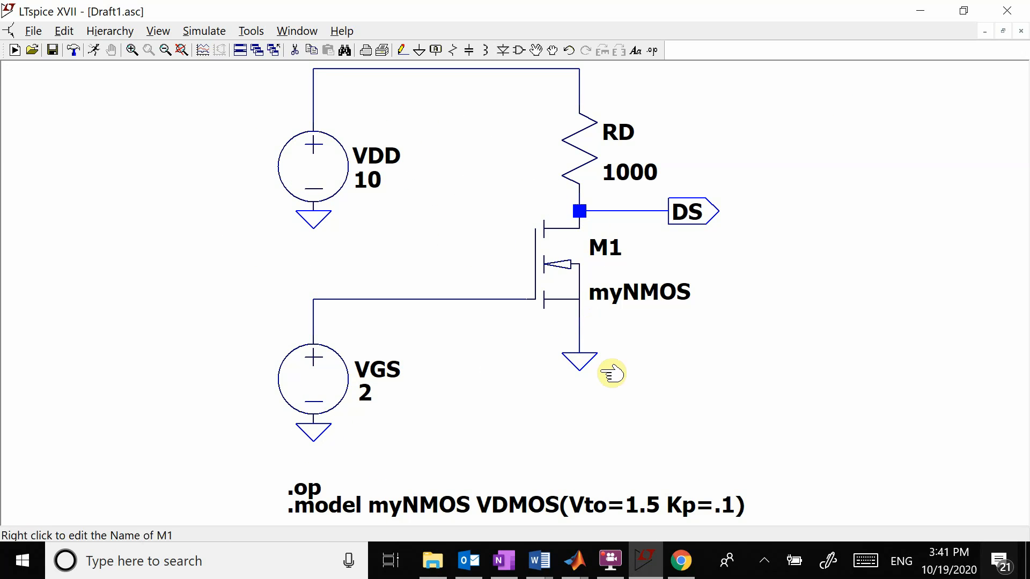
left_click(503, 561)
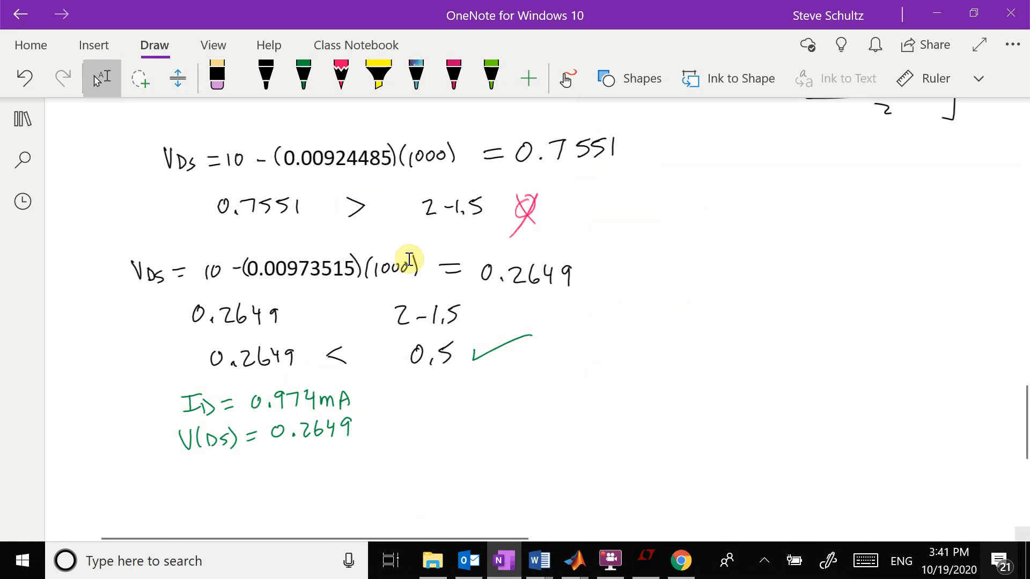
mouse_move(819, 449)
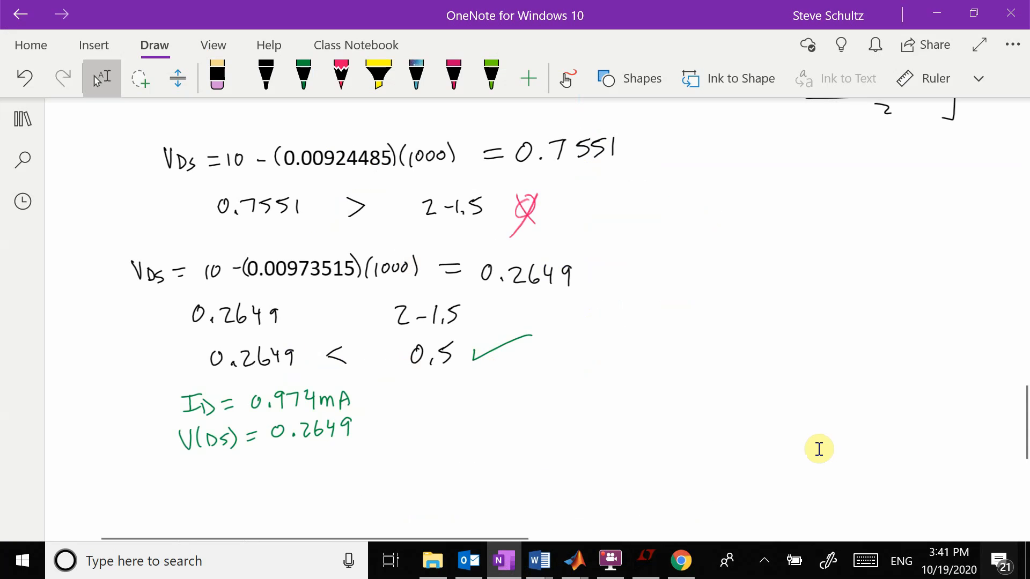
mouse_move(862, 391)
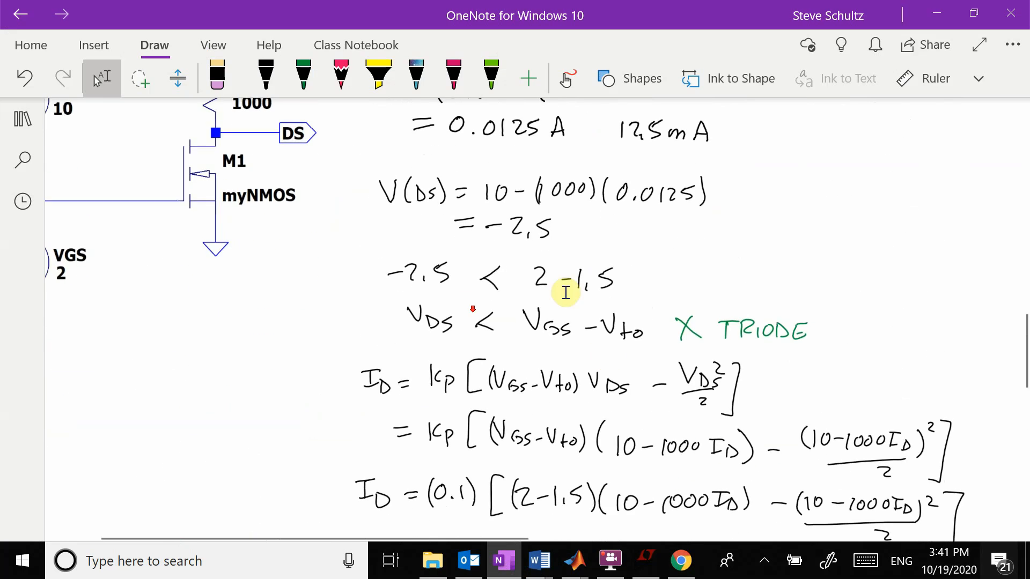
scroll("down", 3)
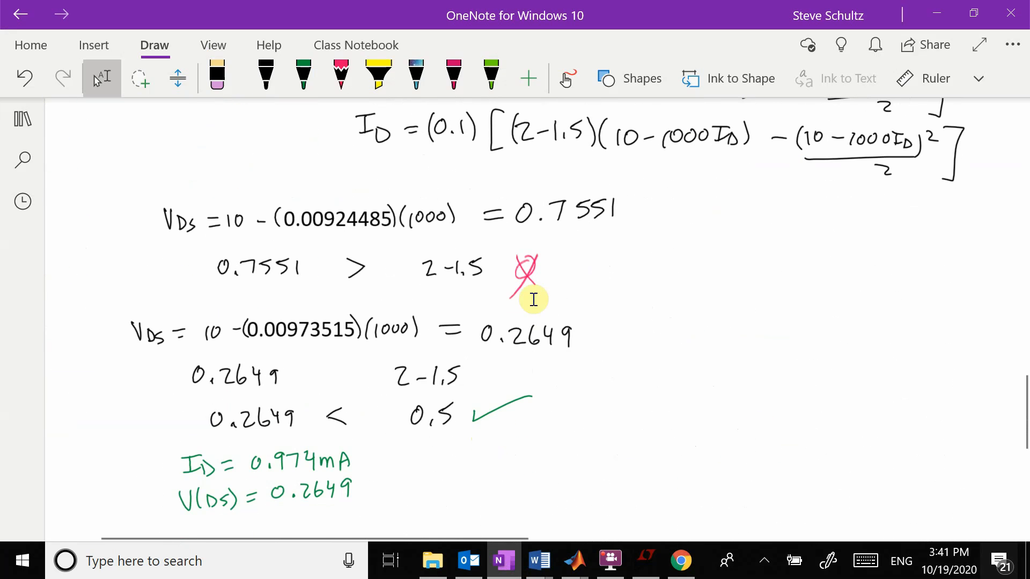
mouse_move(912, 432)
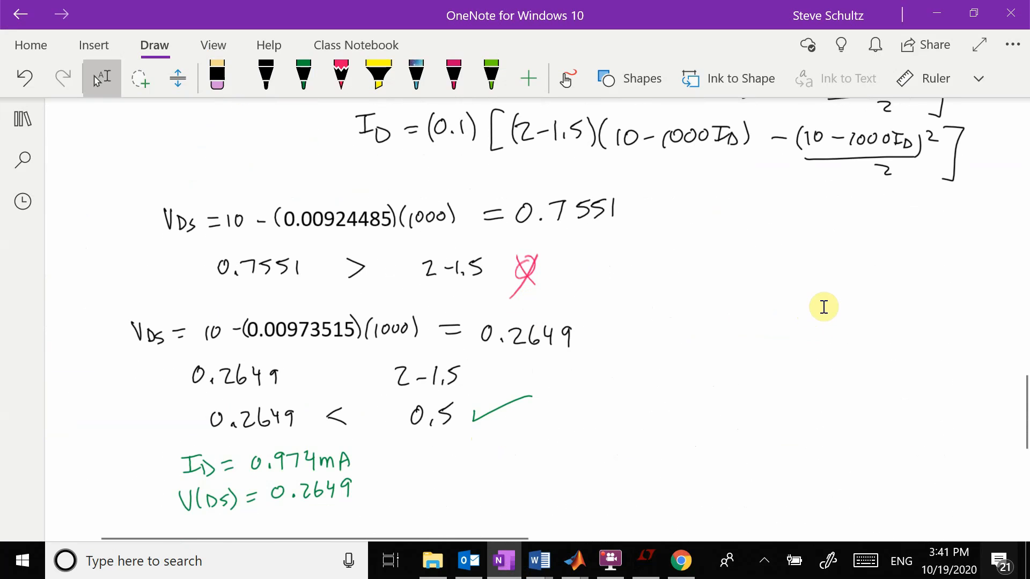
mouse_move(694, 346)
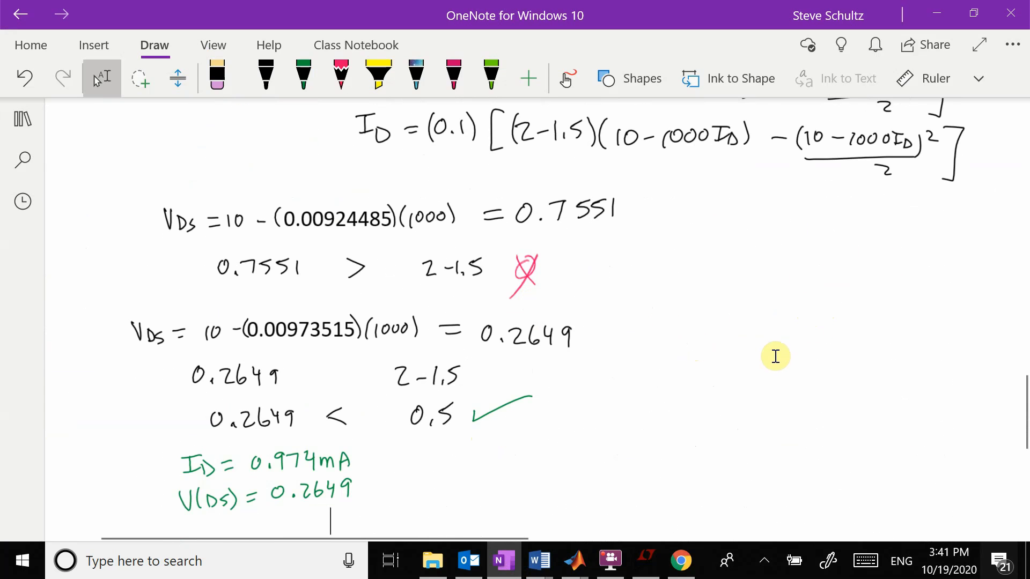
mouse_move(765, 356)
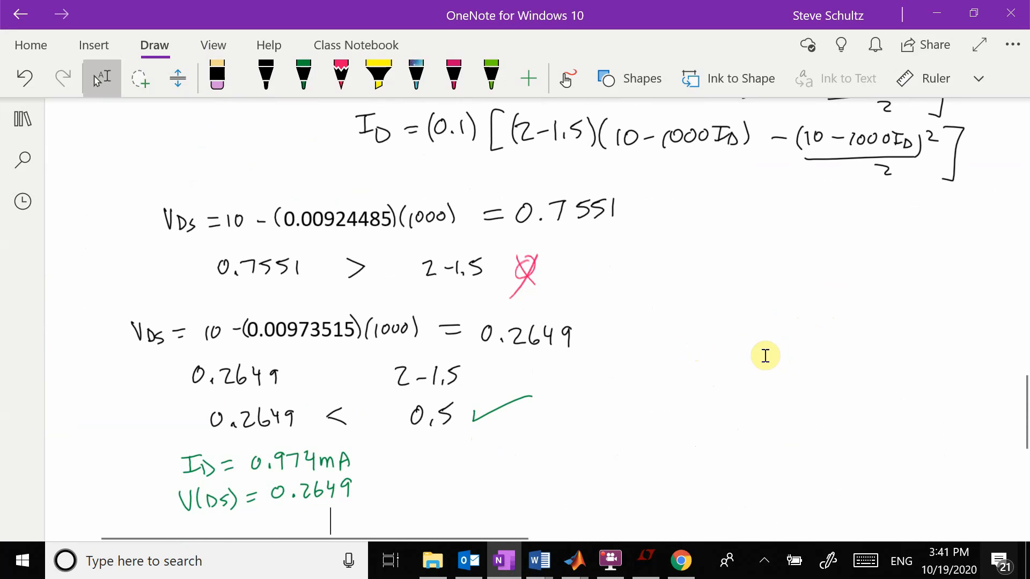
mouse_move(694, 400)
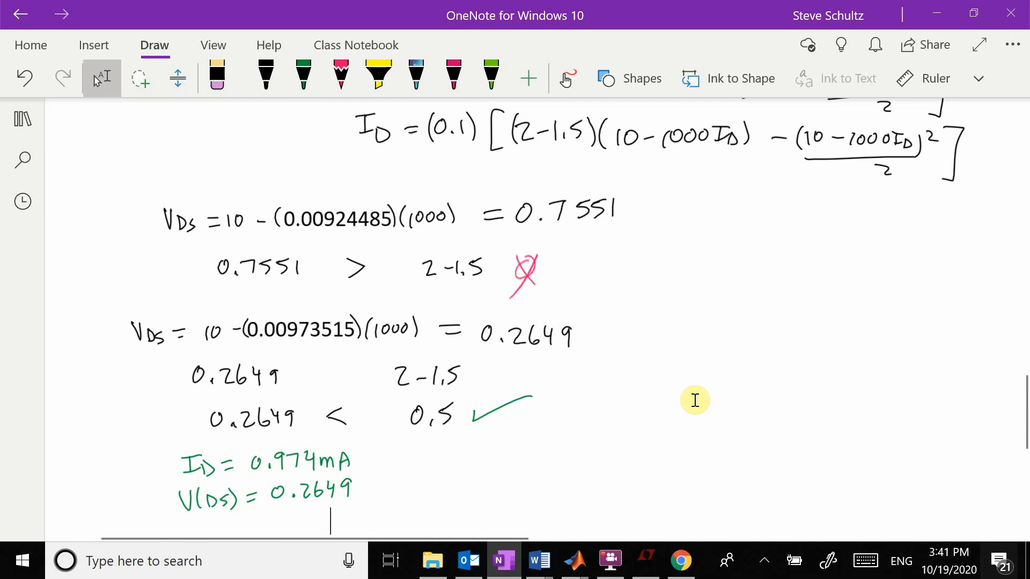
mouse_move(695, 394)
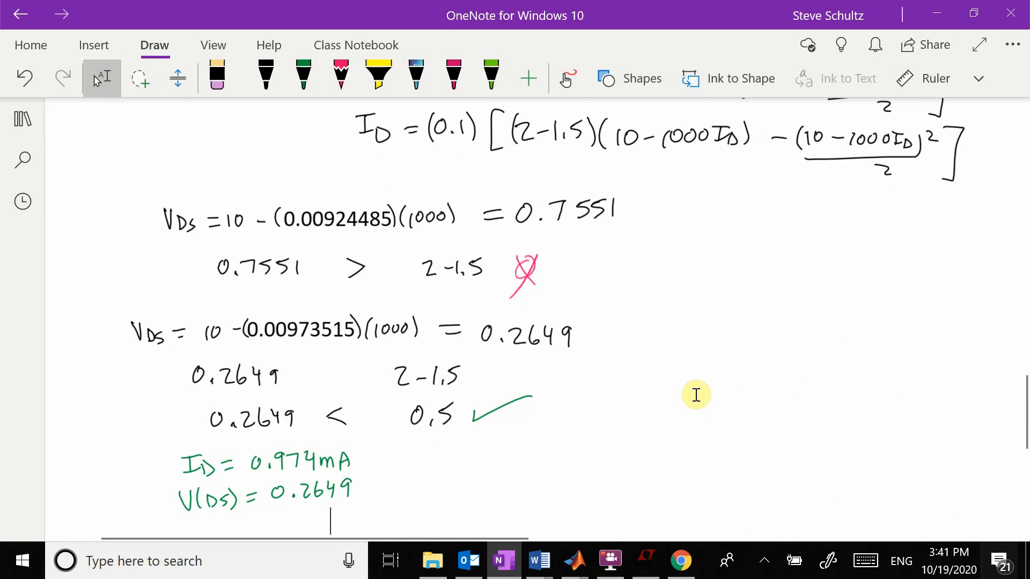
mouse_move(828, 390)
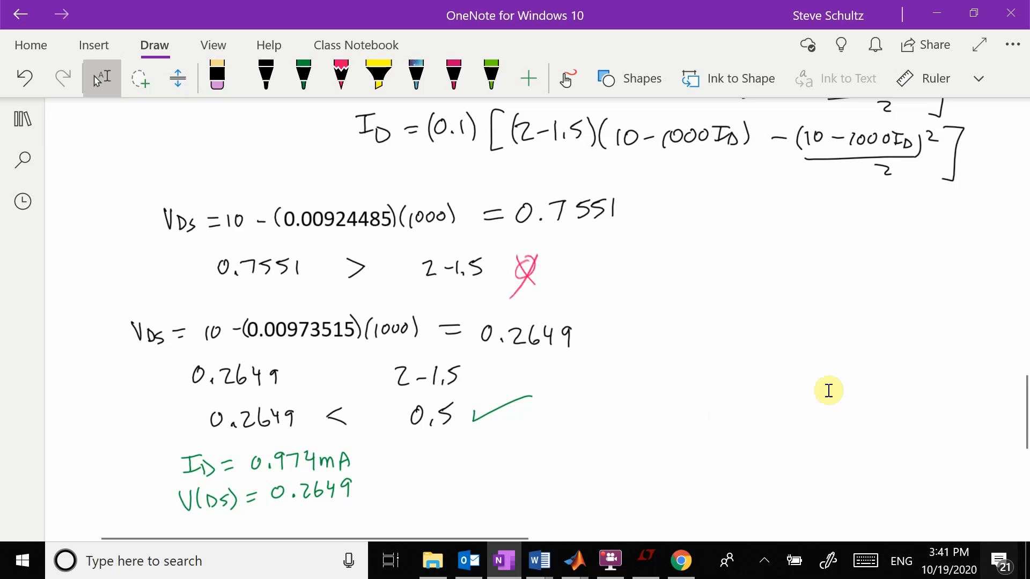